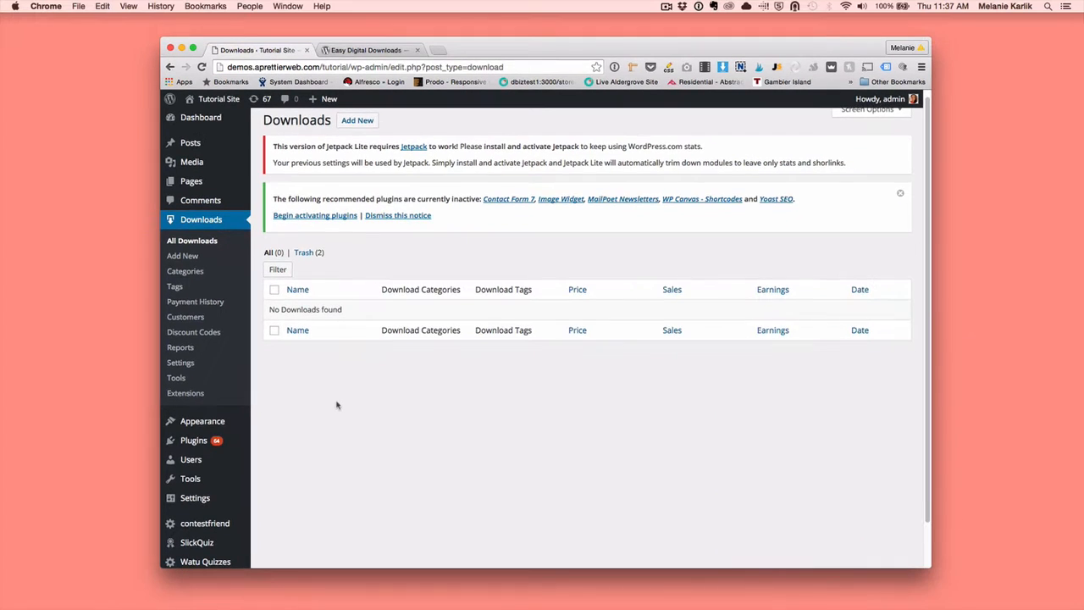
Bring up the store's Downloads settings and look over the General and Currency settings.
scroll(down, 3)
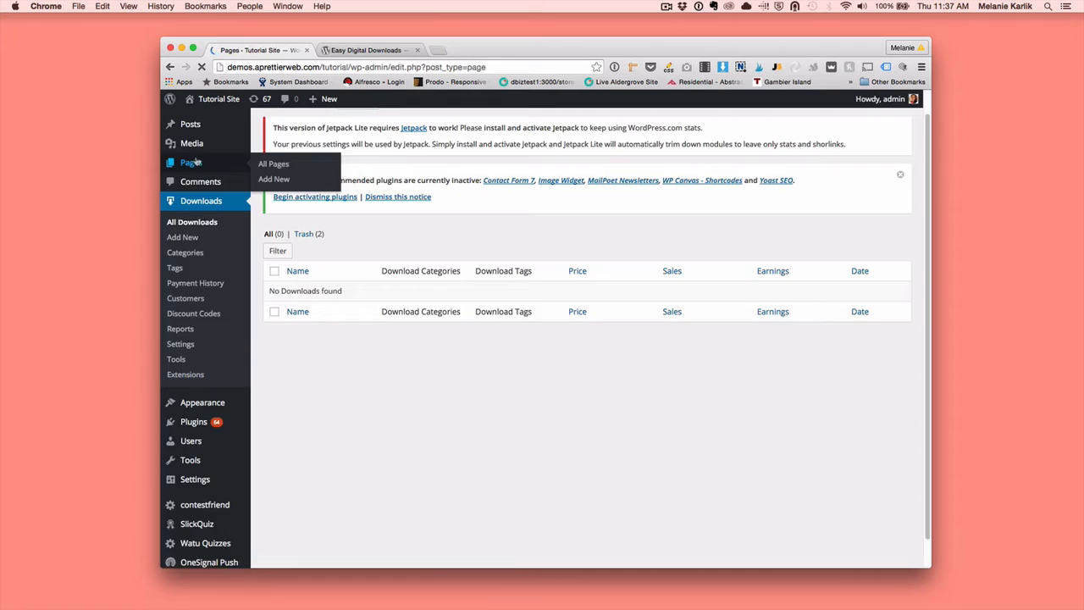
click(274, 162)
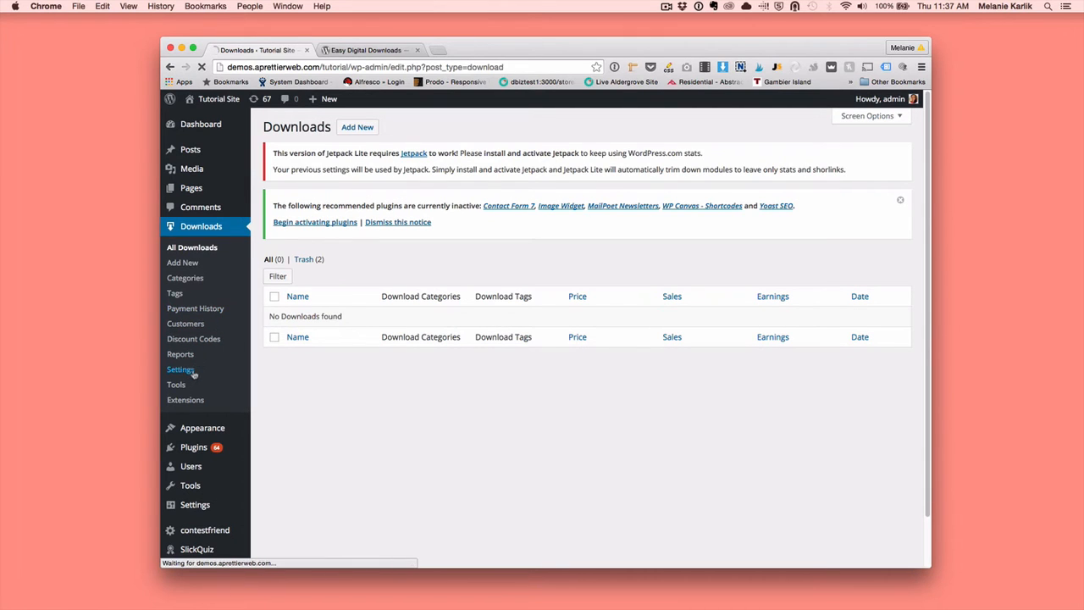
click(179, 369)
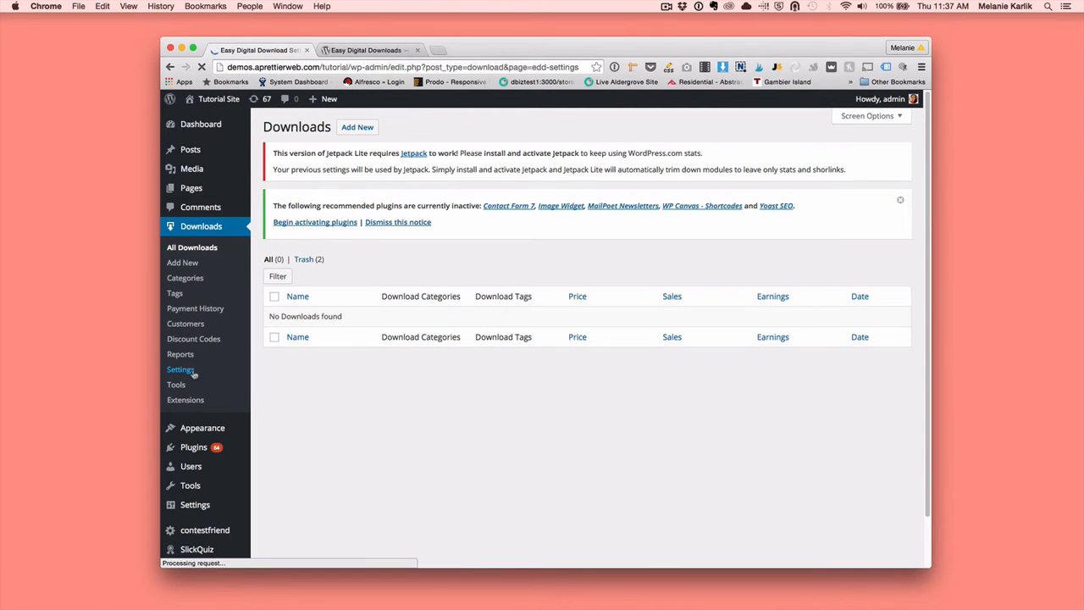
click(180, 369)
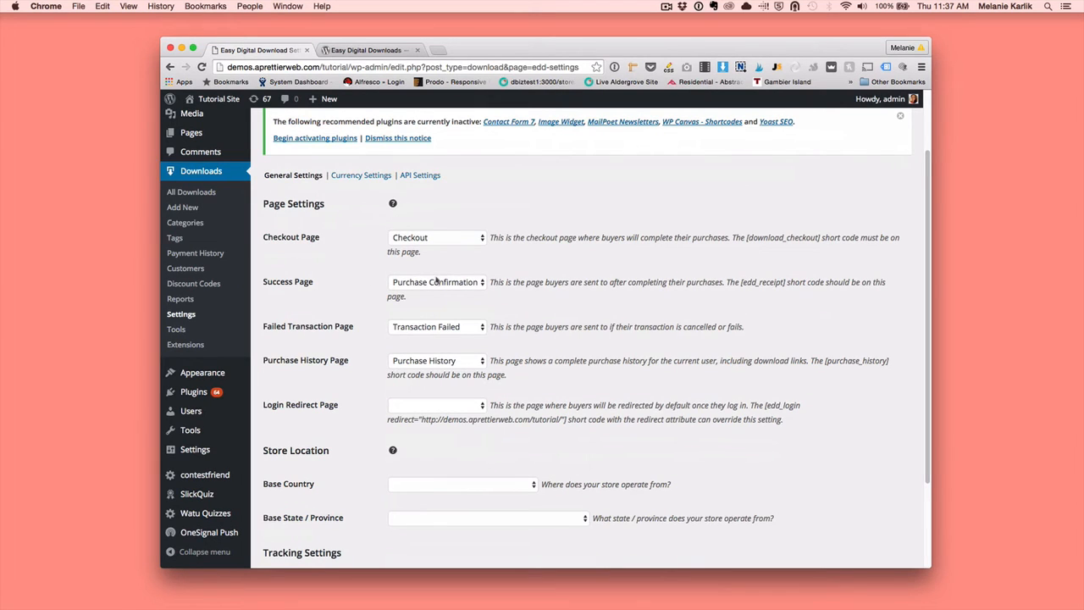
mouse_move(361, 174)
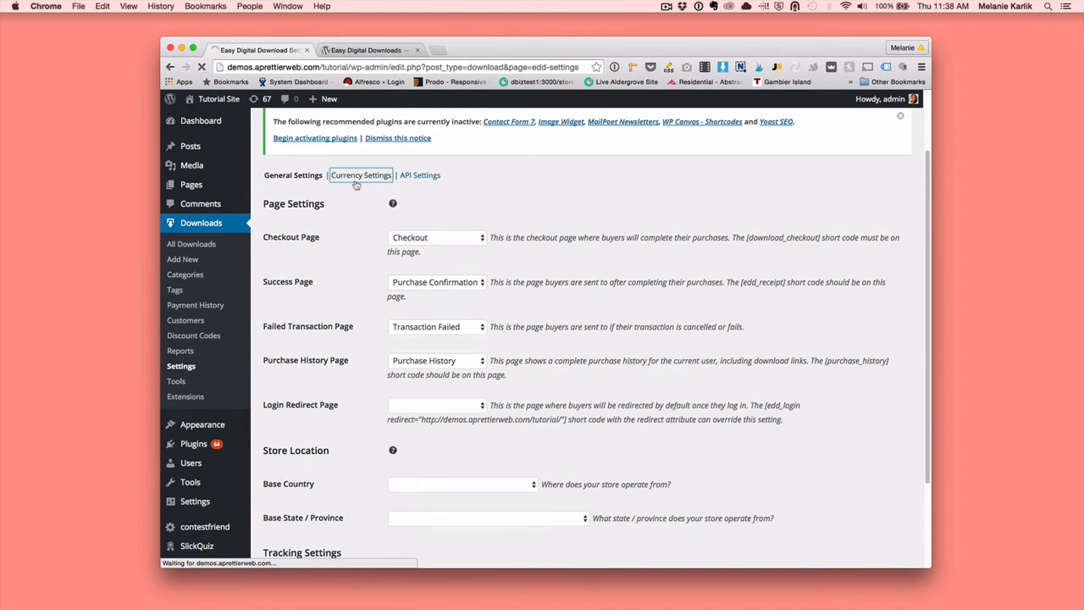
click(360, 175)
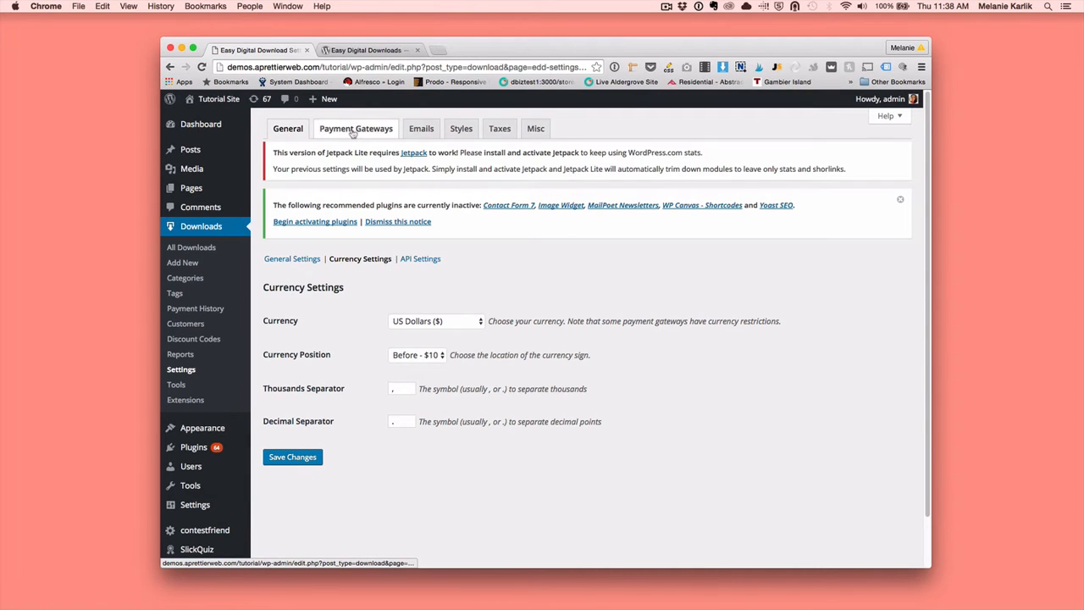
Review the Payment Gateways settings, then return to the list of all downloads.
click(356, 129)
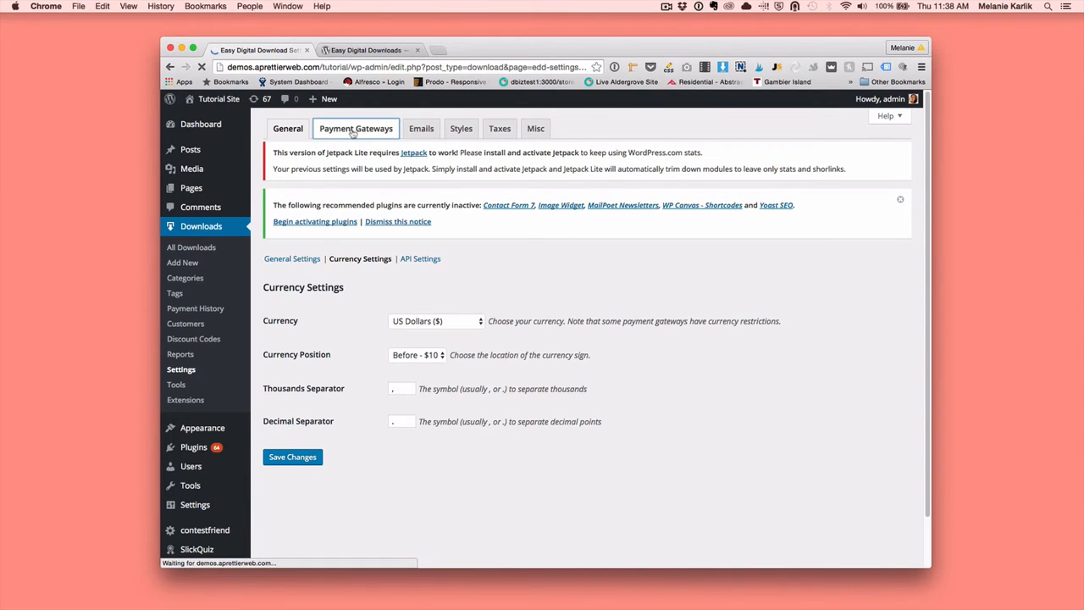
click(355, 129)
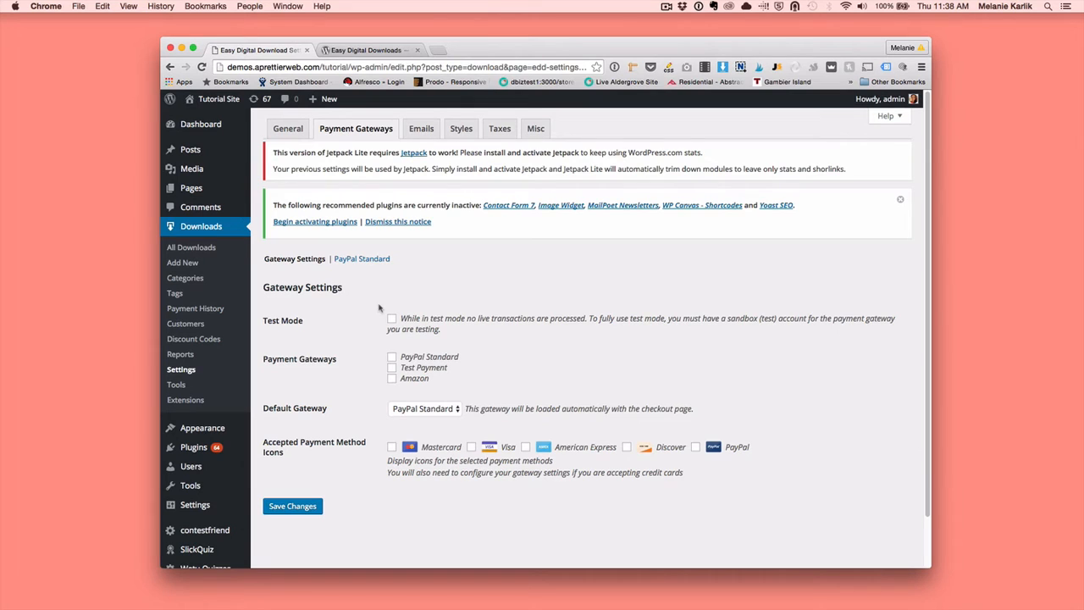
scroll(down, 3)
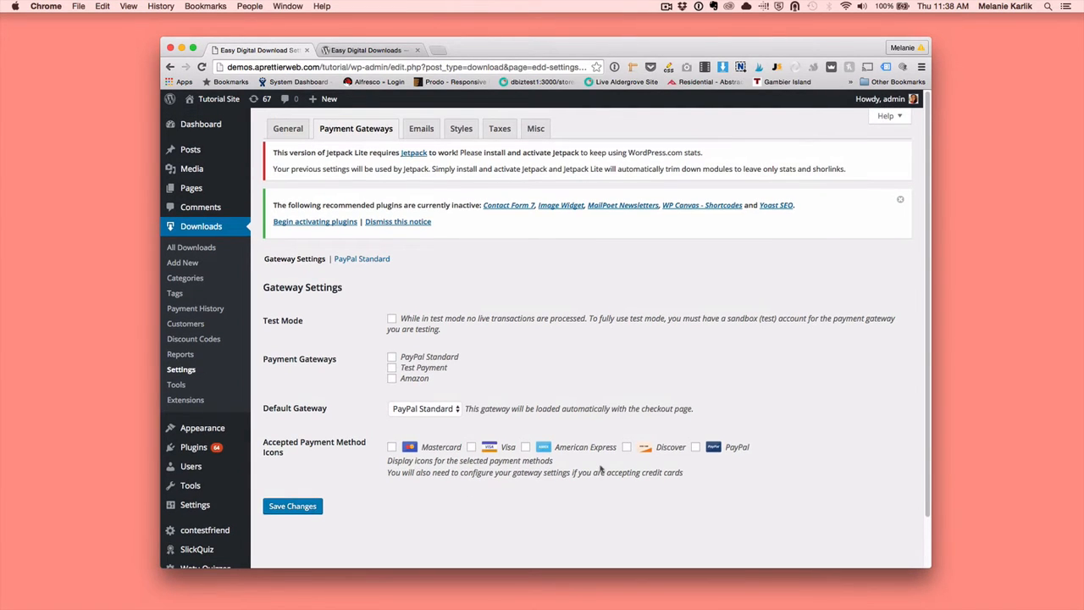
mouse_move(254, 288)
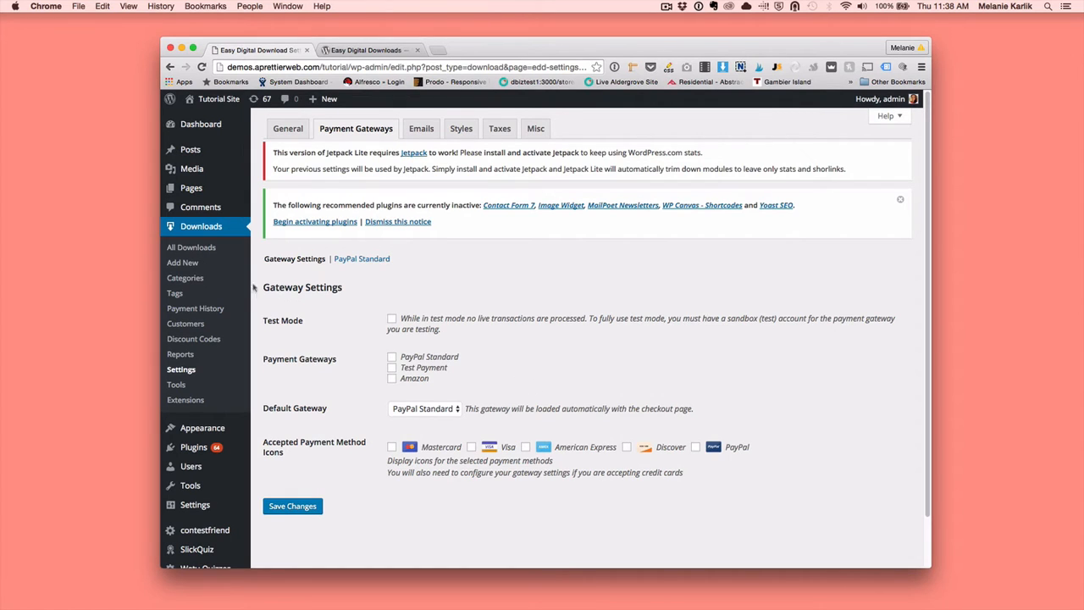
click(189, 248)
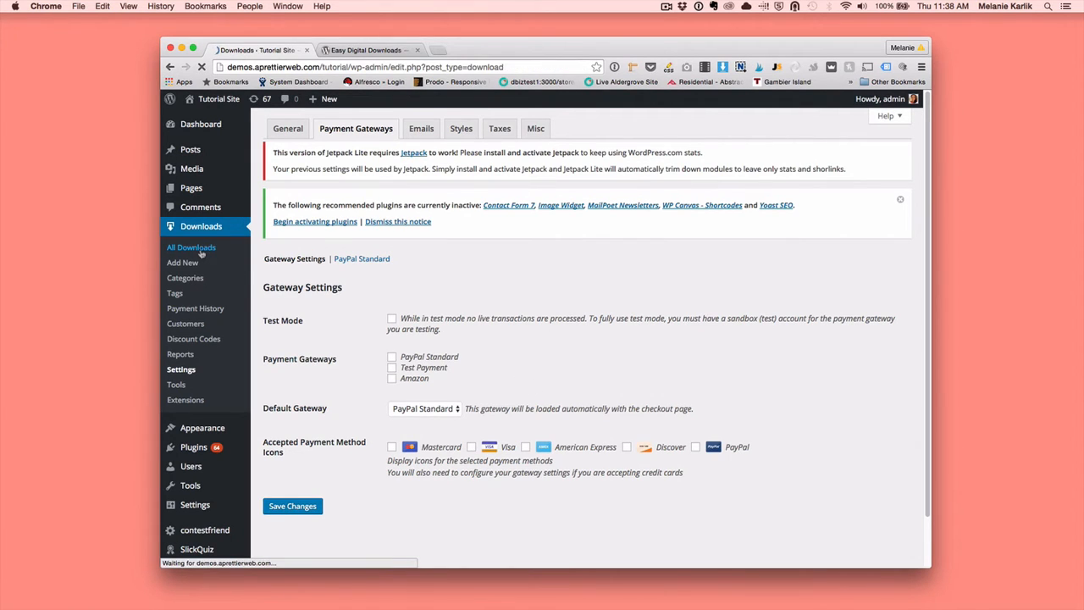
Start a new download titled 'Test' and move down to the Download Files section.
click(192, 248)
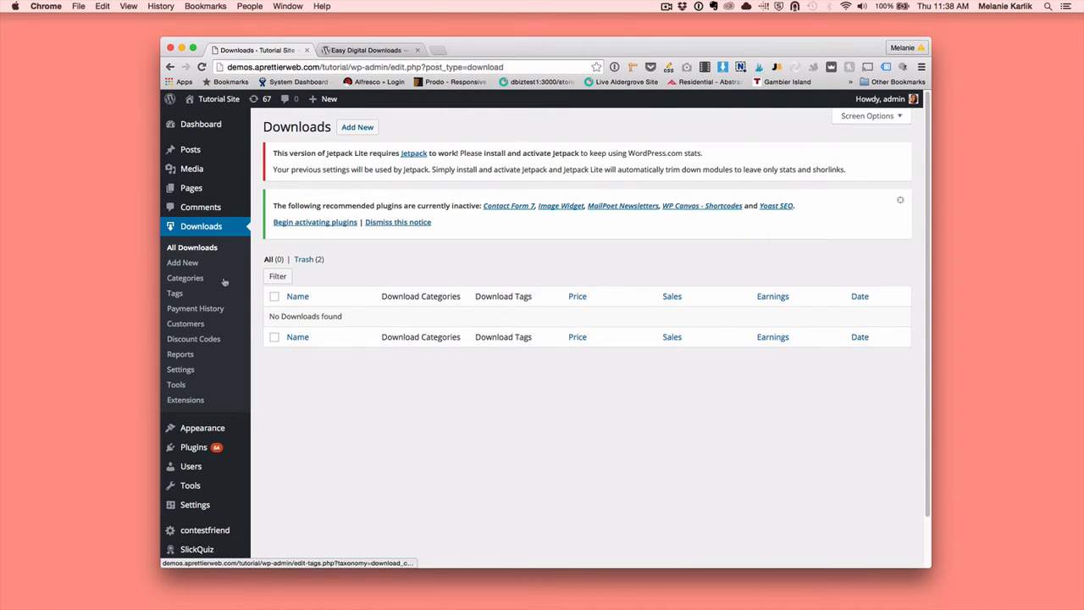
mouse_move(193, 254)
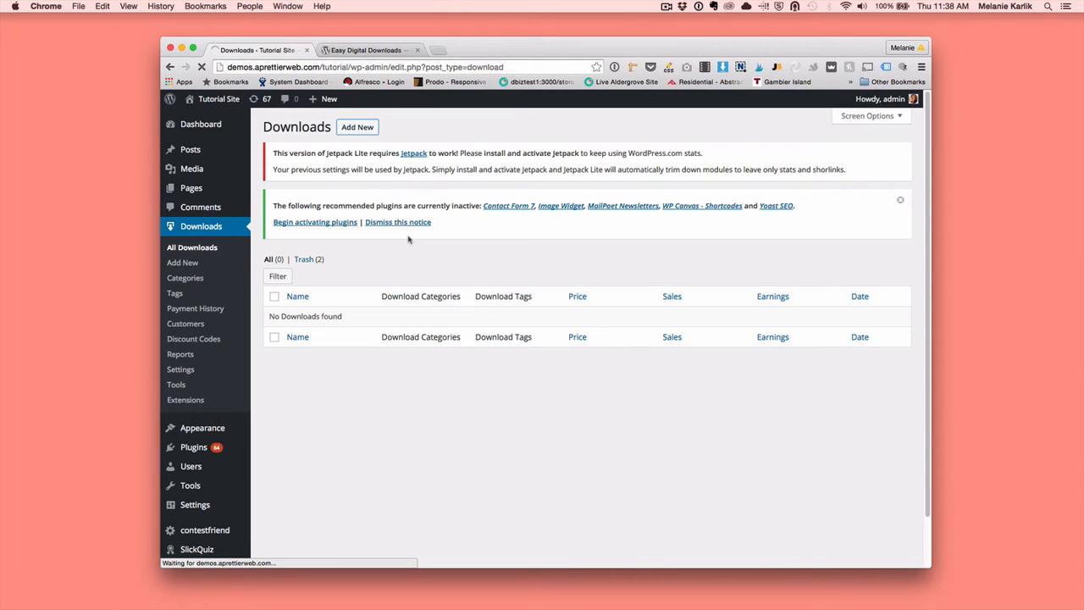
click(356, 125)
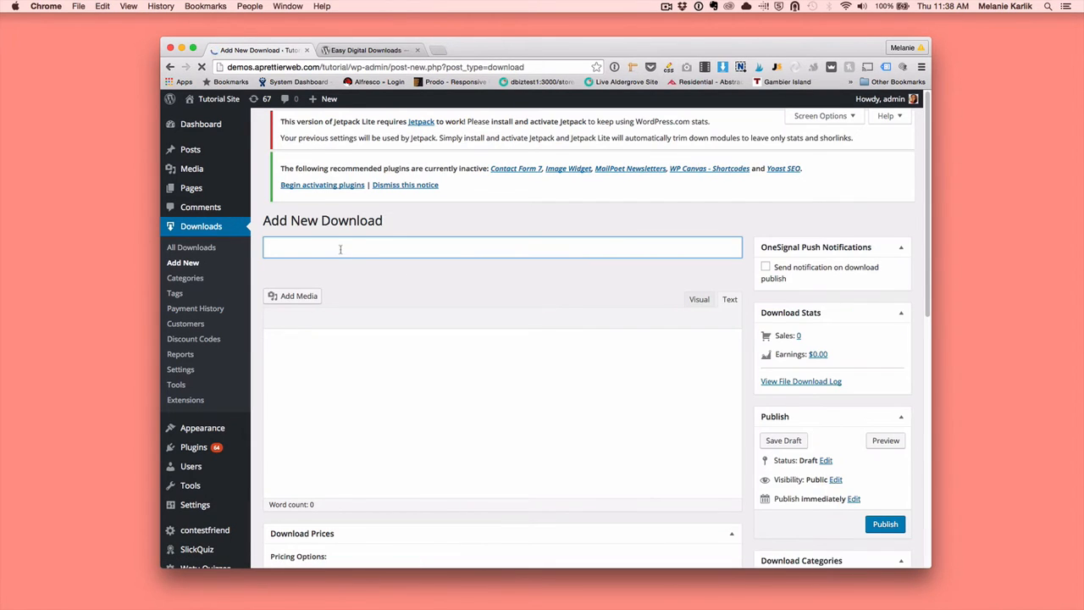
text(Test)
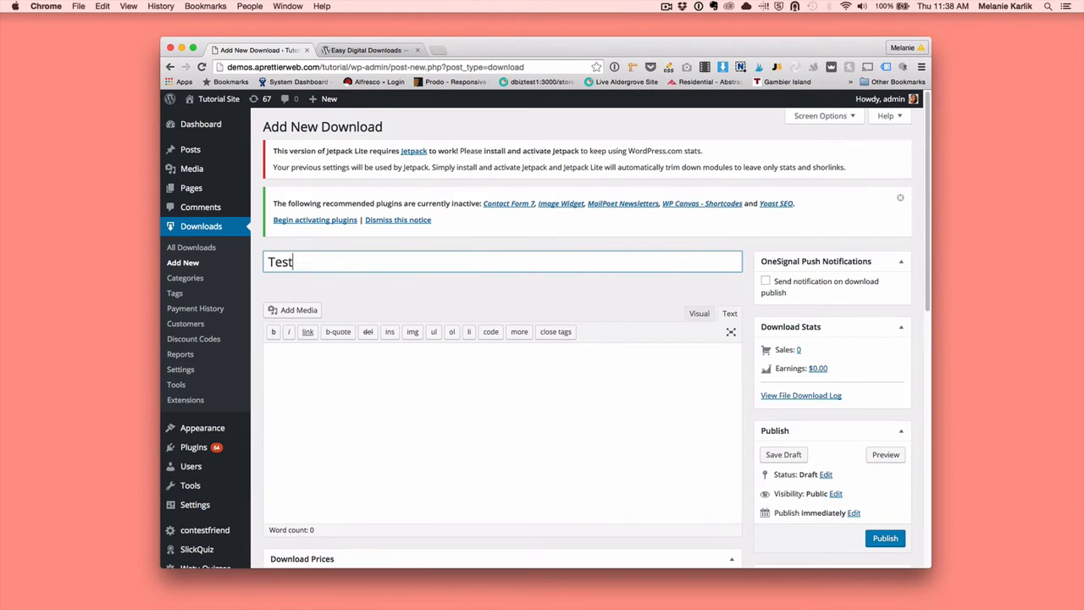
scroll(down, 3)
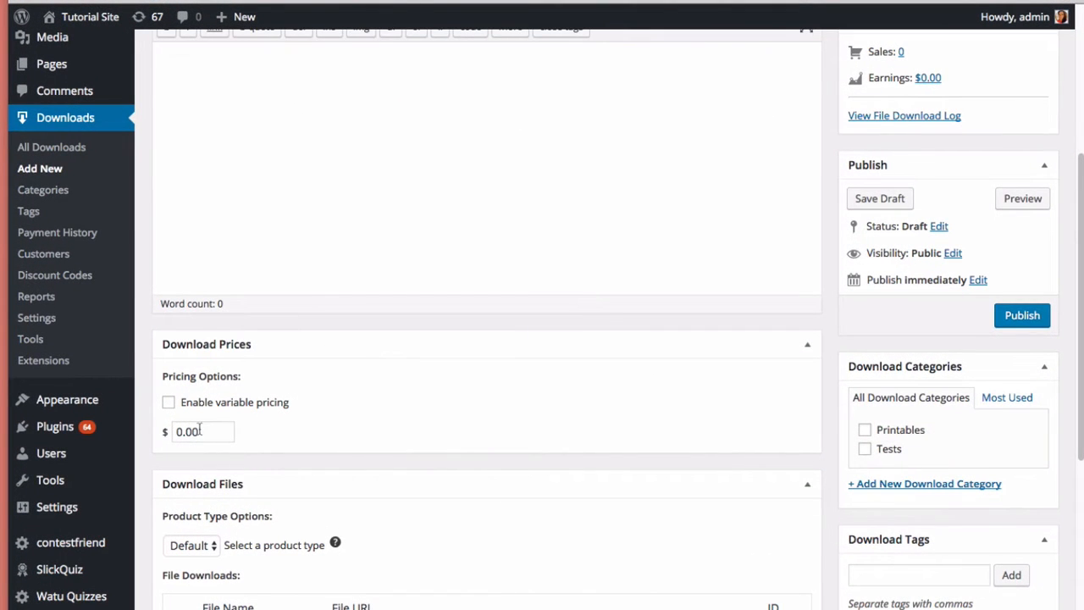
scroll(down, 3)
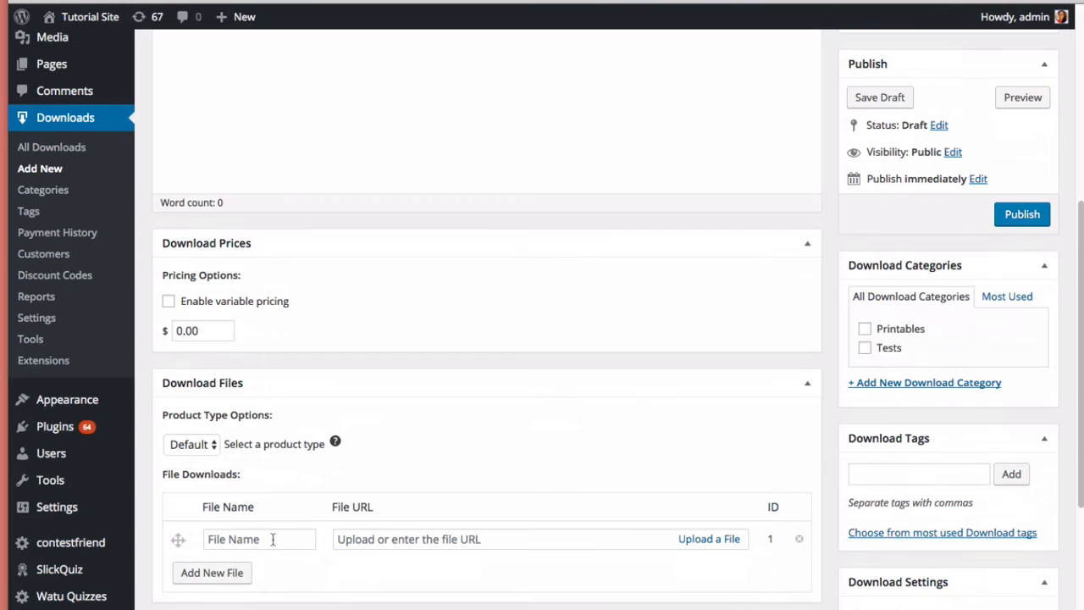
Name the file entry 'test' and attach an uploaded file from the media library.
text(test)
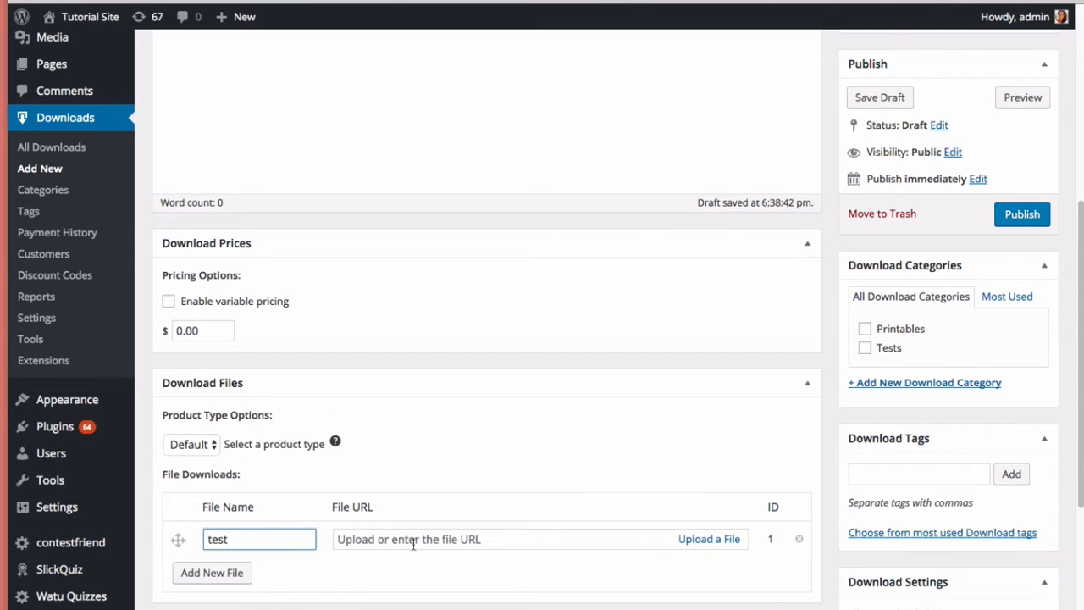
click(708, 539)
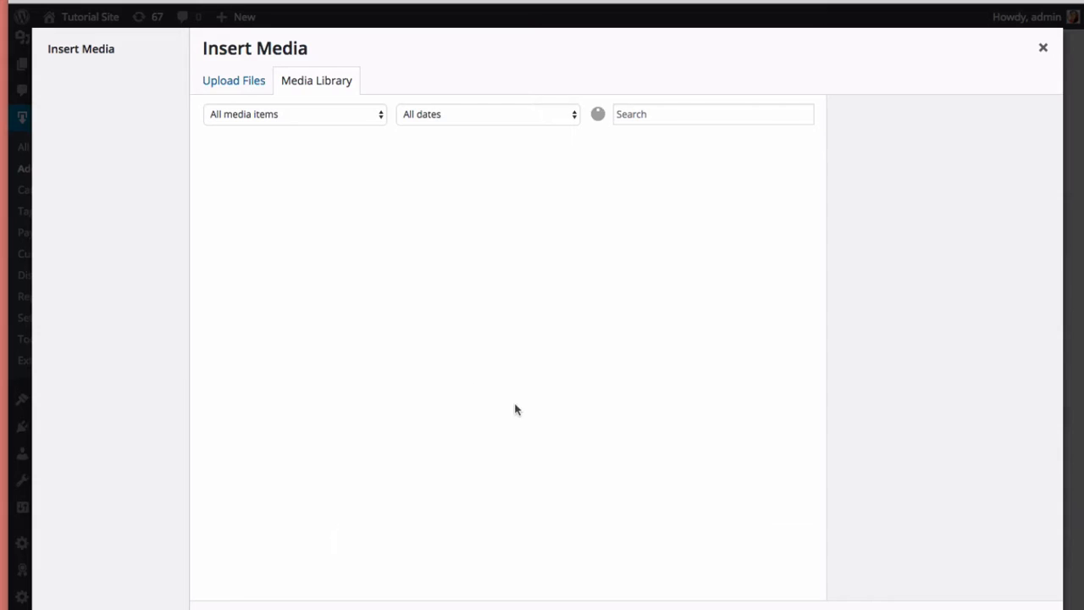
click(257, 189)
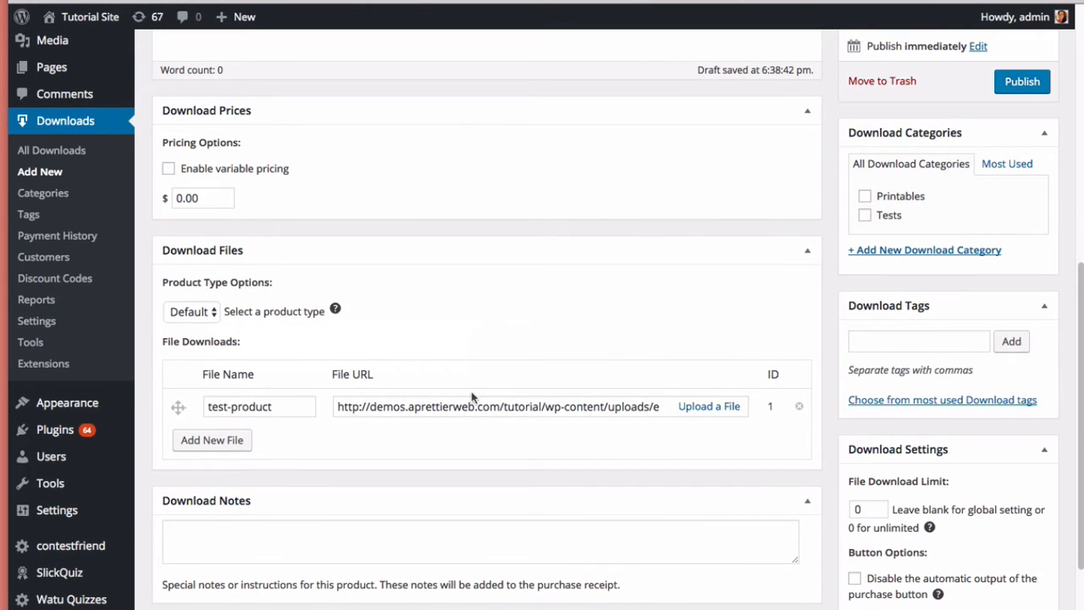
mouse_move(241, 340)
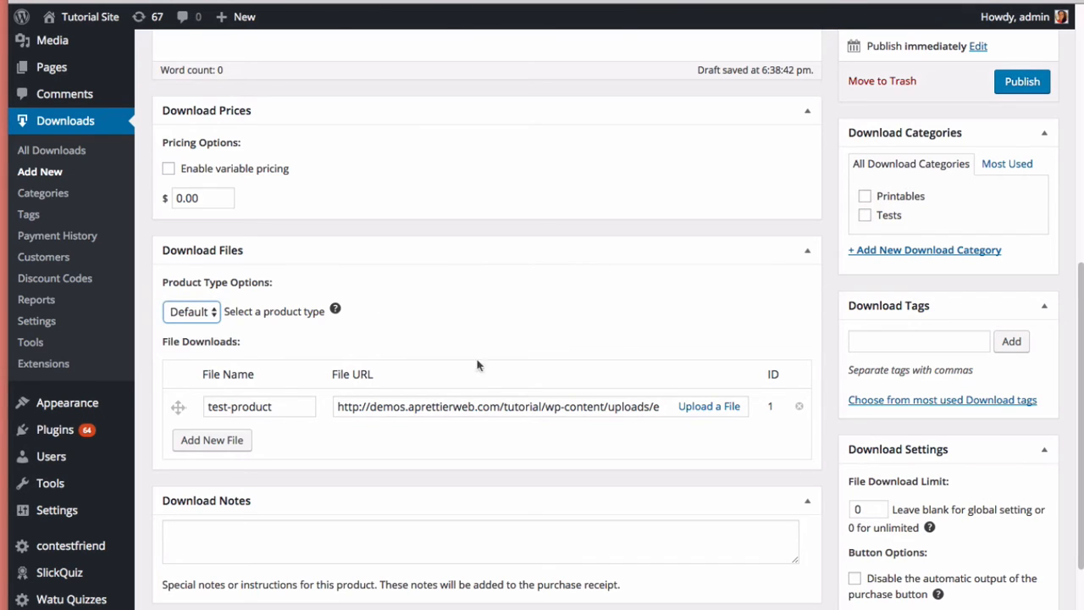
mouse_move(701, 432)
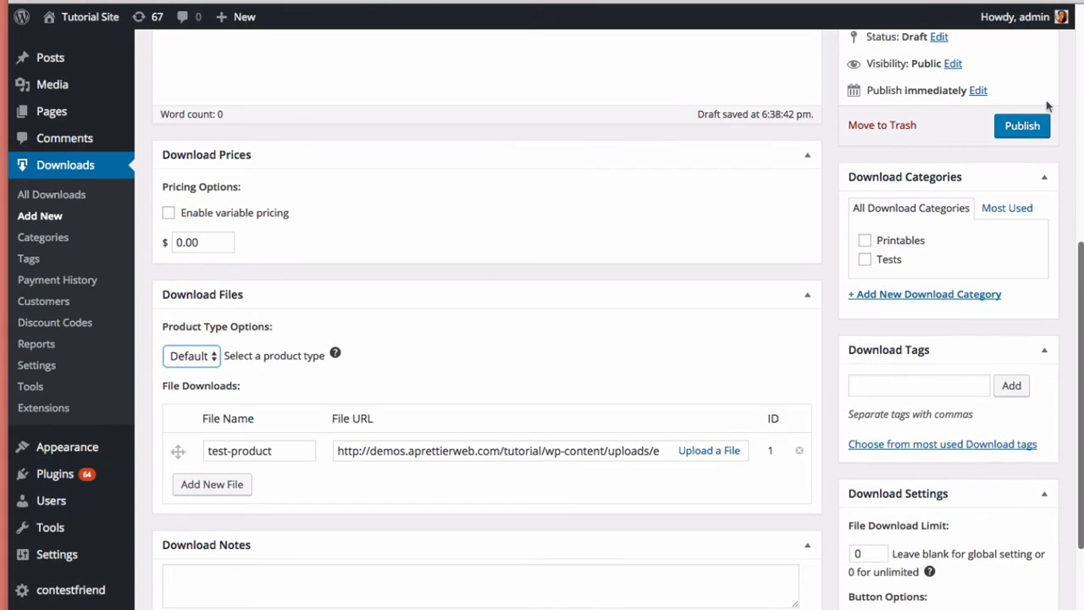
Publish the Test Product download, view its live page with the free purchase option, then return to the editor.
click(1021, 125)
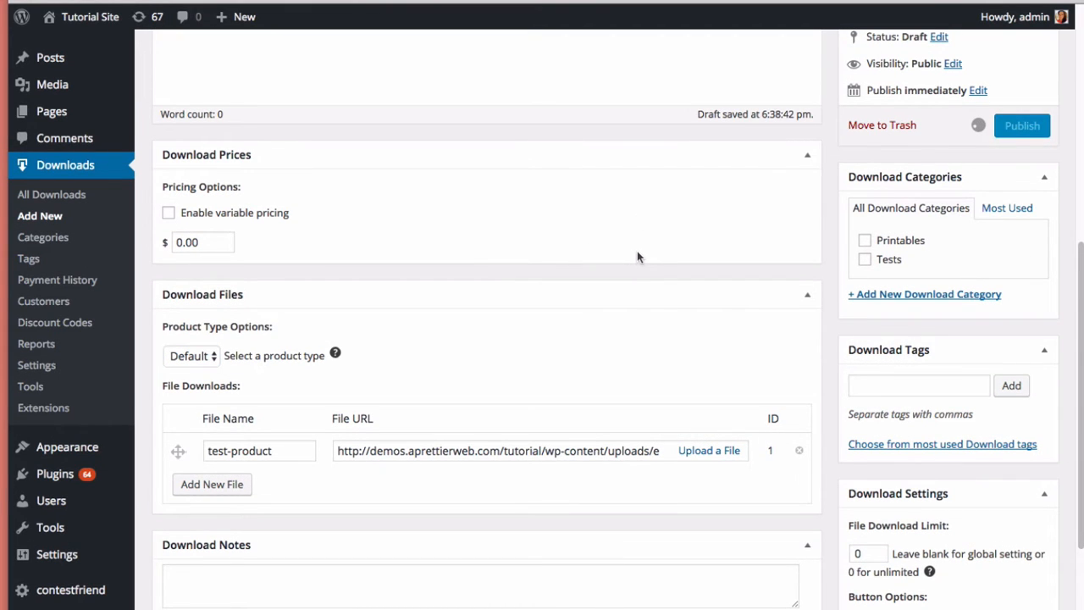
click(1021, 125)
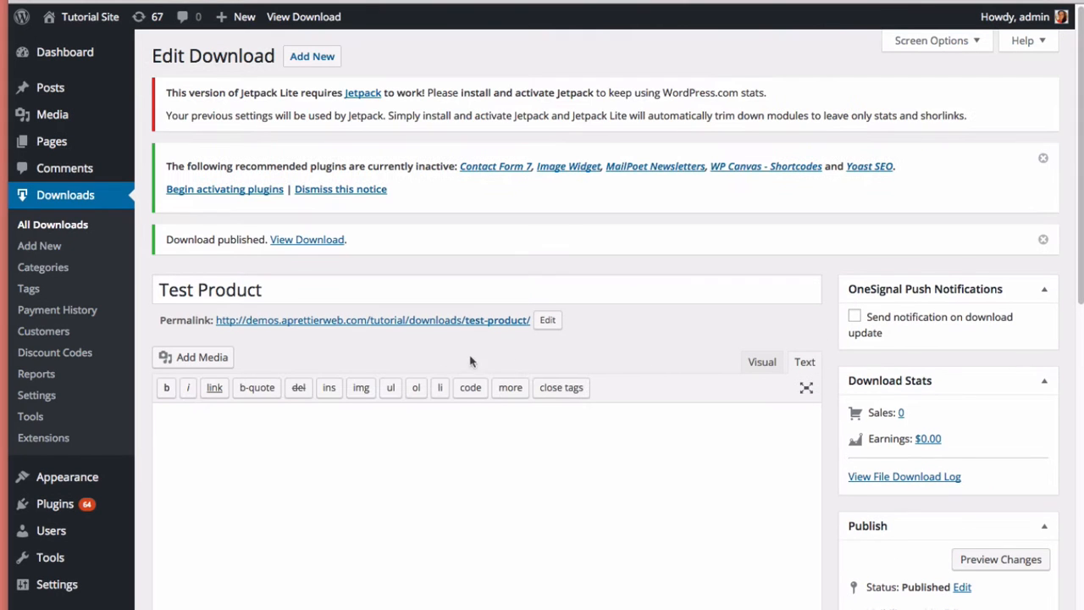
right_click(372, 319)
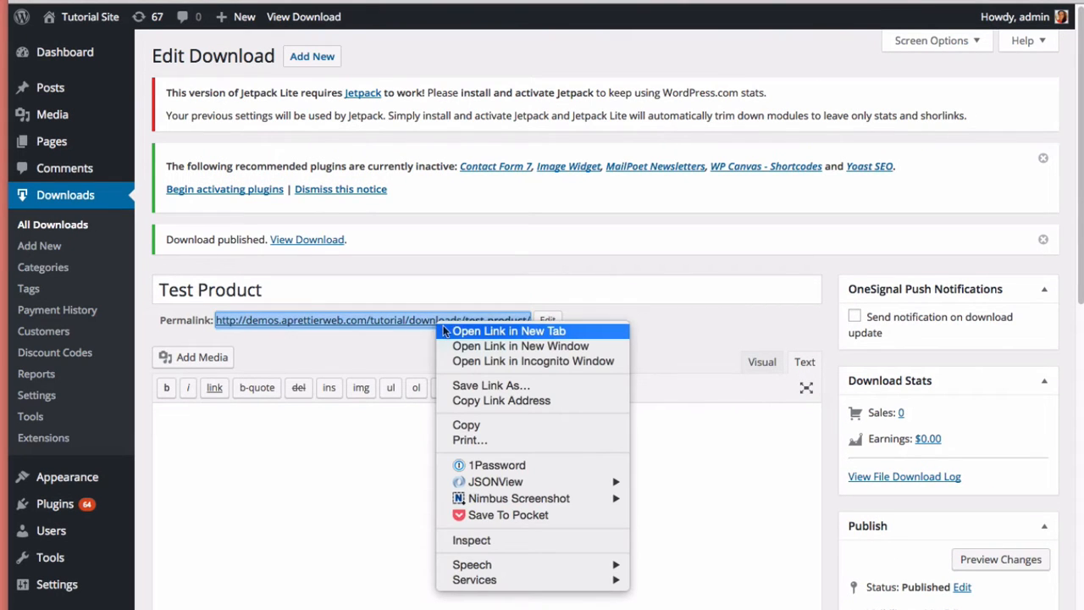
click(509, 330)
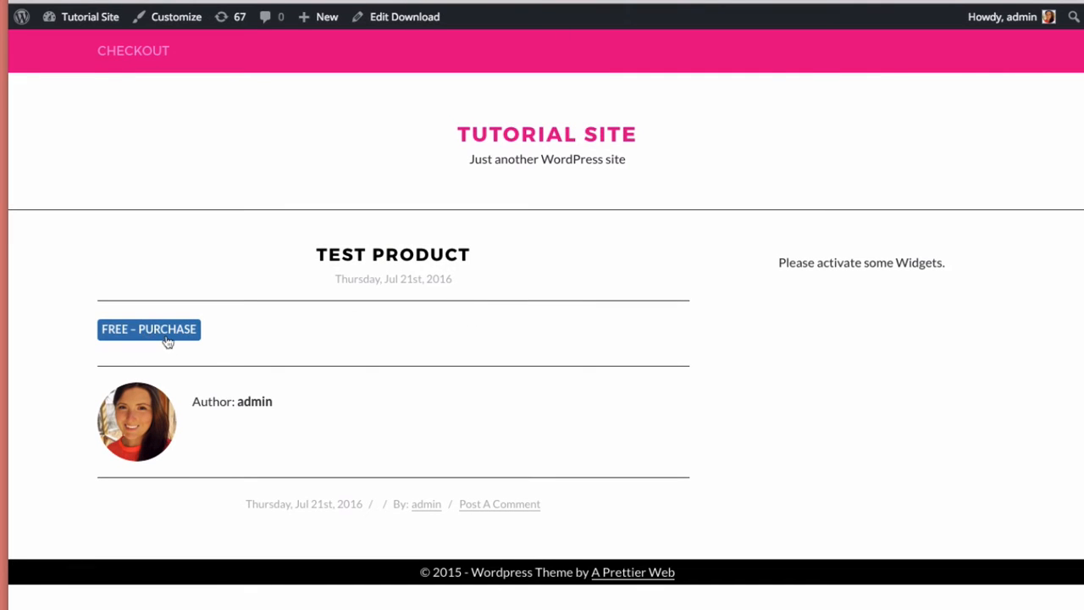
mouse_move(142, 336)
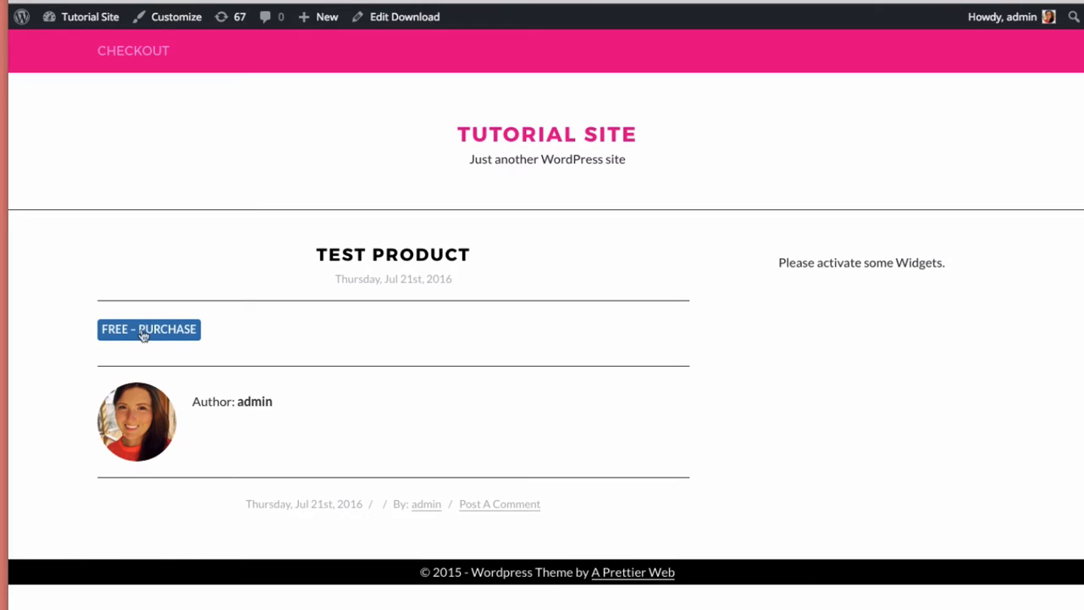
mouse_move(251, 349)
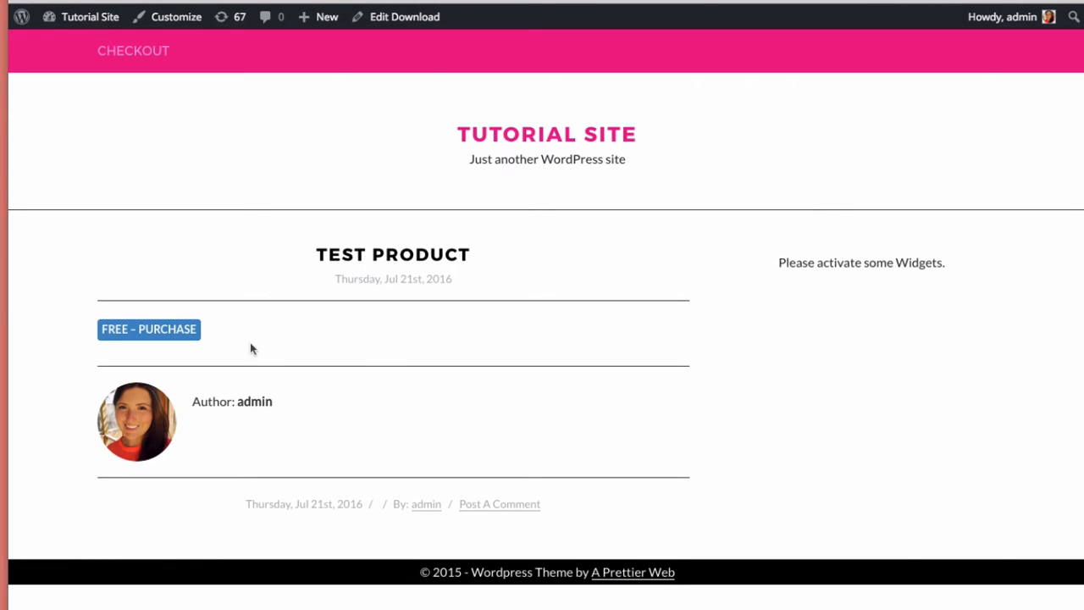
mouse_move(332, 354)
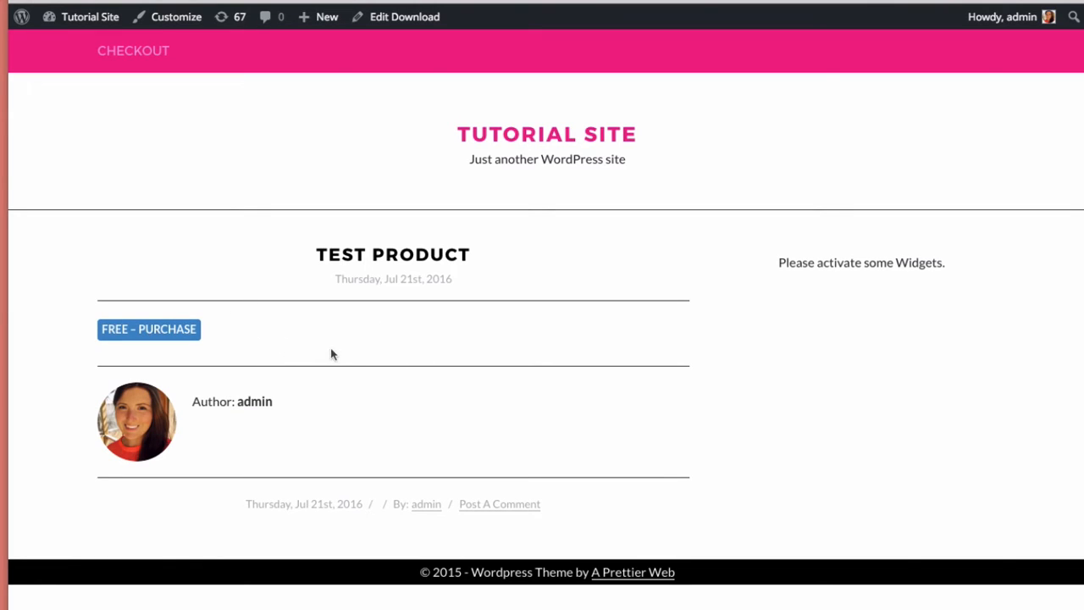
click(403, 17)
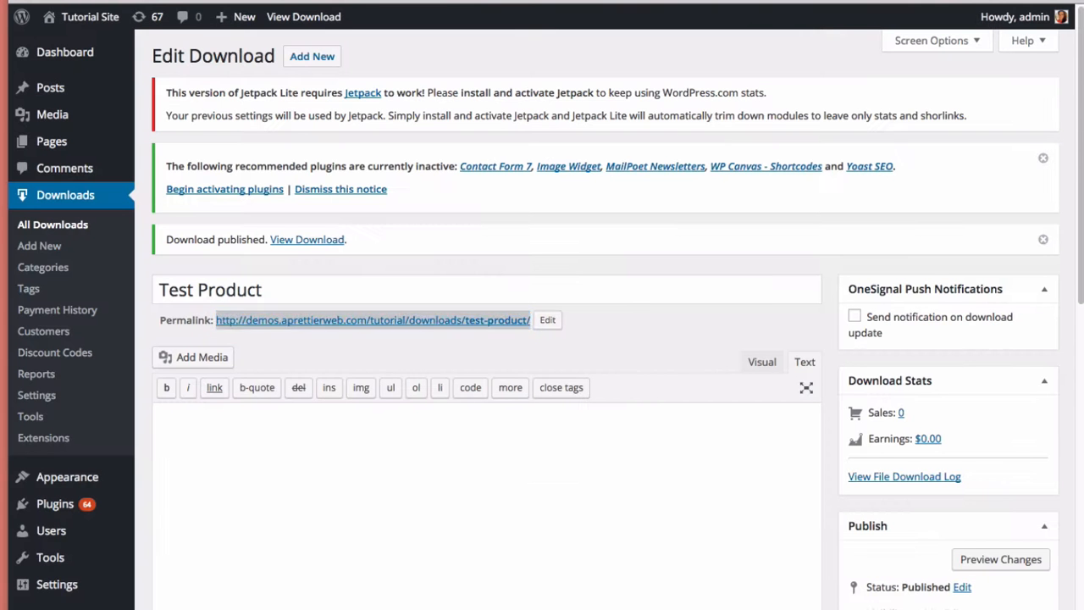
scroll(down, 3)
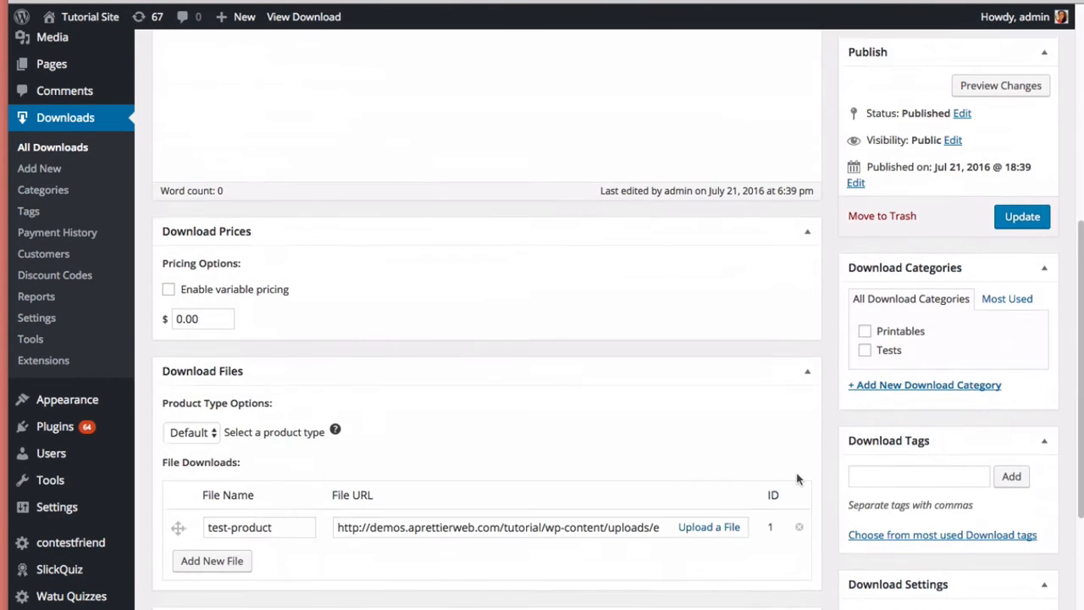
scroll(down, 3)
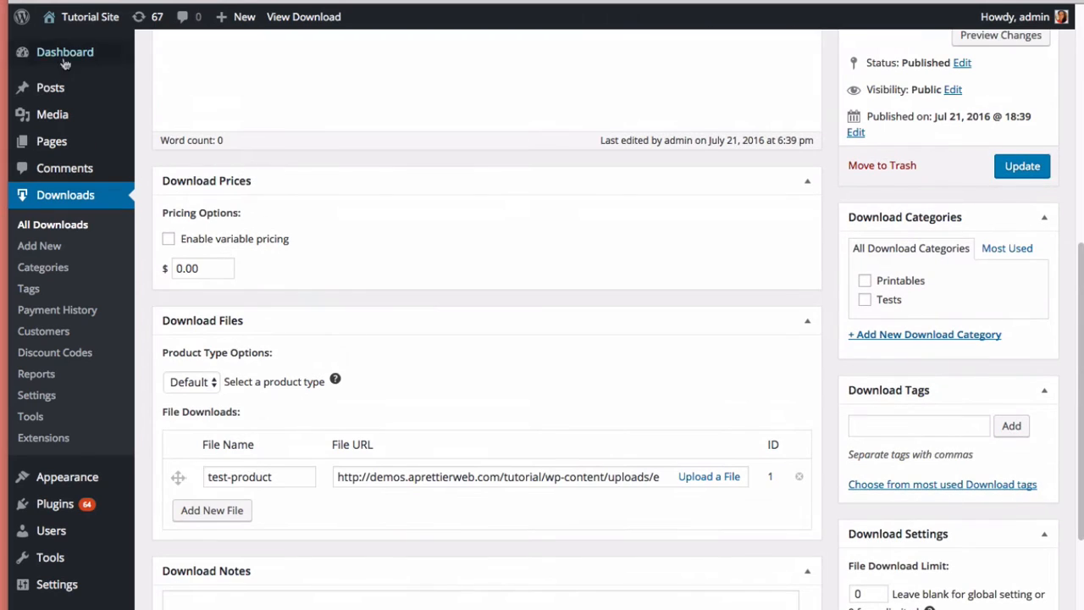
mouse_move(50, 140)
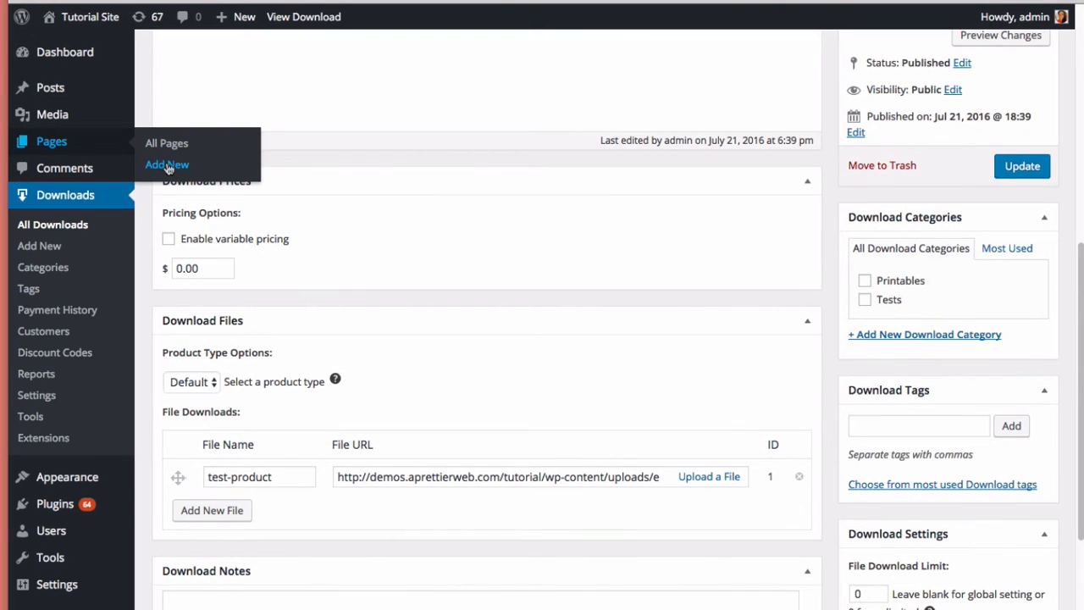
Create a page titled 'My Product' containing a blue button purchase_link shortcode for download 18.
click(166, 164)
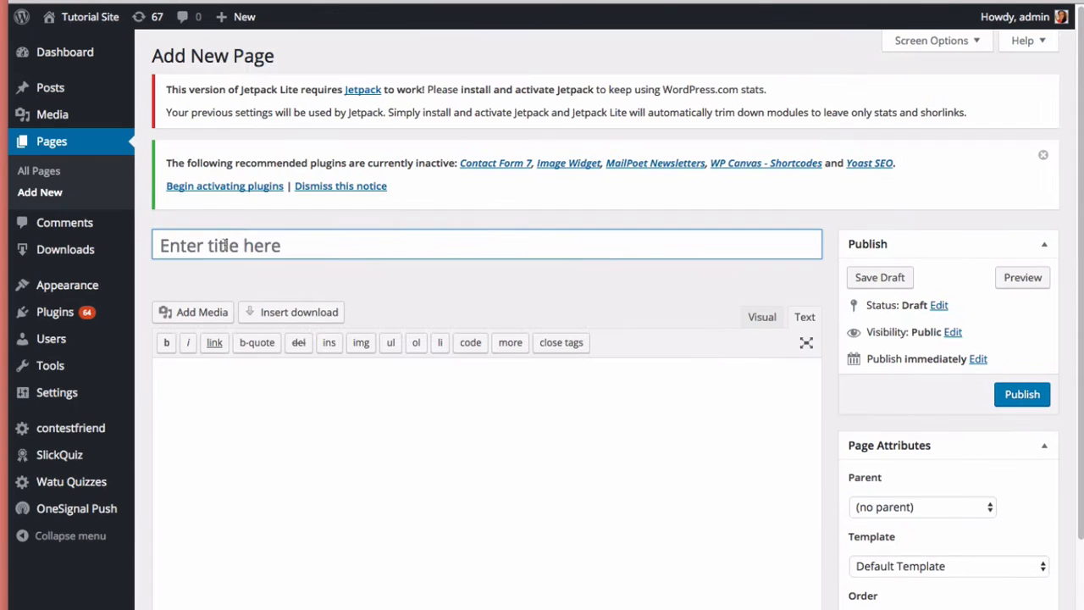
text(My)
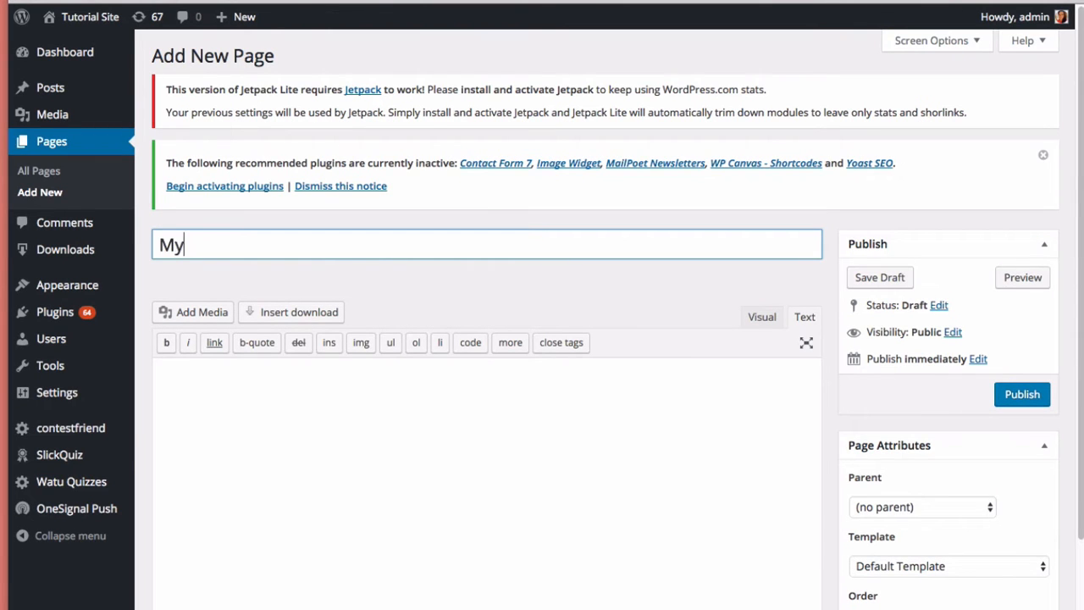
text(Product)
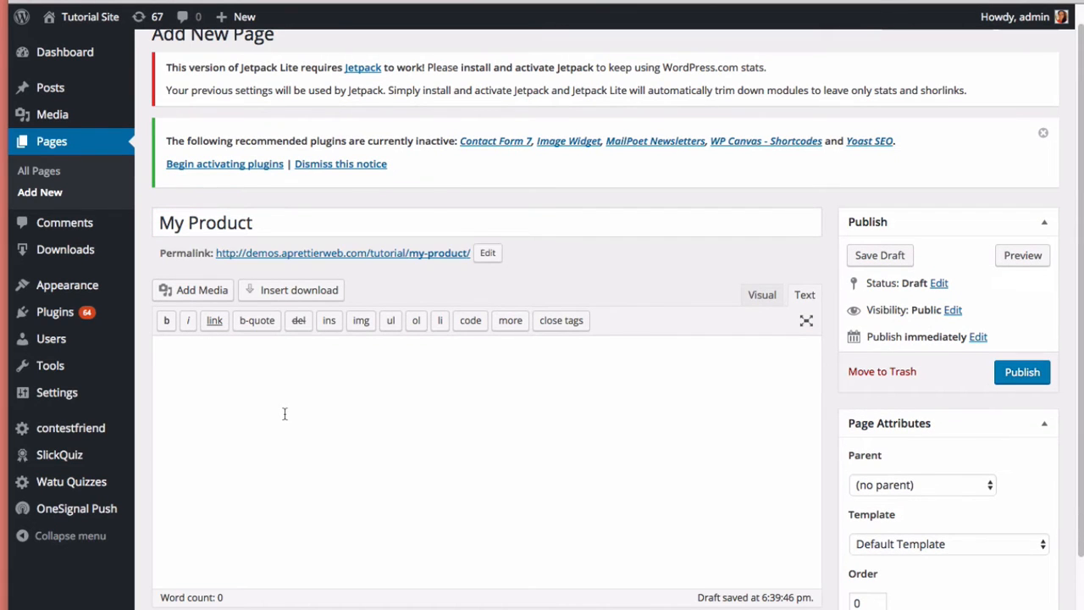
text([purchase_link id="18" text="Purchase" style="button" color="blue"])
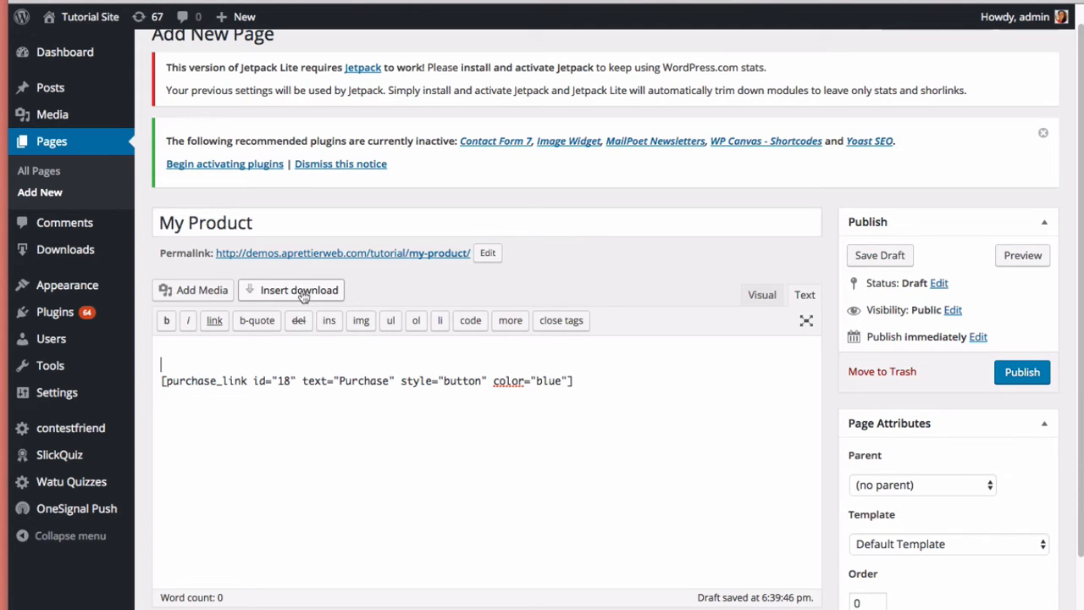
In the Insert download form, choose Test Product as a red button-style purchase link.
click(292, 289)
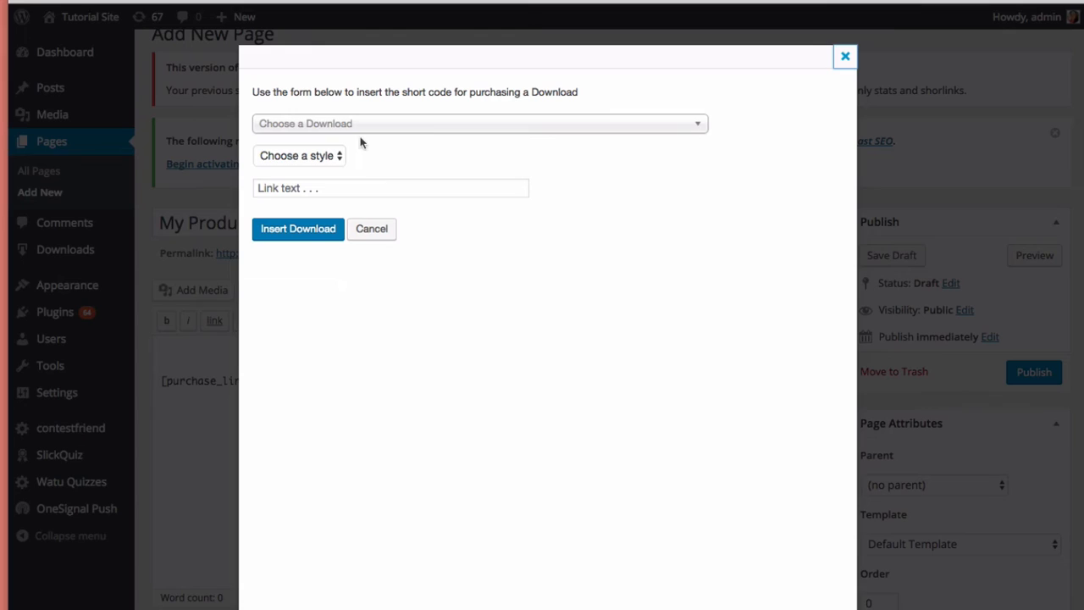
click(481, 122)
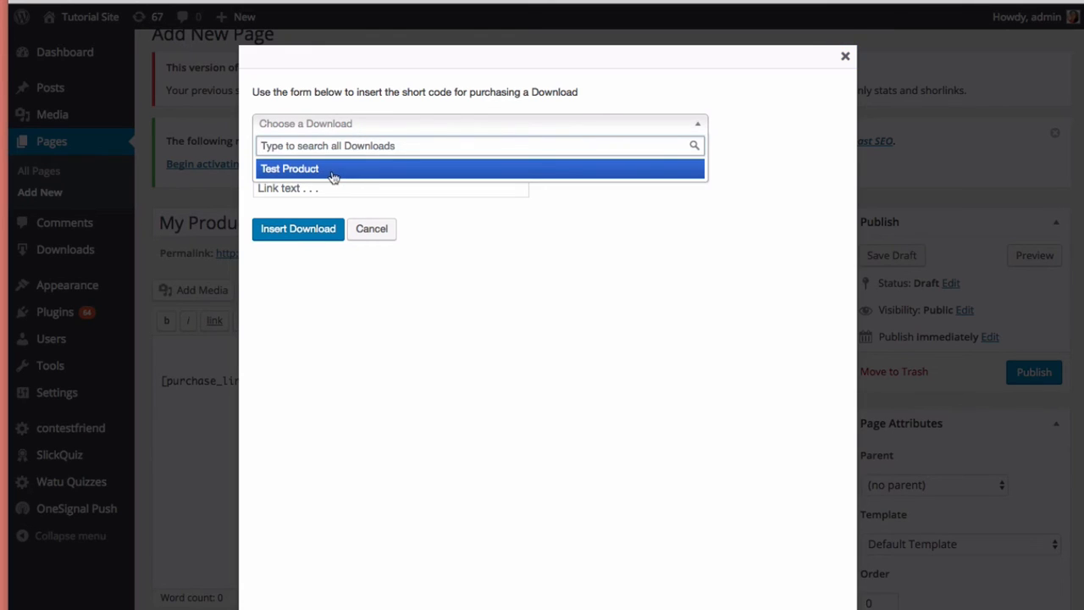
click(289, 169)
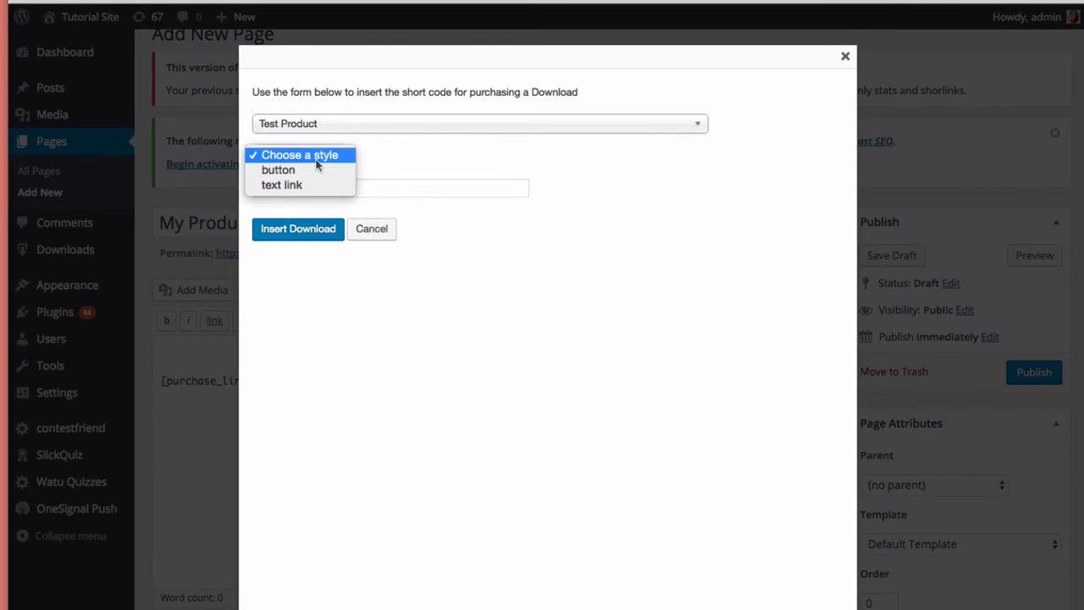
click(300, 155)
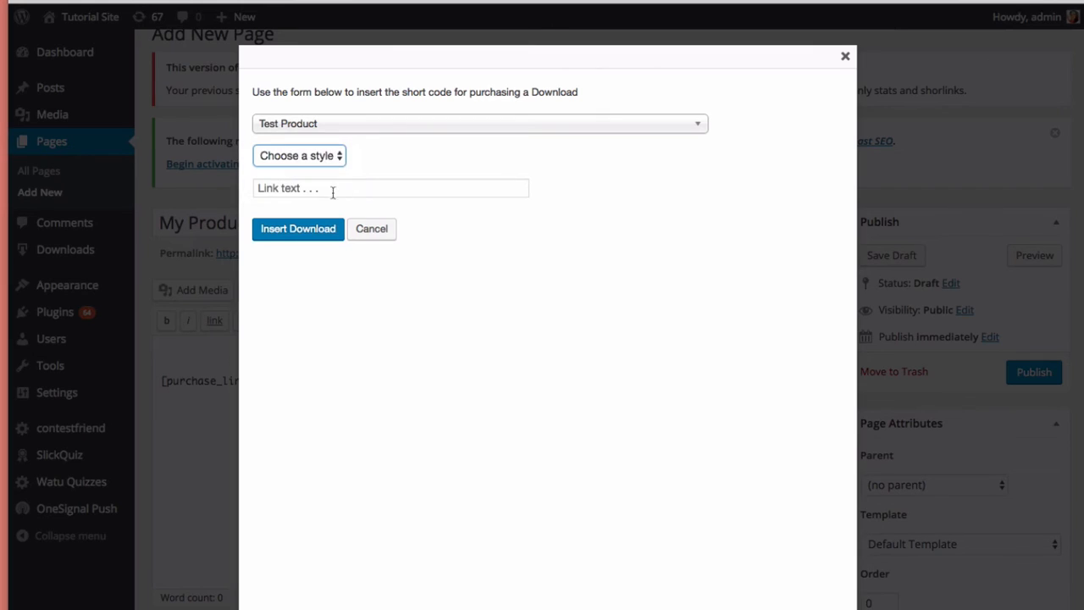
click(298, 156)
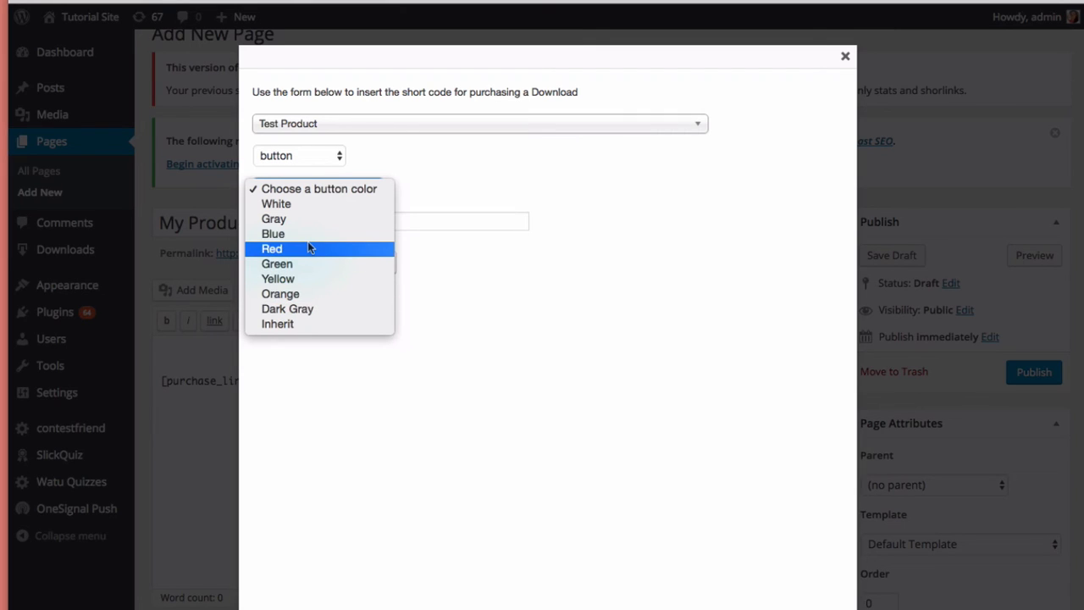
click(271, 248)
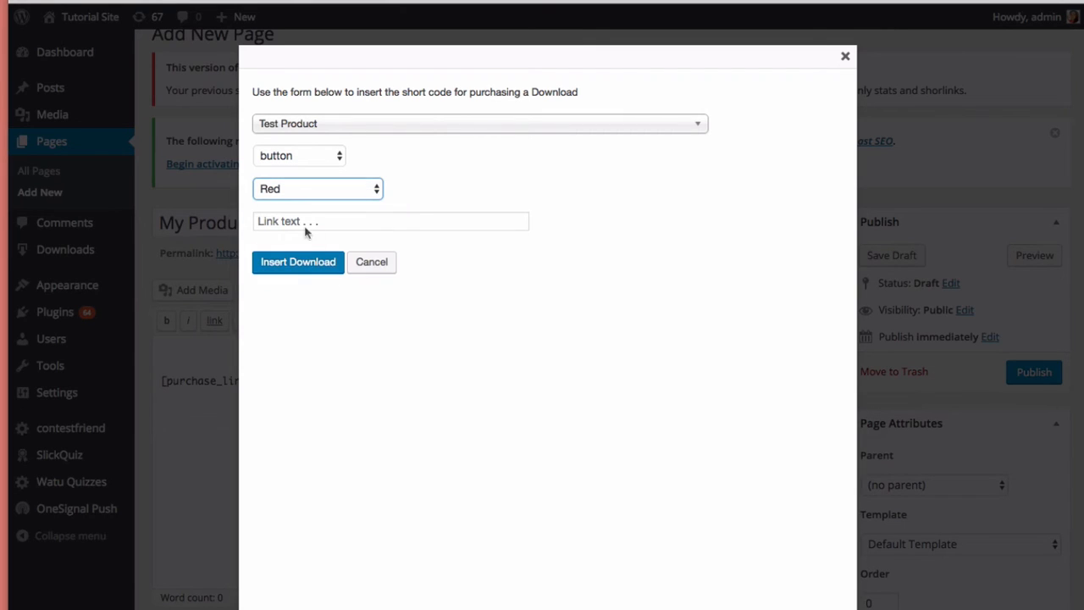
Set the link text to 'Buy Now!' and insert the shortcode into the page.
text(B)
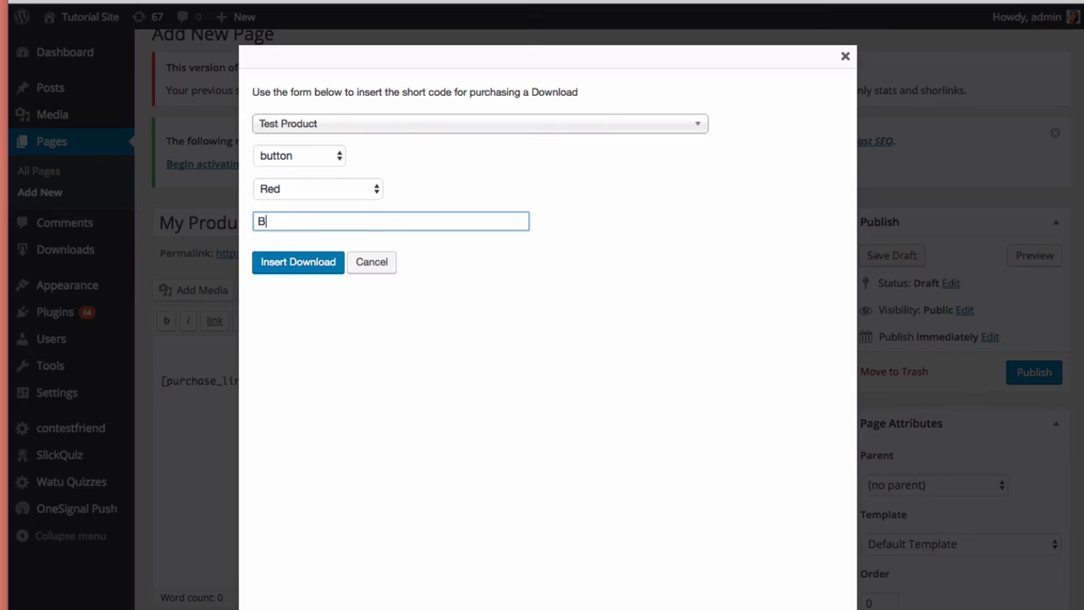
text(uy Now!)
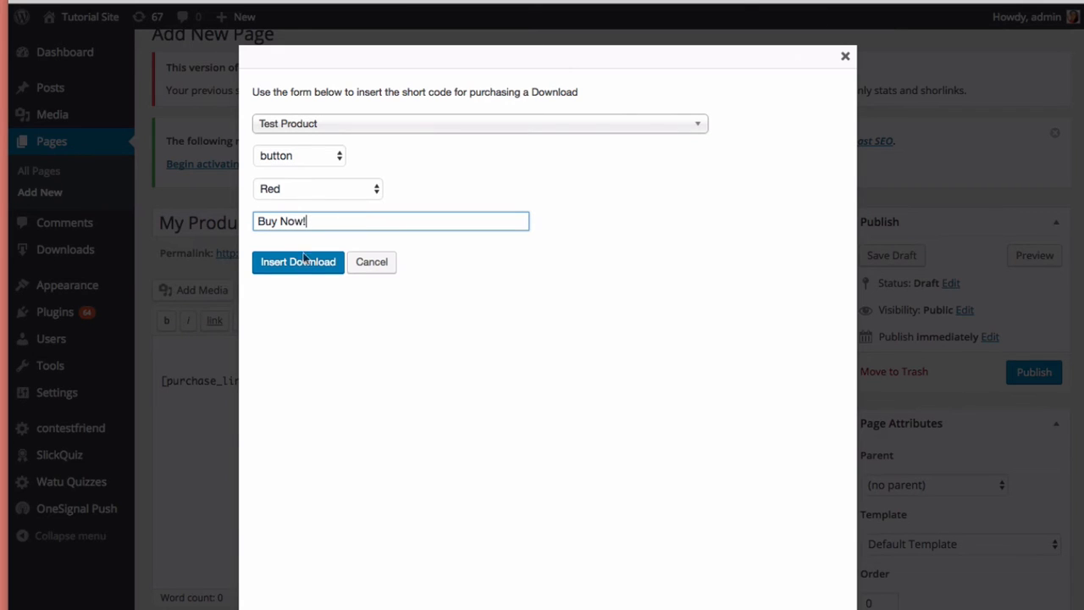
click(298, 261)
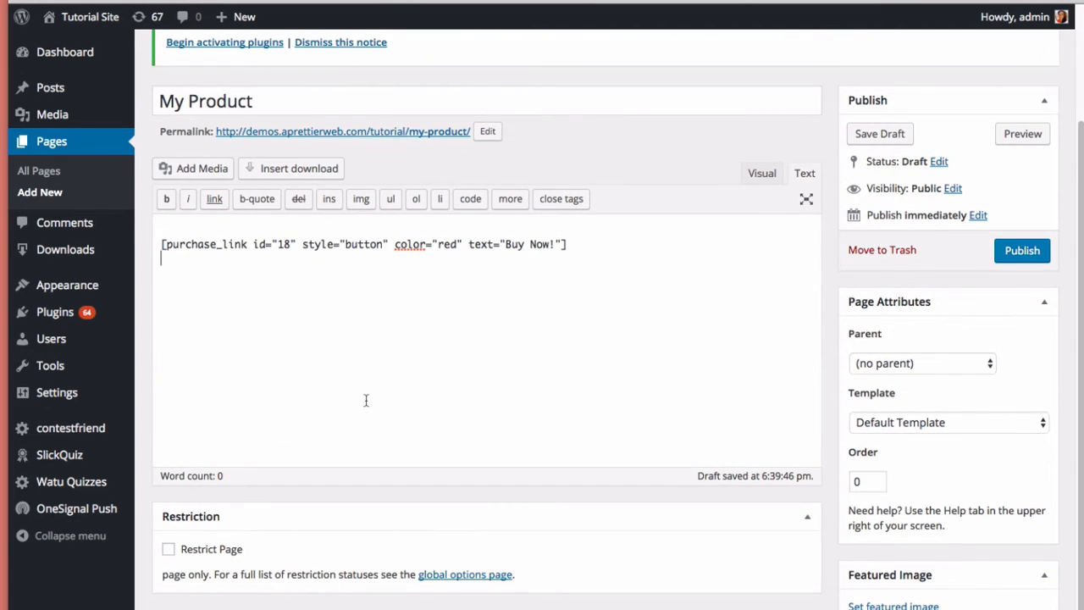
Keep the Default Template under Page Attributes and publish the My Product page.
scroll(down, 3)
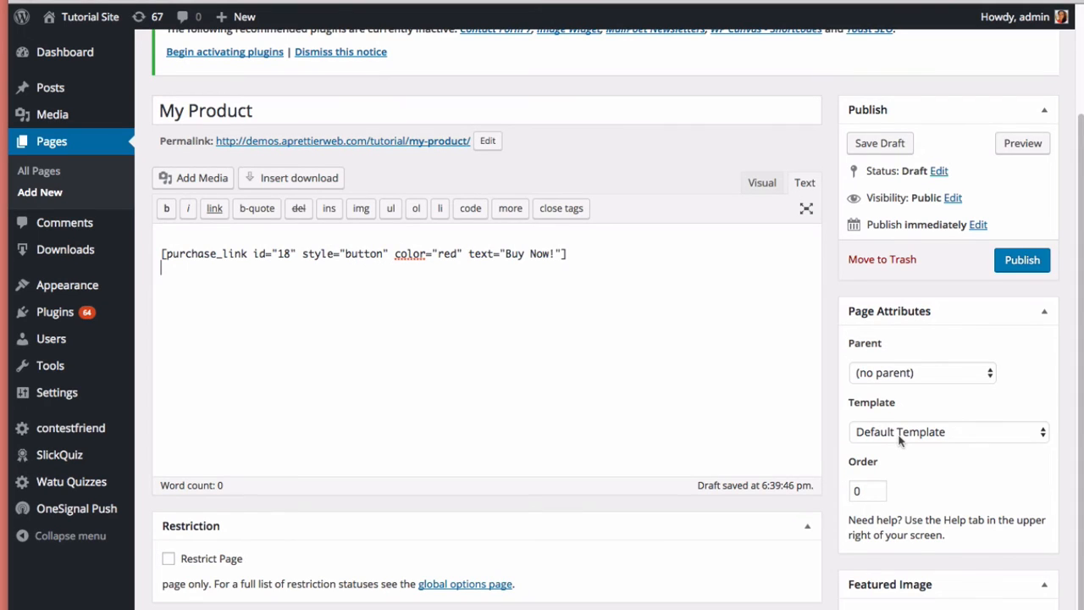
click(948, 432)
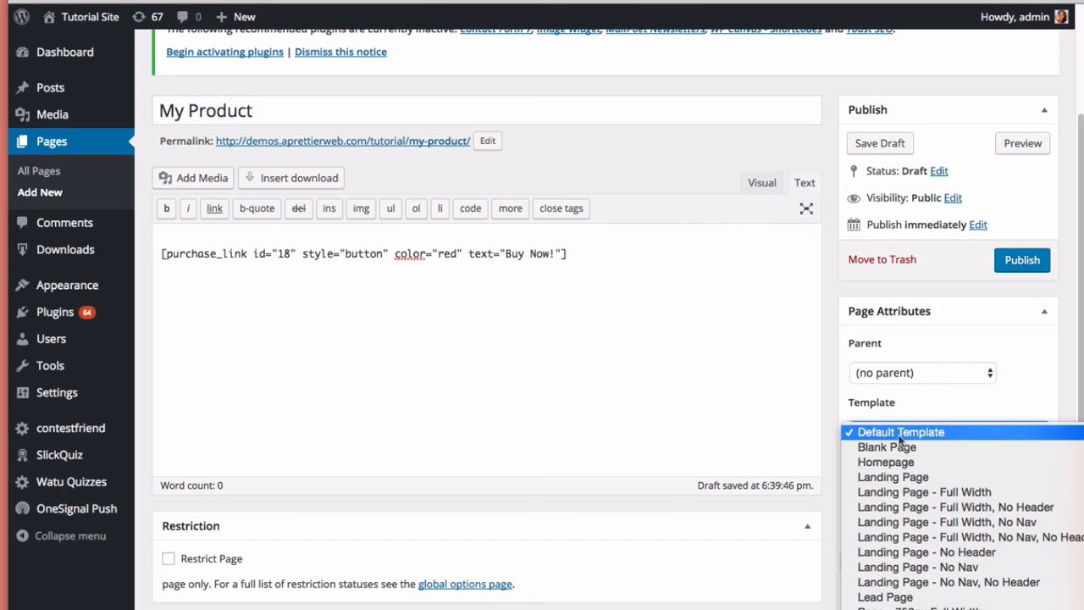
mouse_move(923, 441)
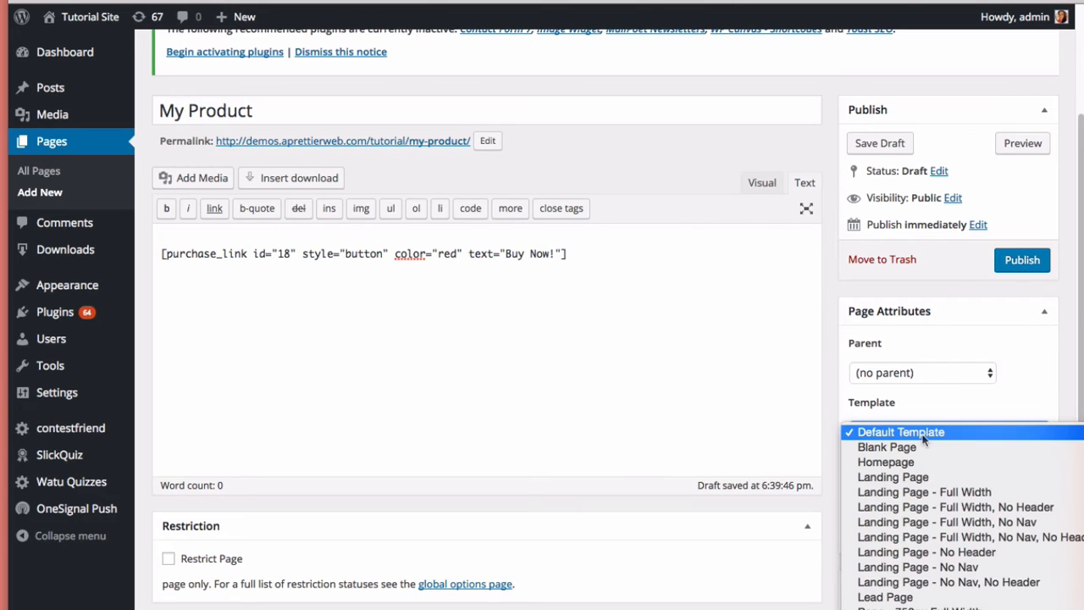
mouse_move(925, 414)
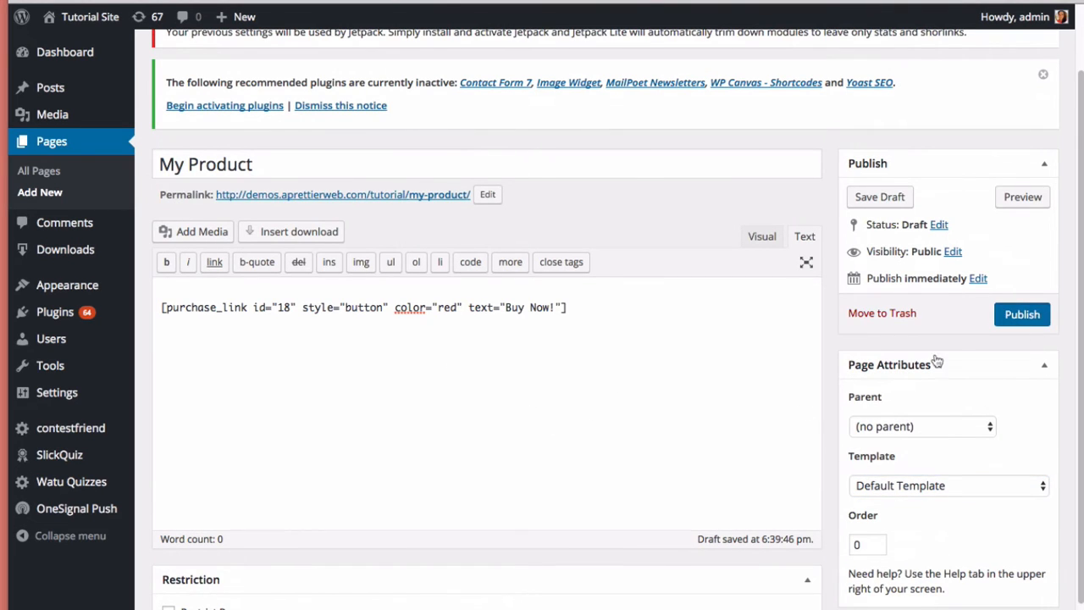
click(1023, 314)
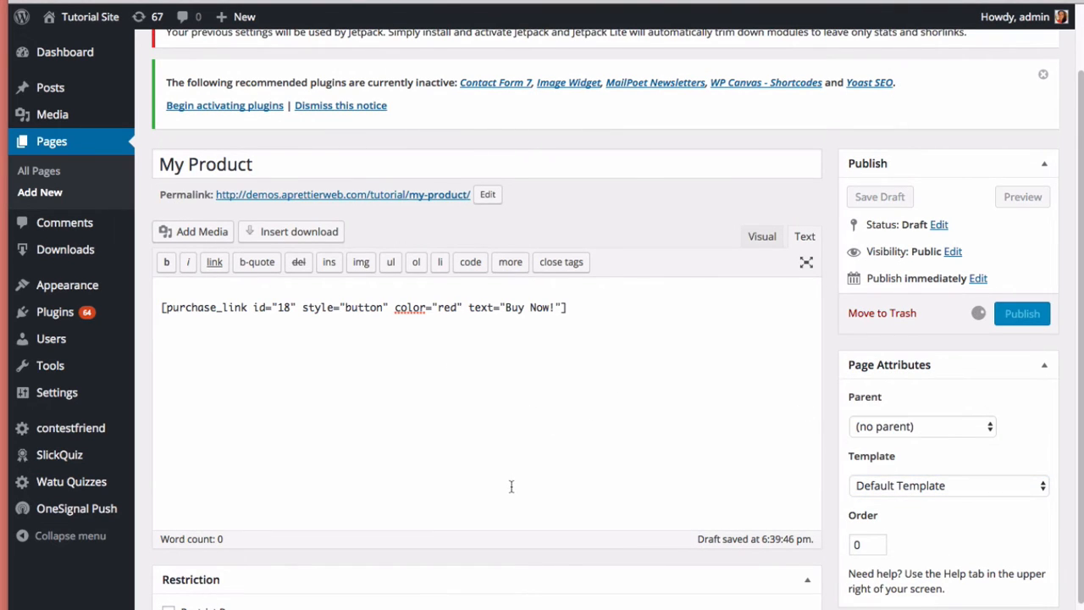
click(1021, 314)
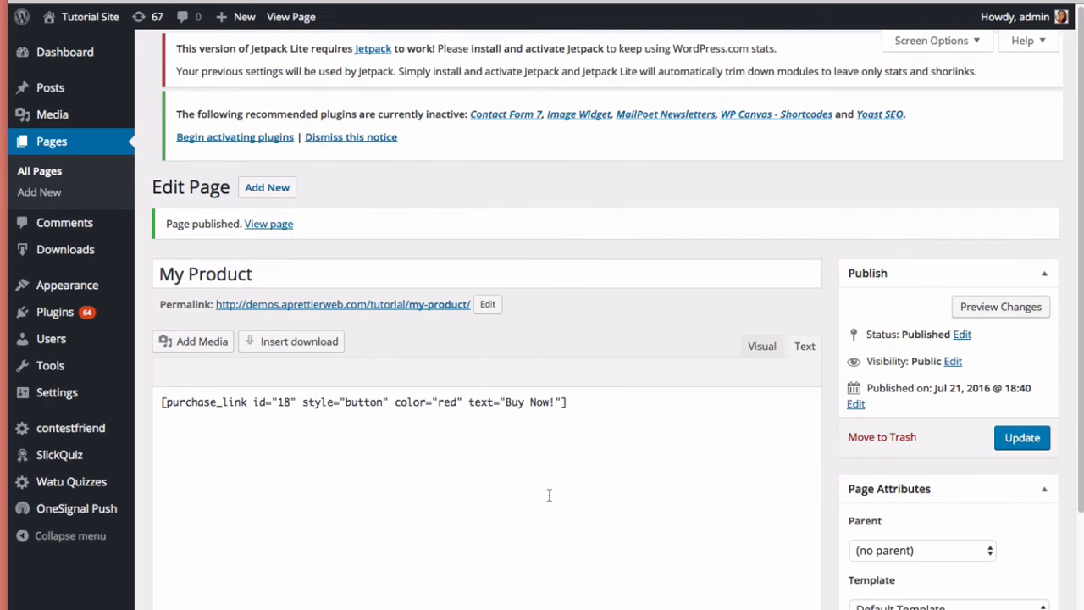
View the live My Product page, add Test Product to the cart via Buy Now!, and proceed to checkout.
right_click(342, 305)
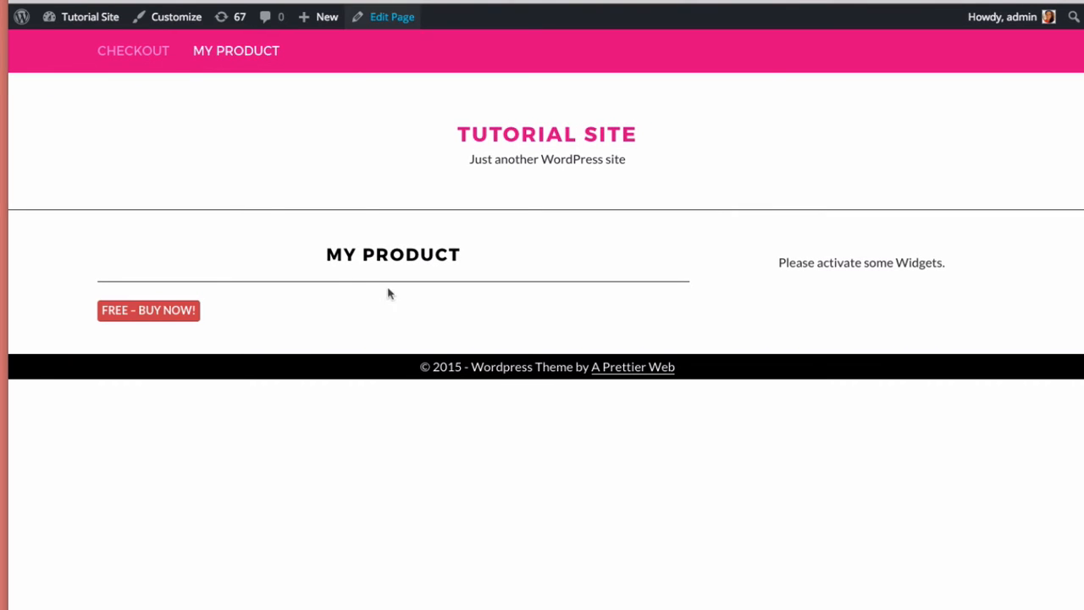
click(149, 310)
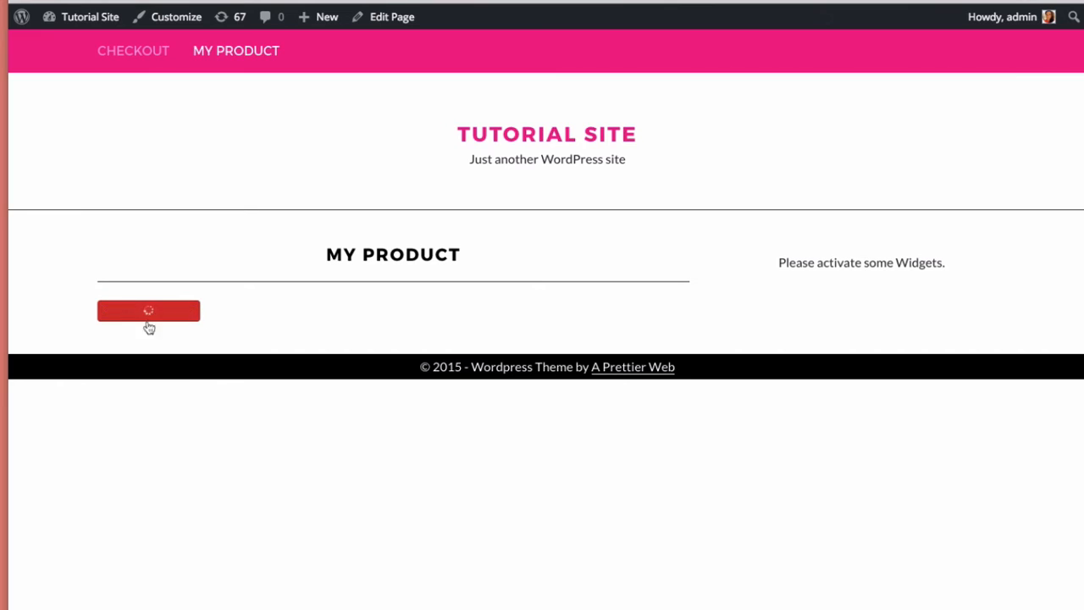
click(149, 312)
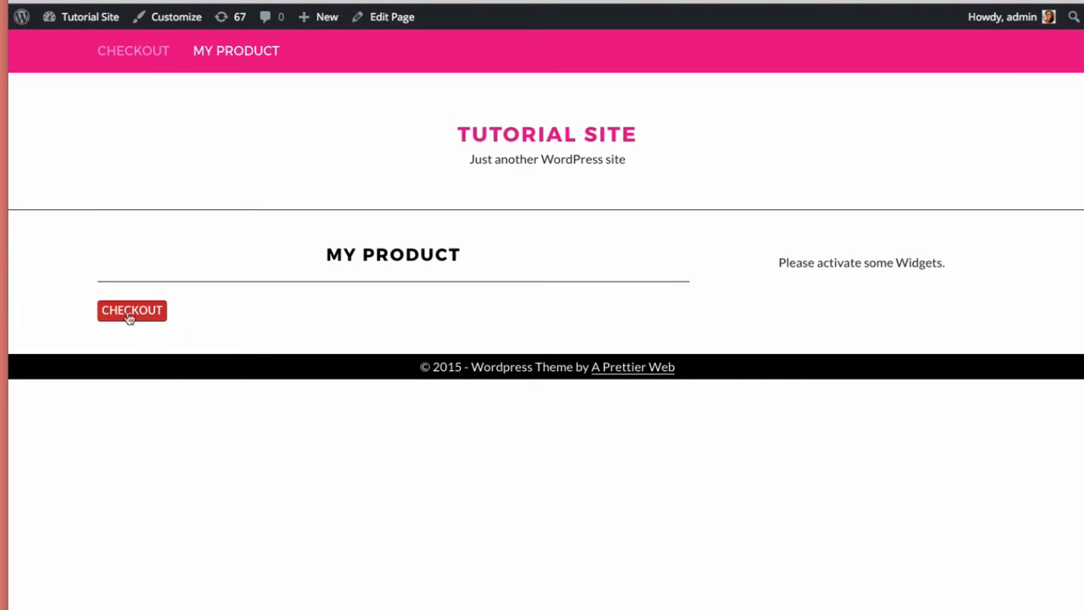
mouse_move(285, 391)
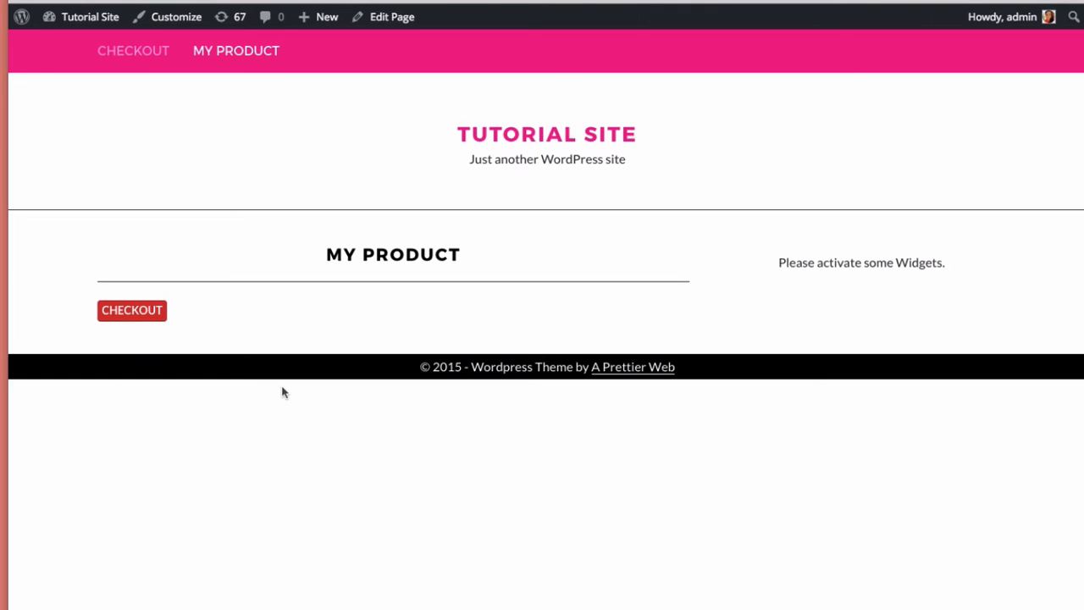
click(133, 310)
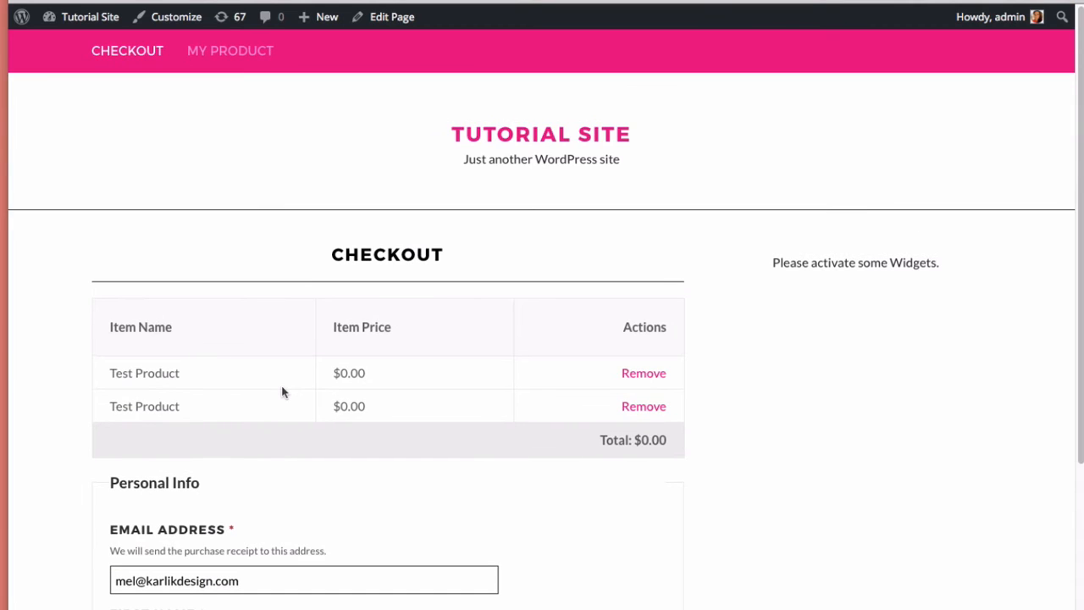
Look over the checkout page and attempt to submit the form without customer details.
scroll(down, 3)
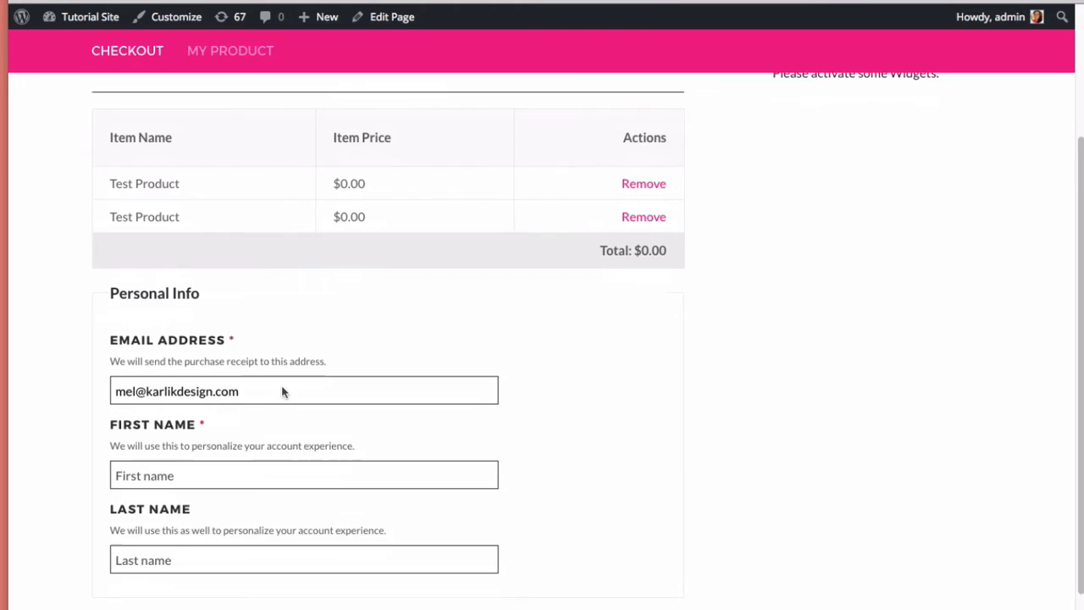
scroll(down, 3)
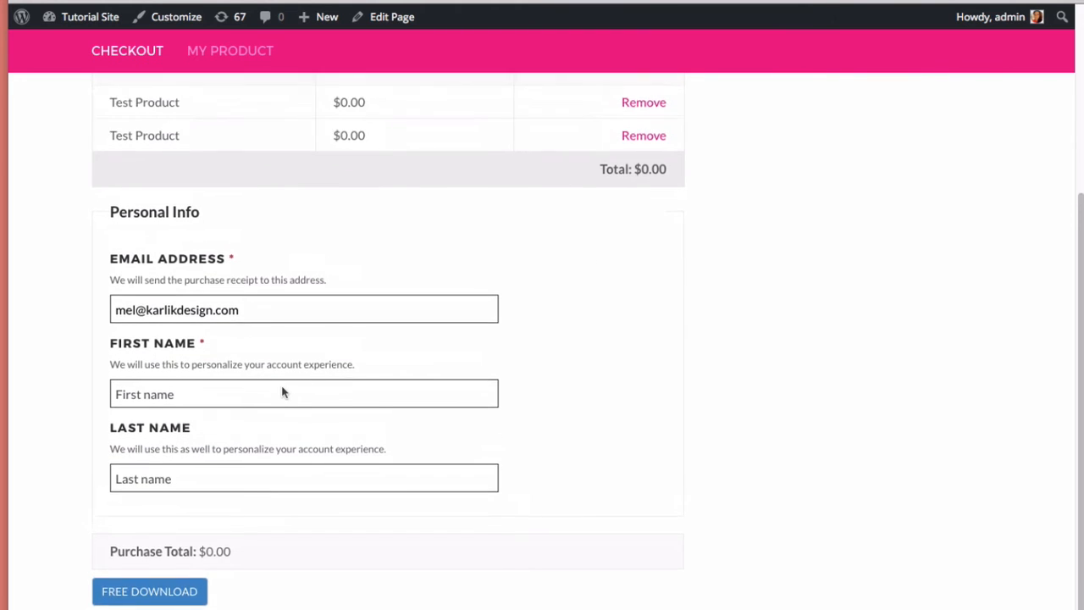
scroll(up, 3)
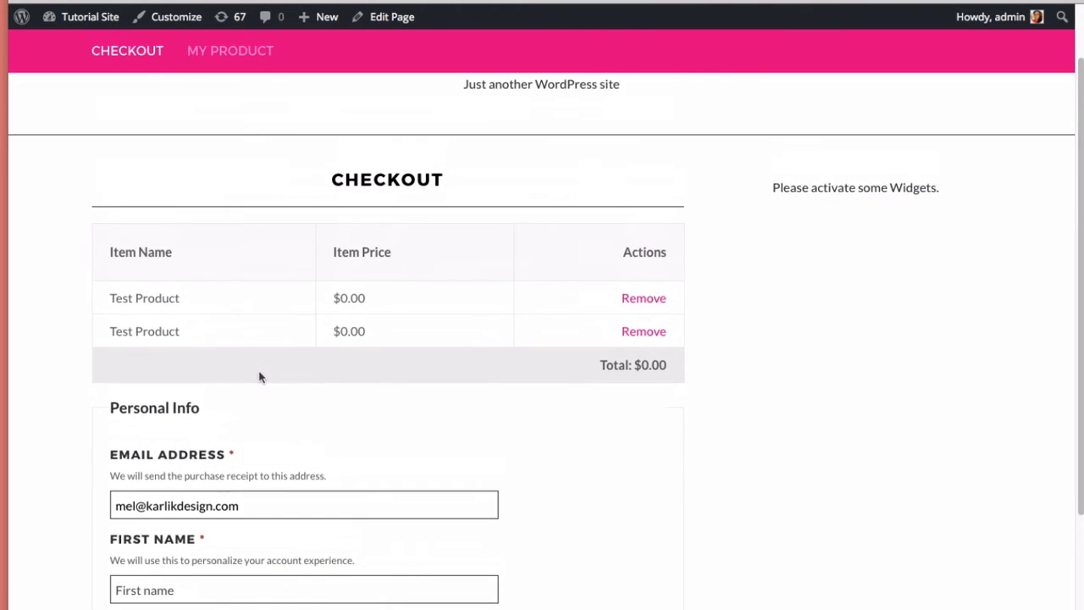
scroll(down, 3)
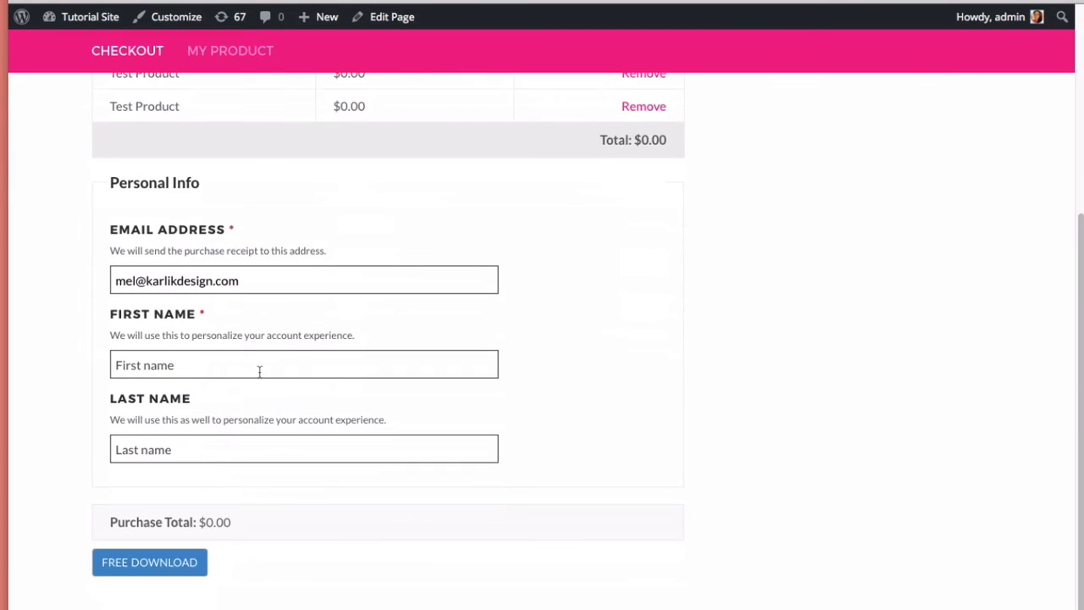
click(149, 563)
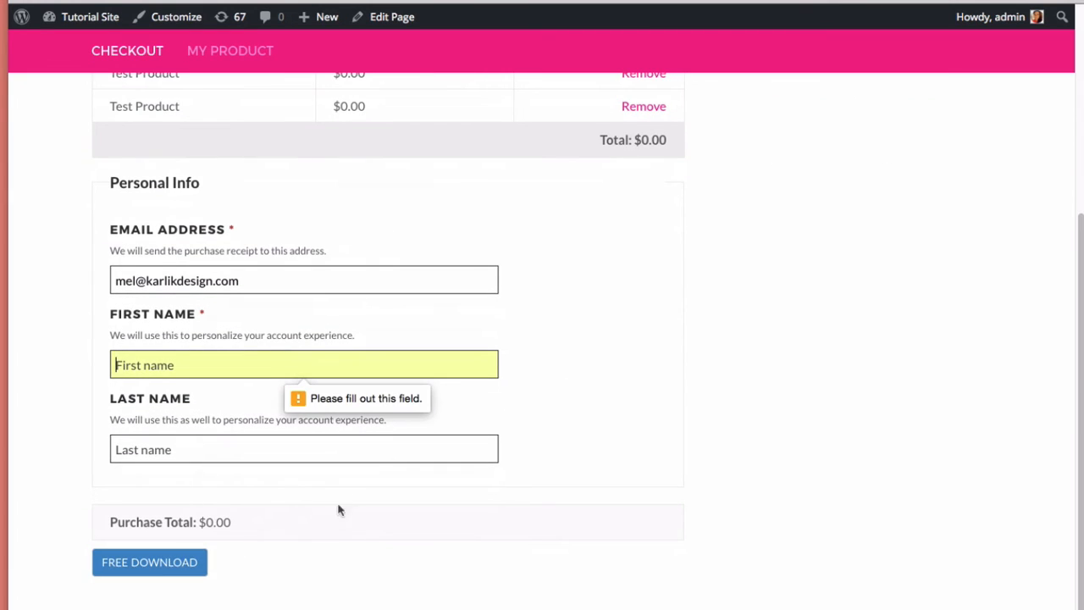
Fill the customer's name via Chrome autofill and place the free order to reach Purchase Confirmation.
click(305, 365)
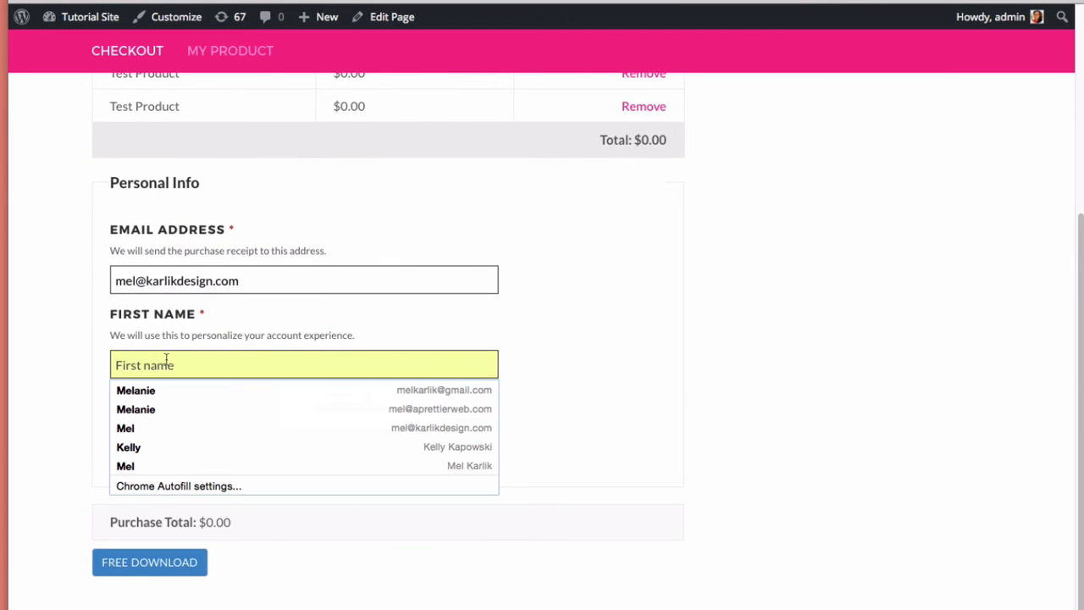
click(136, 389)
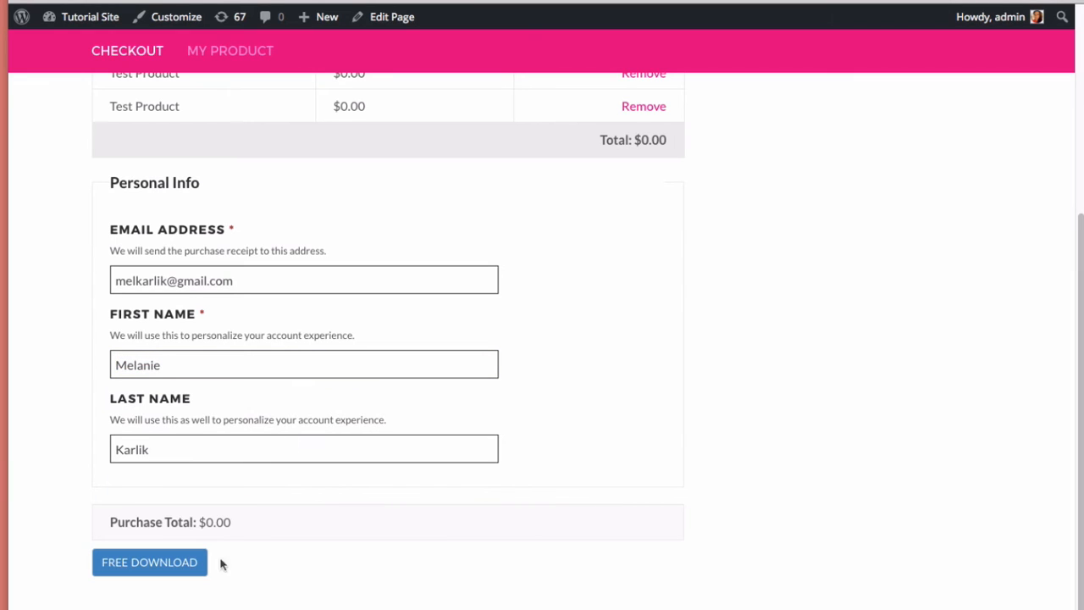
click(149, 563)
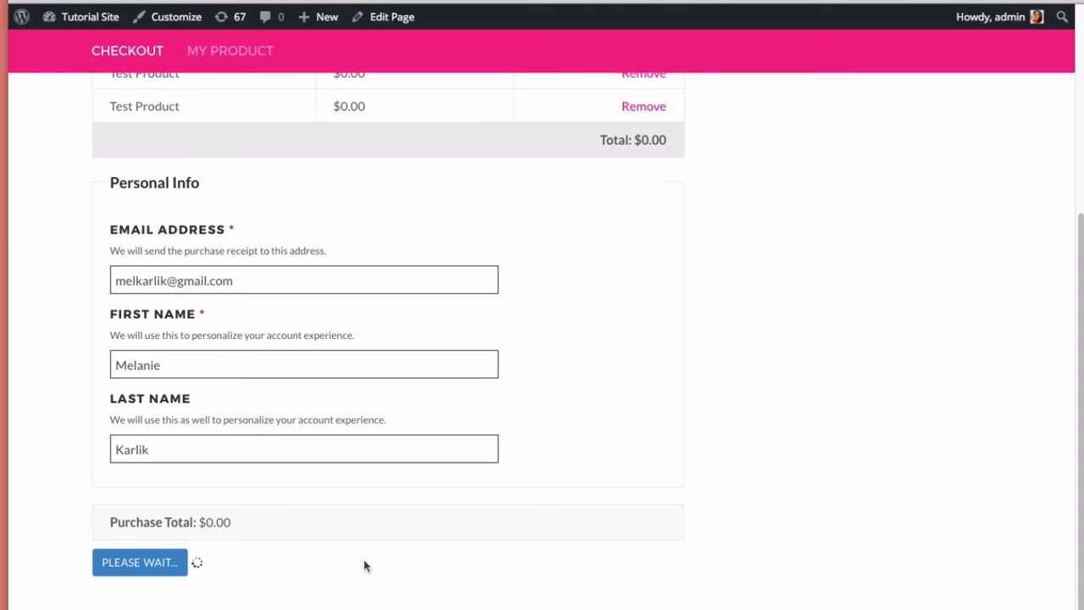
click(139, 563)
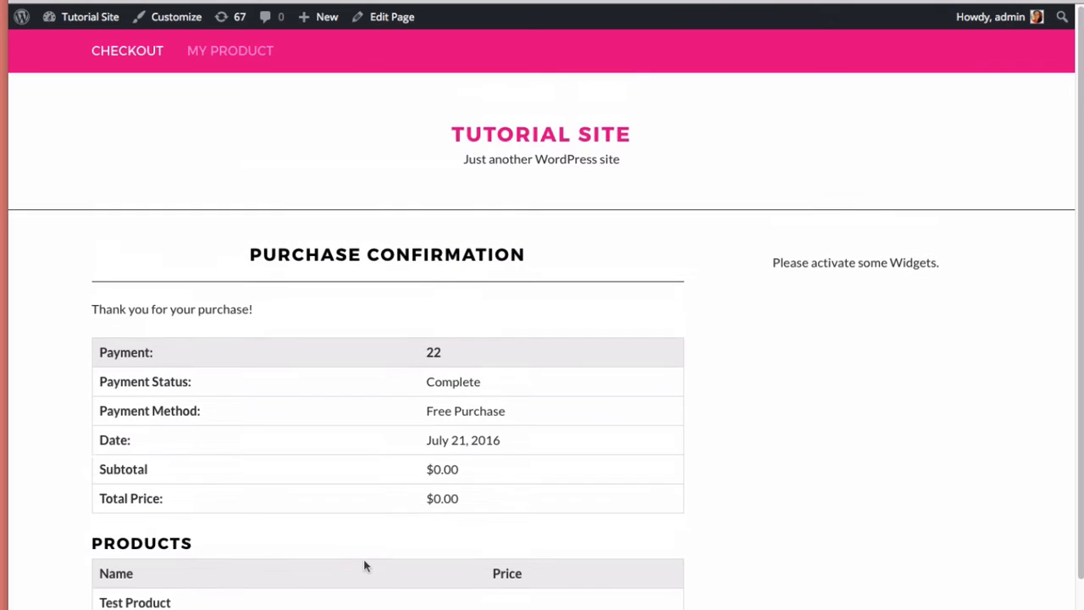
Review the Purchase Confirmation details and return to editing the My Product page.
scroll(down, 3)
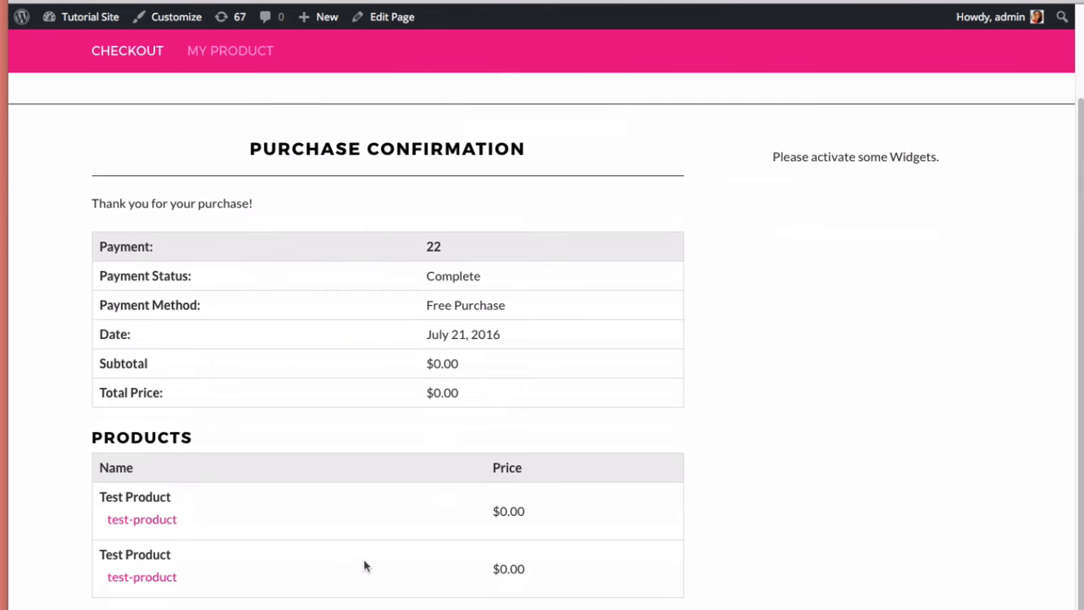
mouse_move(249, 515)
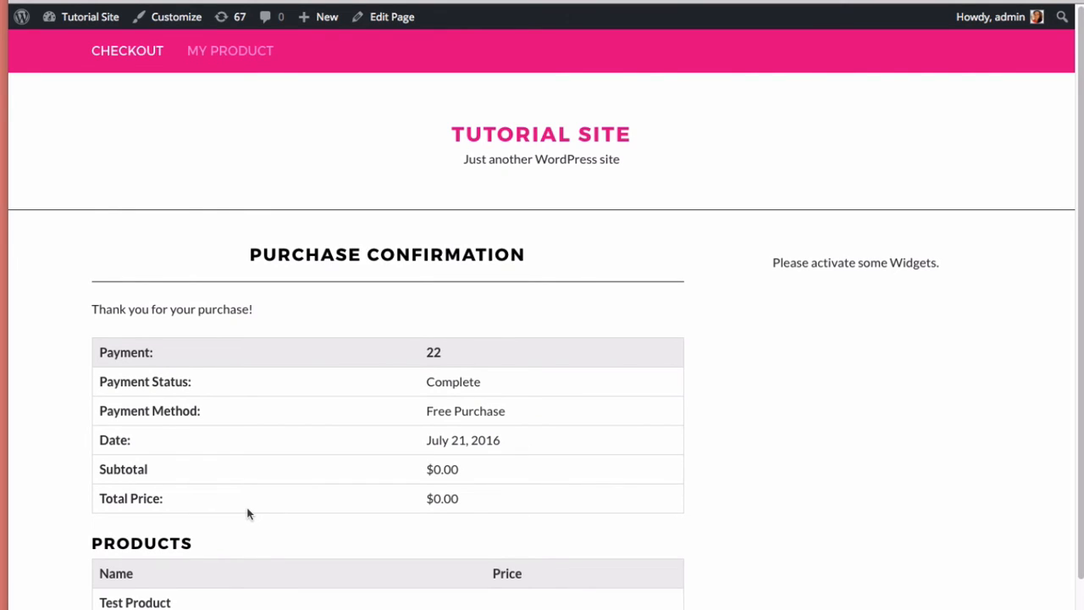
mouse_move(271, 515)
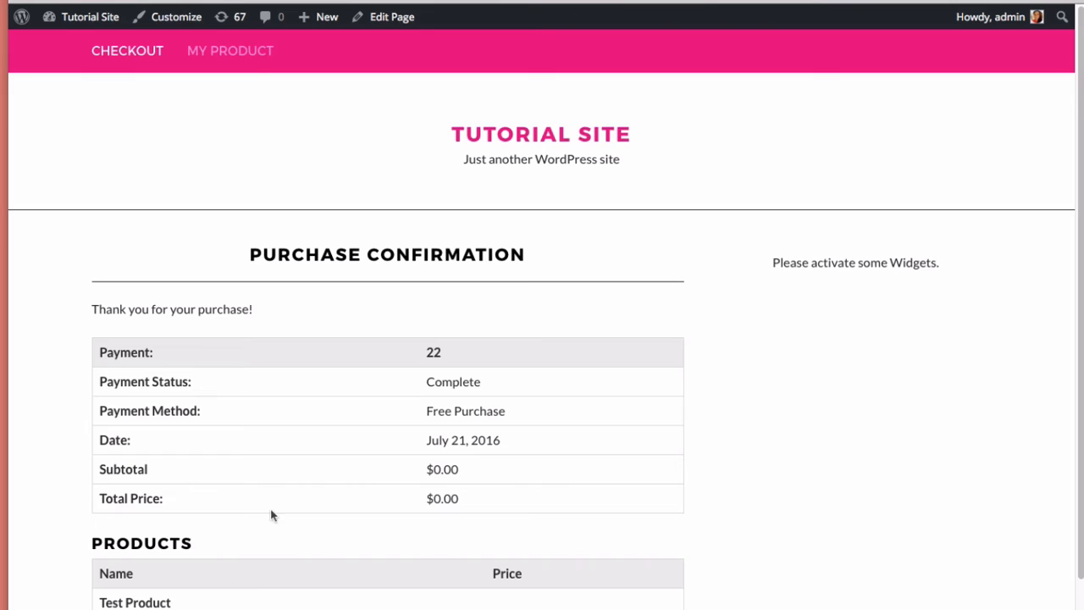
scroll(down, 3)
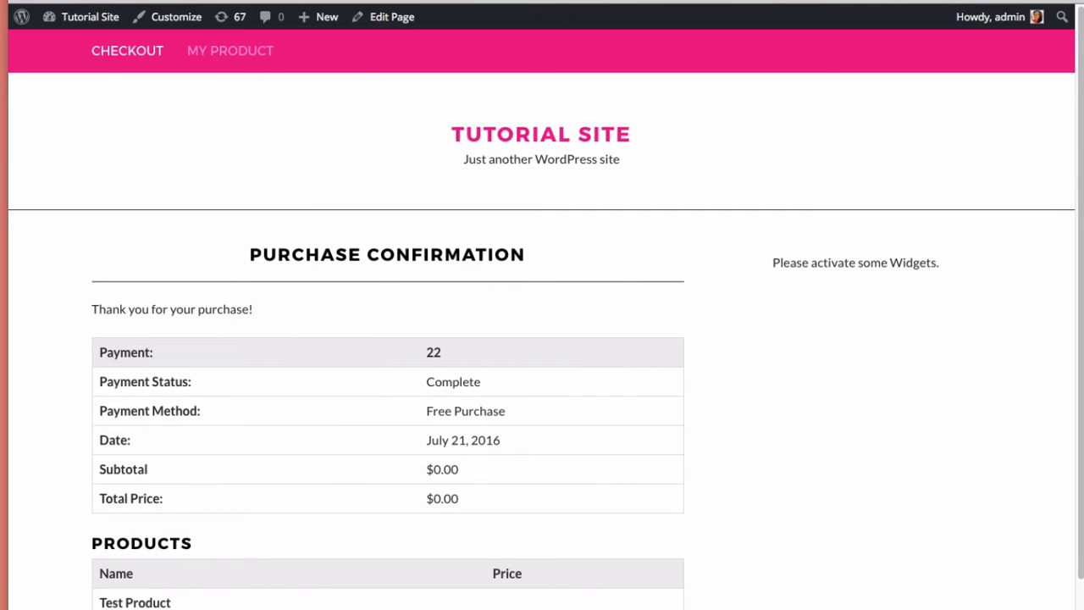
click(392, 17)
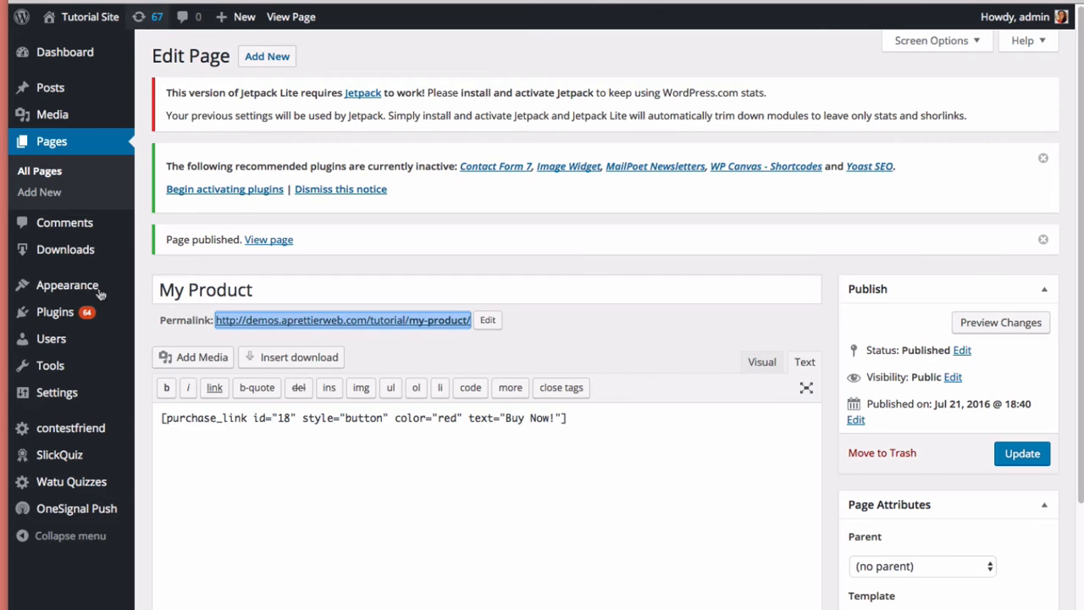
mouse_move(68, 284)
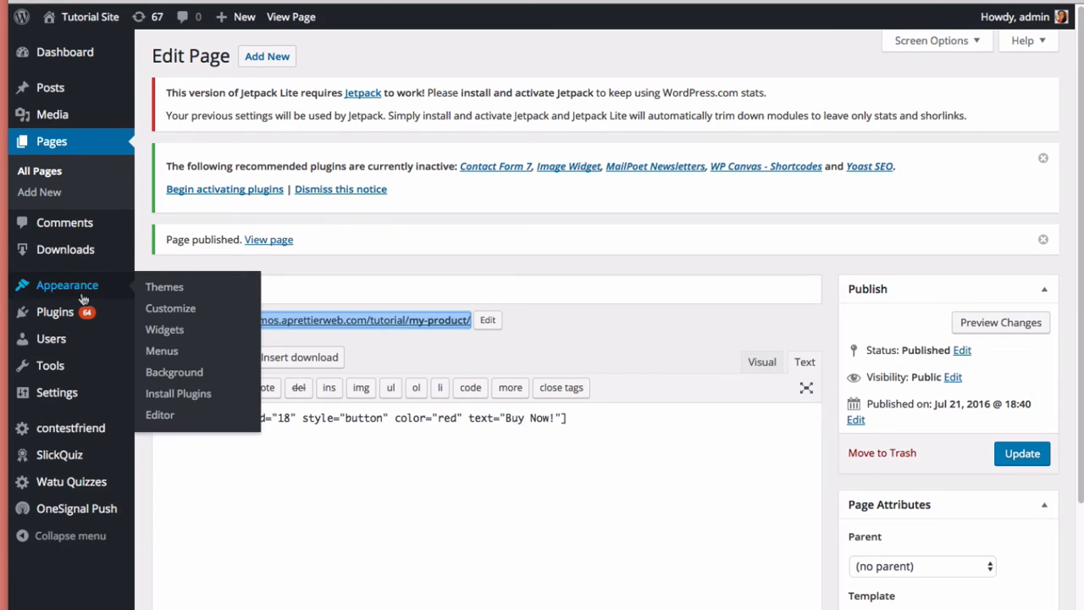
mouse_move(64, 249)
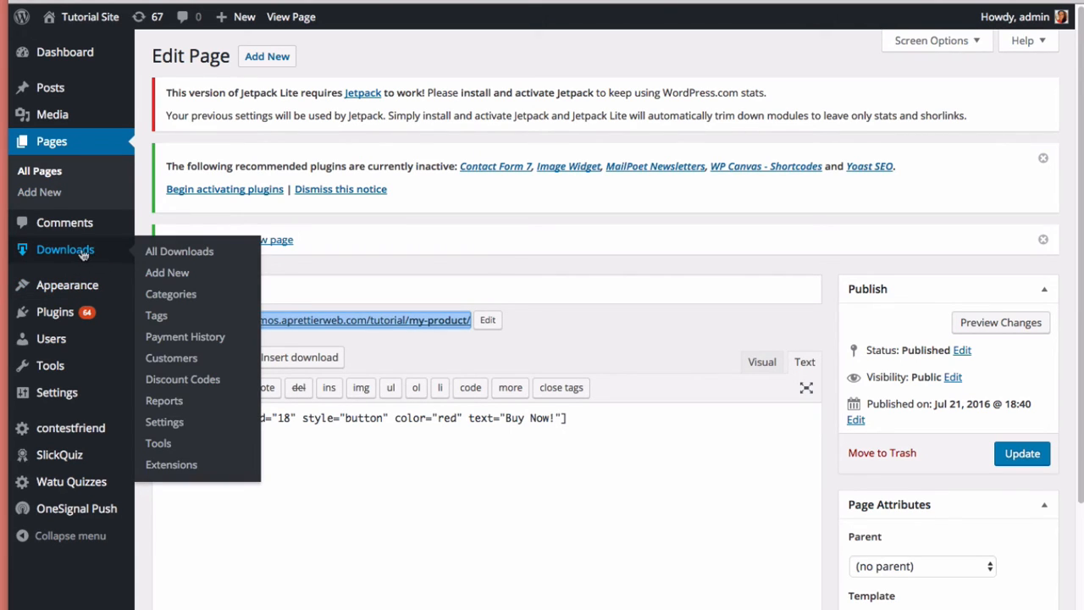
mouse_move(182, 379)
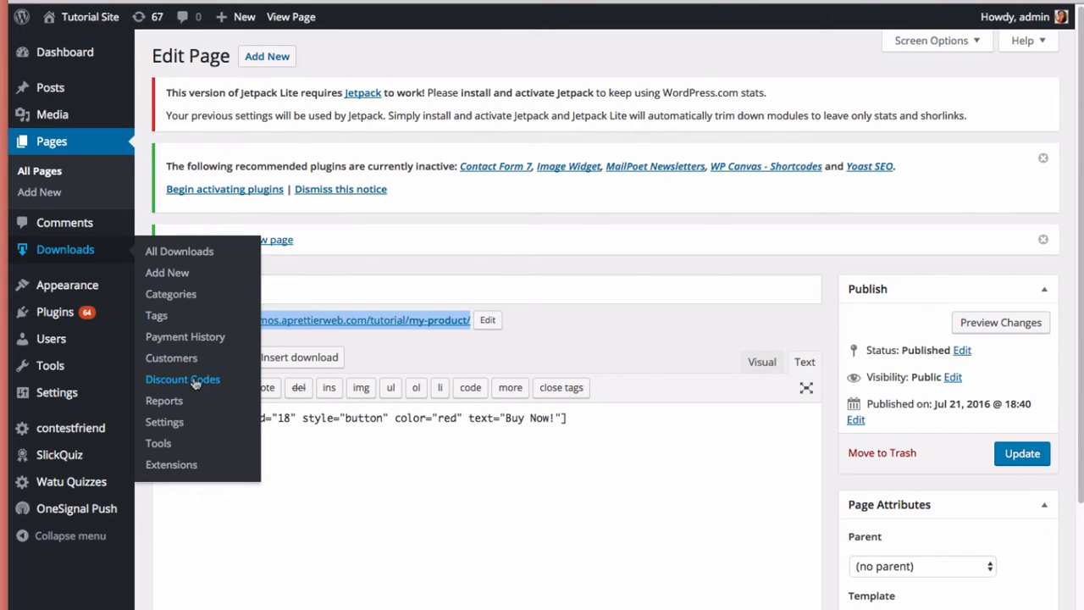
Bring up the store's empty Discount Codes list under Downloads.
click(183, 380)
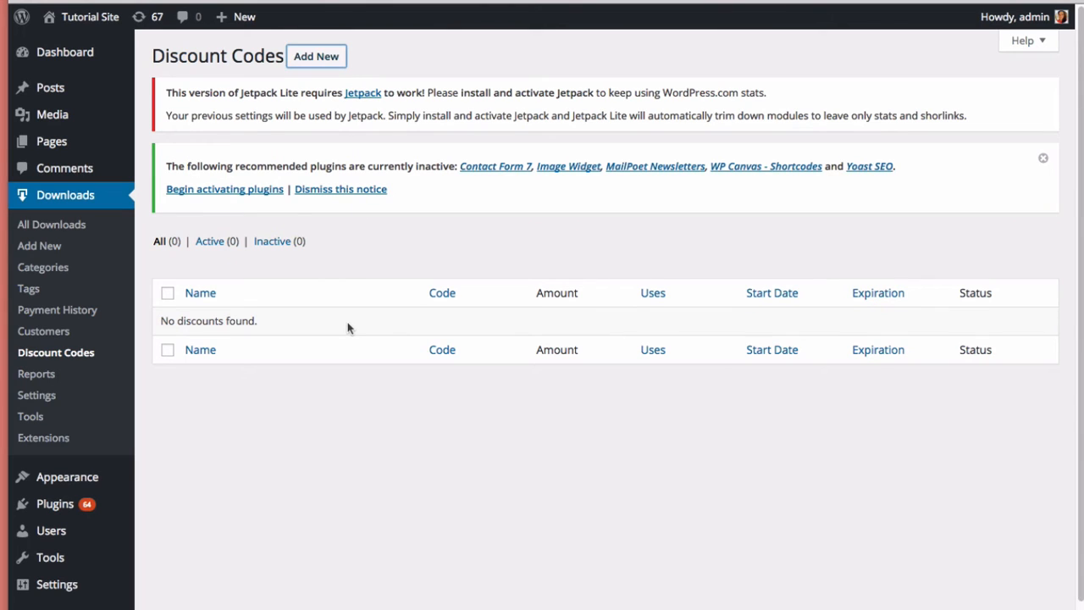
Begin a new discount and enter SAVE20 as its name and code.
click(315, 56)
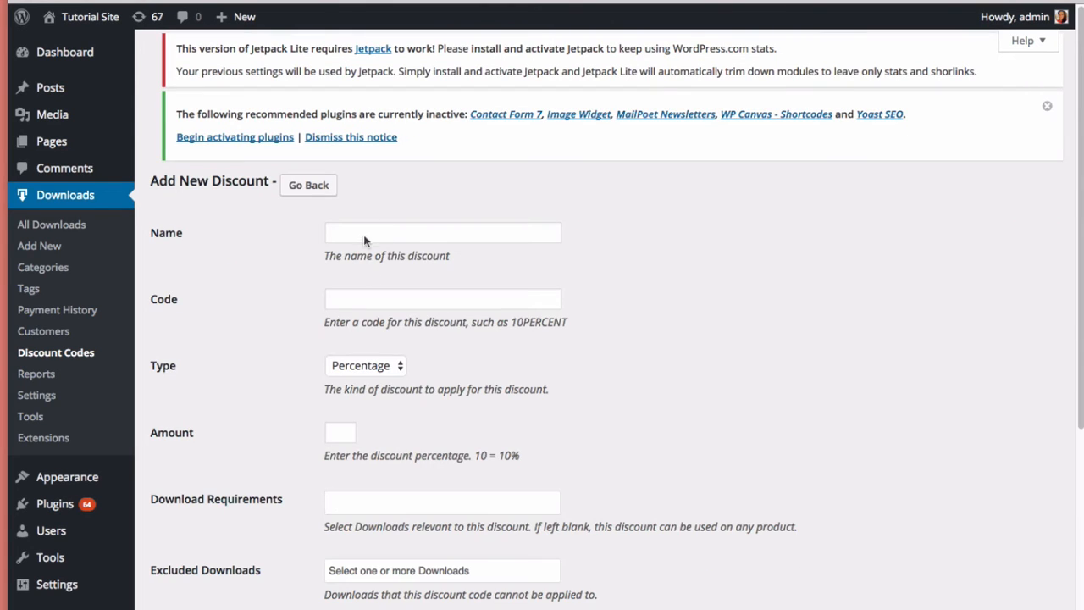
text(z)
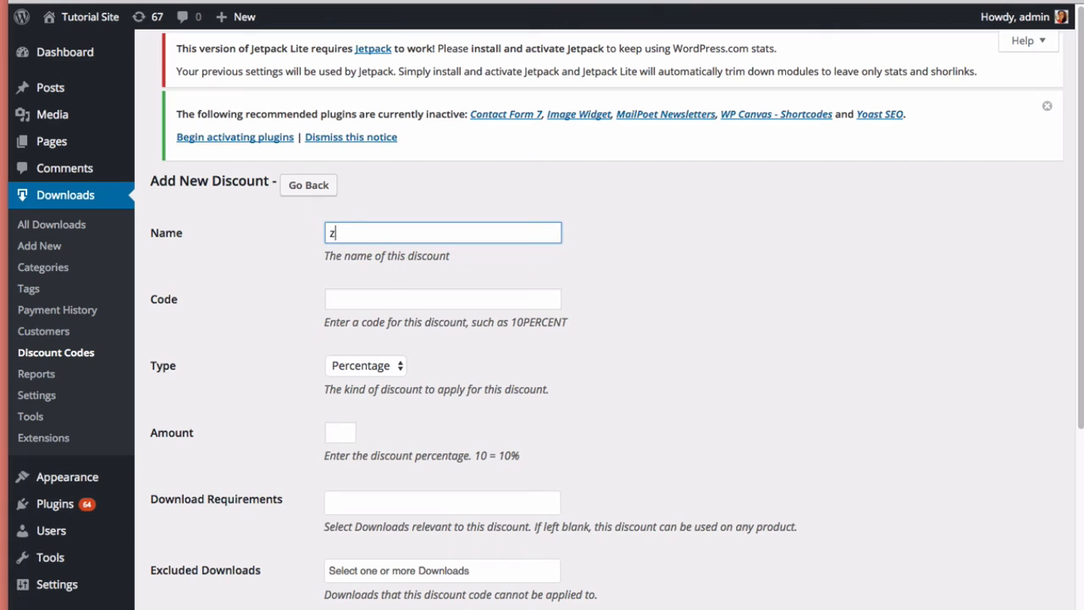
text(SAVE20)
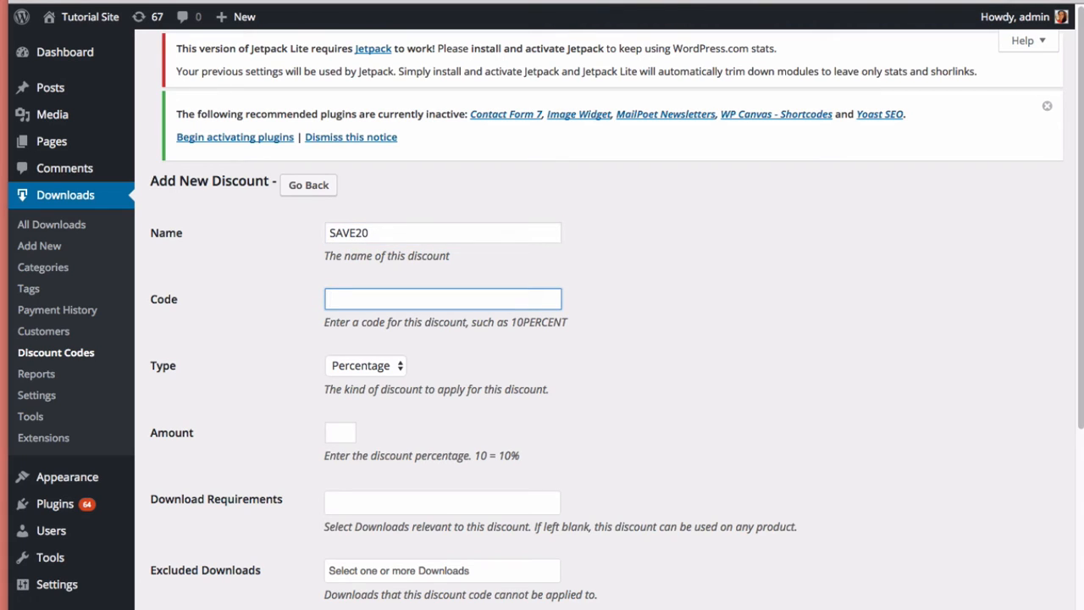
text(SAVE2)
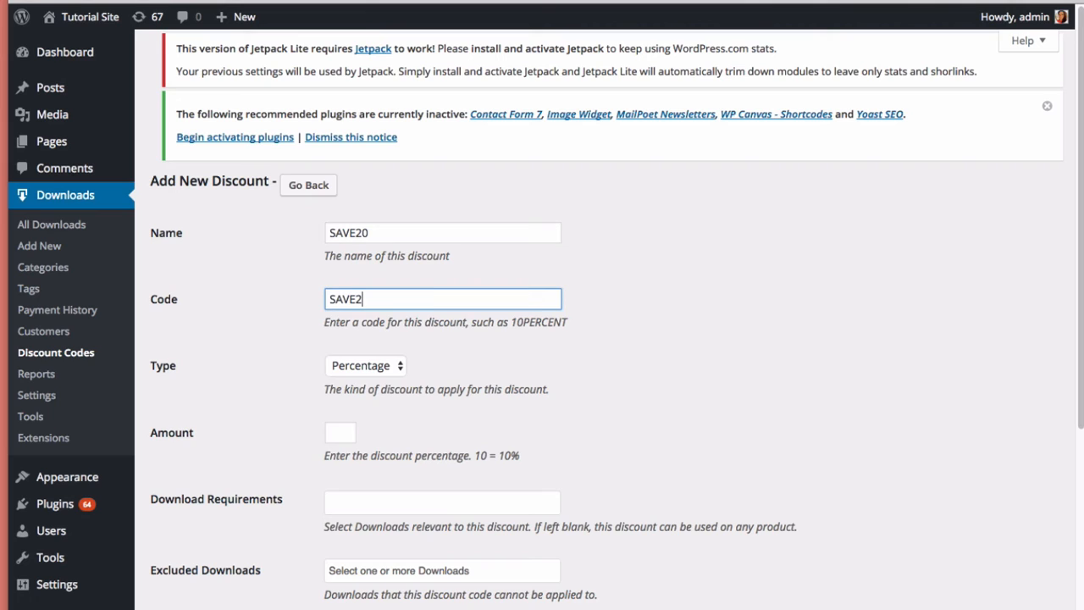
Keep the Percentage type and set the discount amount to 20.
click(365, 366)
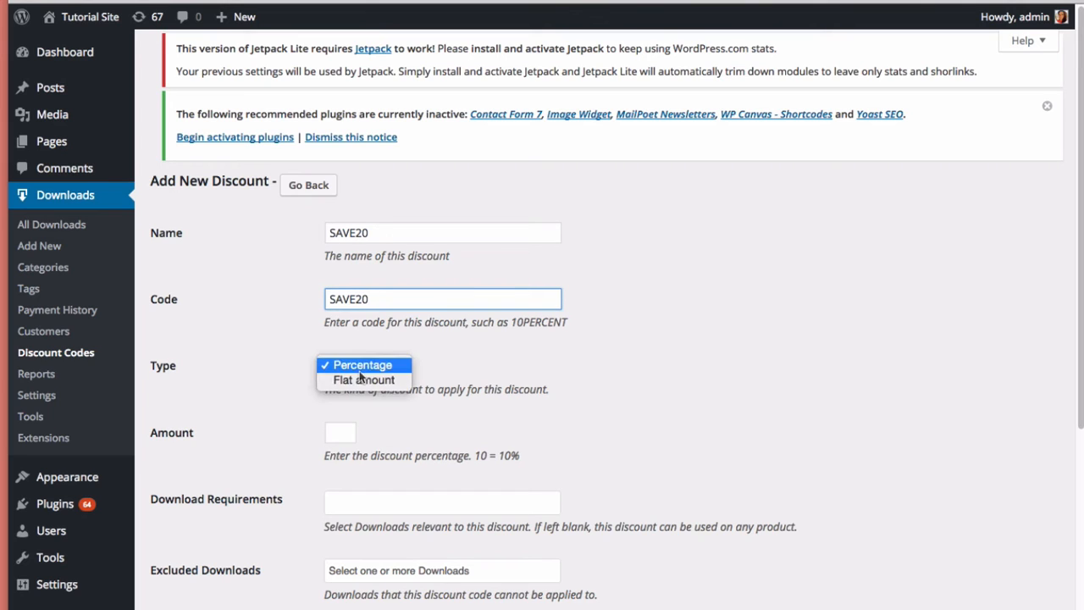
click(363, 365)
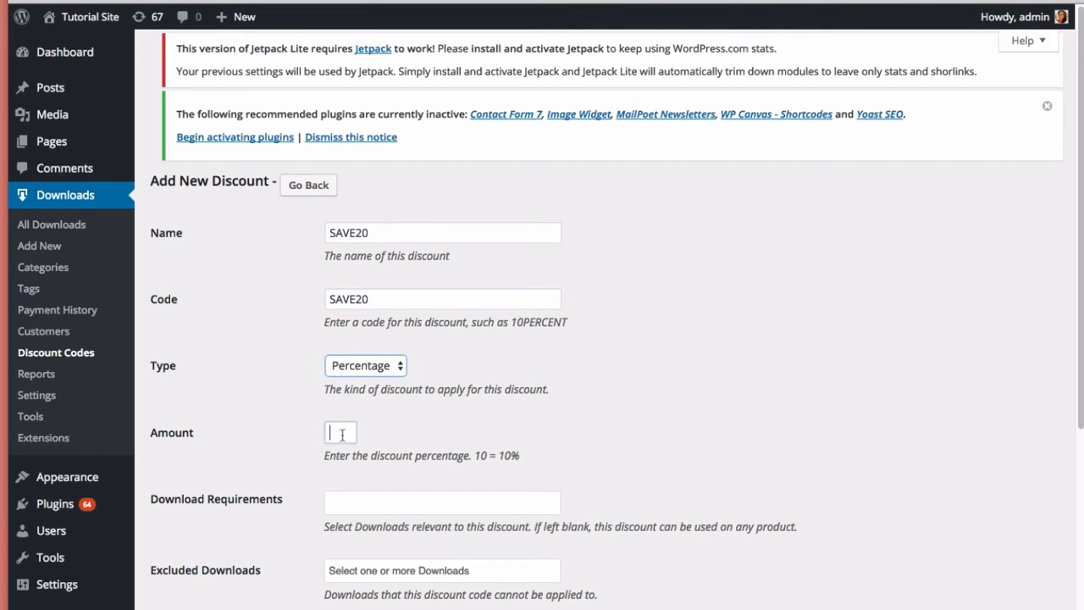
text(20)
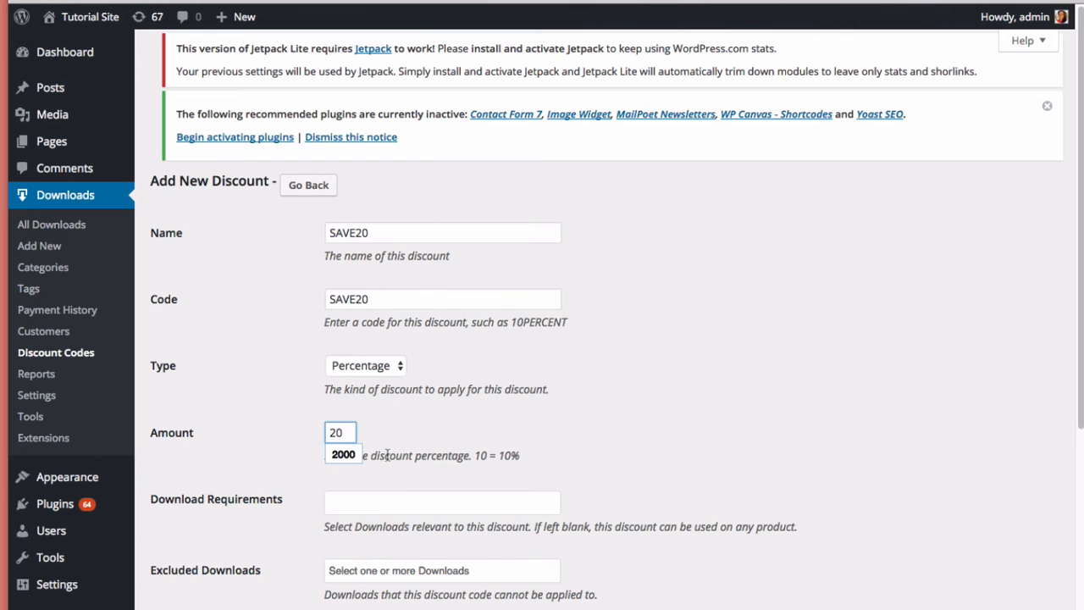
scroll(down, 3)
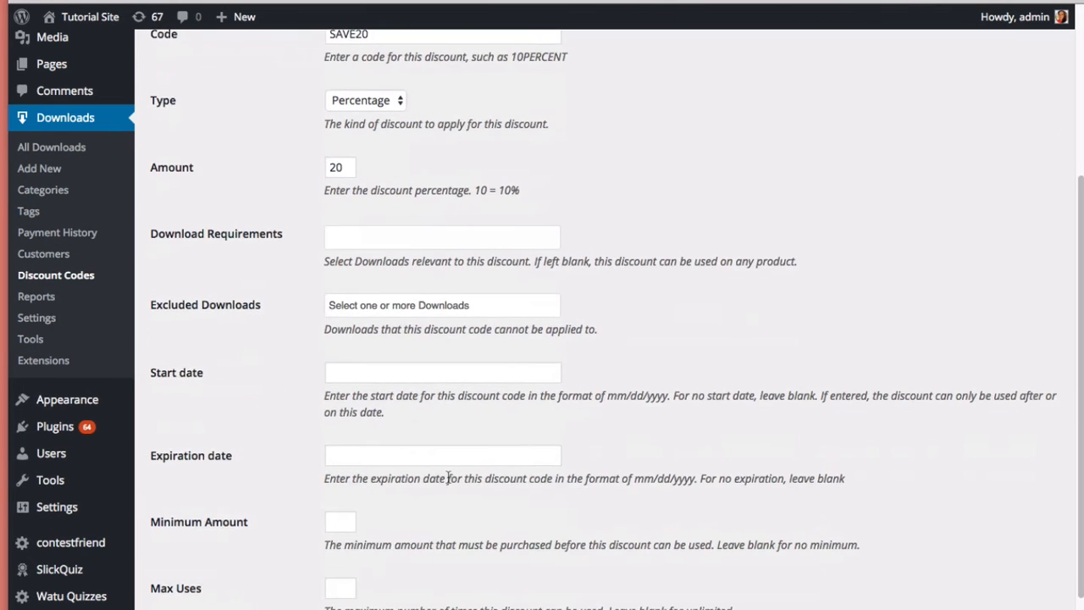
scroll(down, 3)
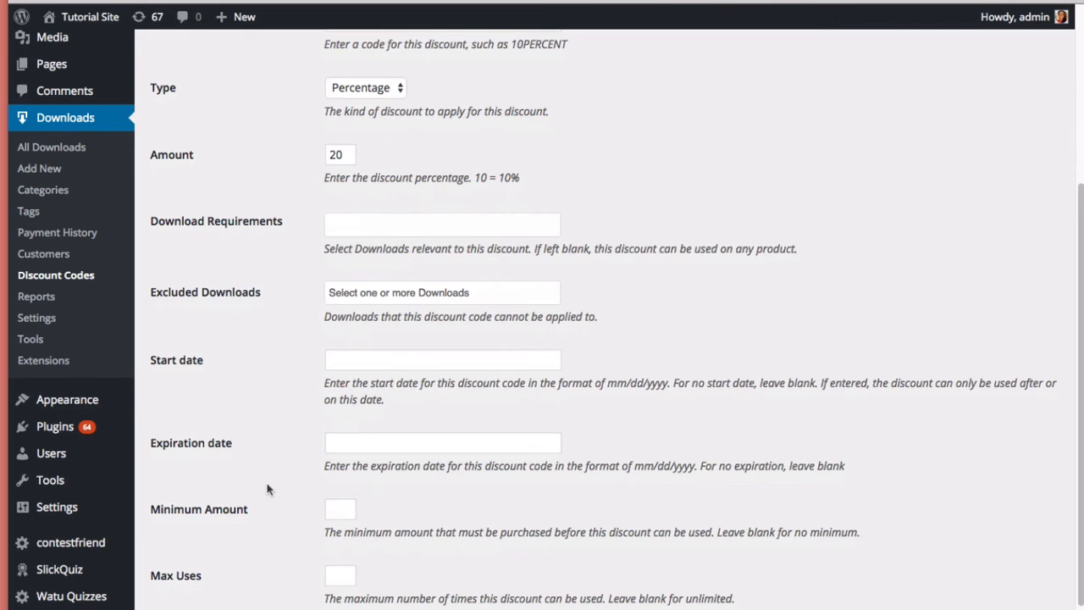
scroll(down, 3)
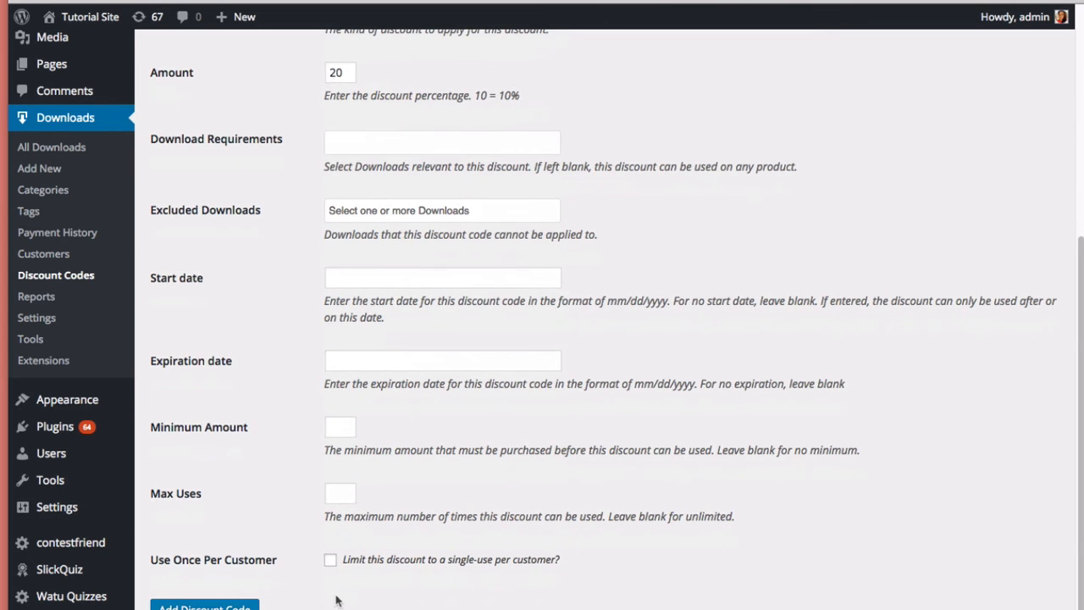
mouse_move(318, 590)
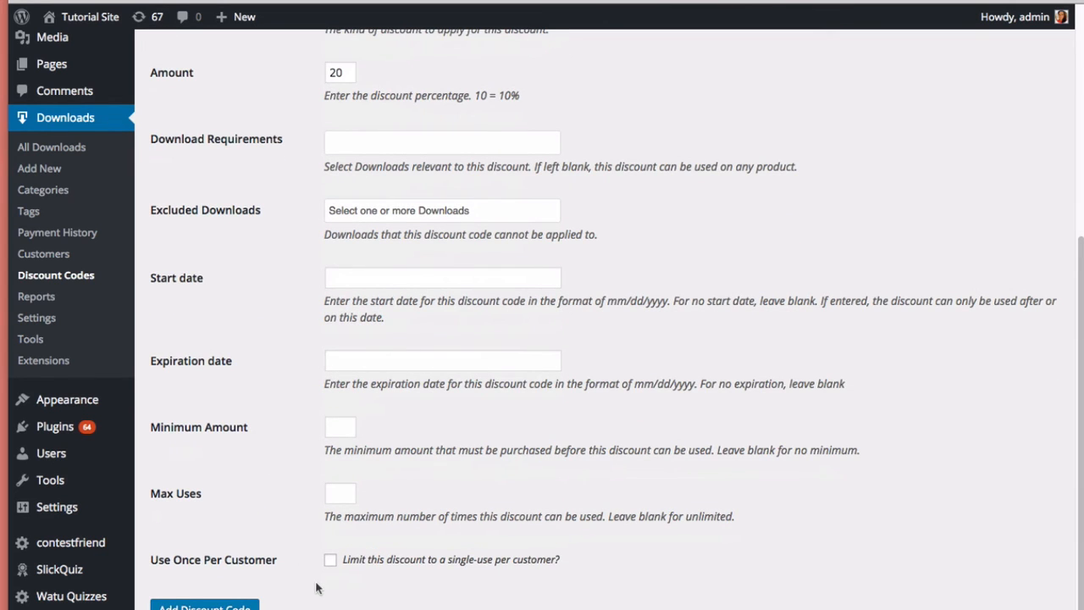
mouse_move(308, 596)
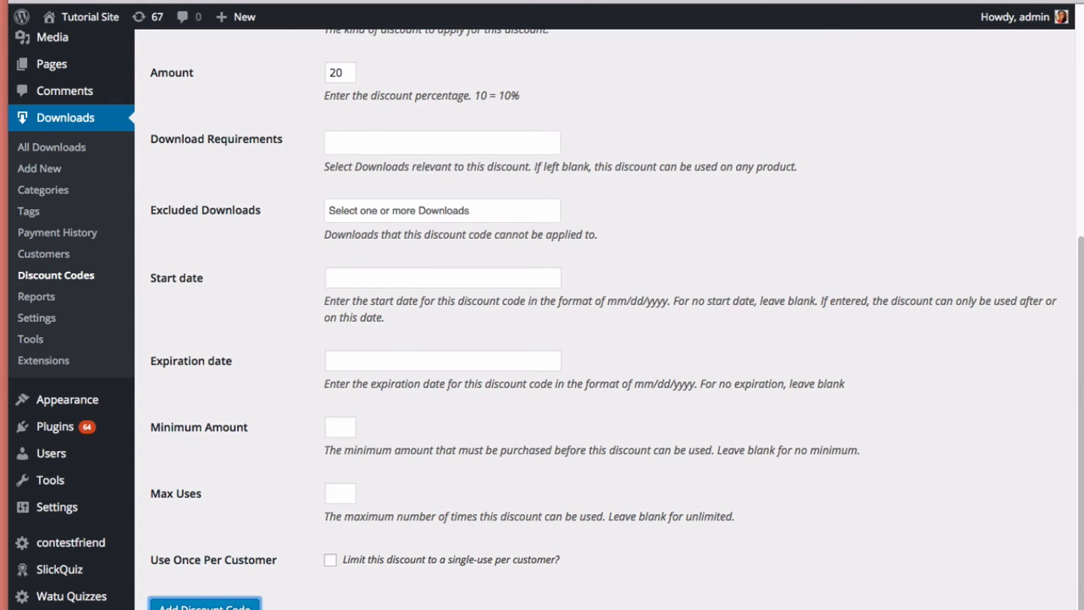
Add the SAVE20 discount code so it appears active at 20% in the list.
click(203, 606)
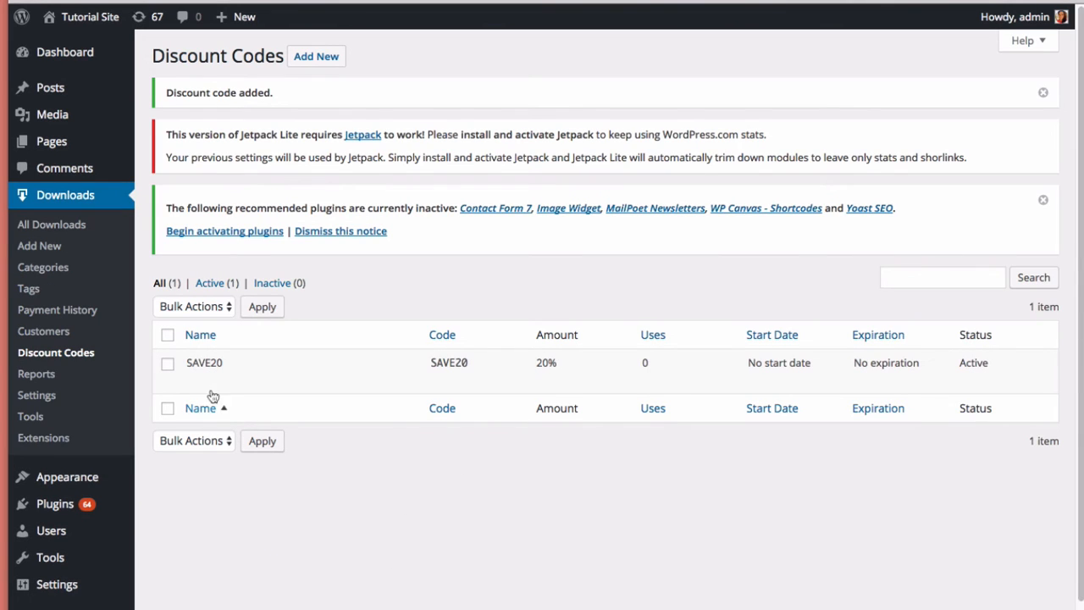
mouse_move(203, 362)
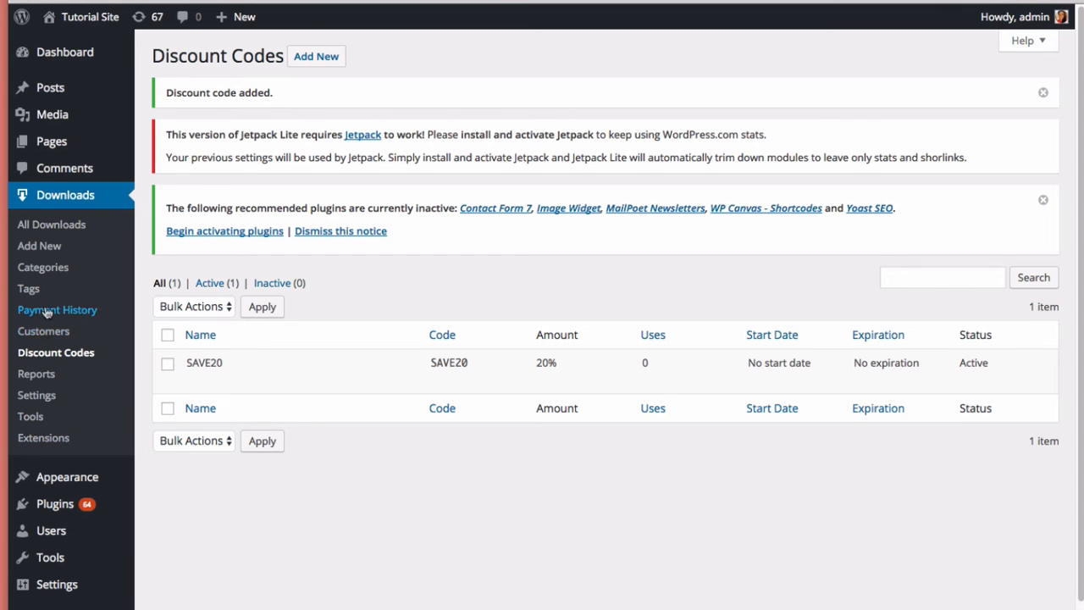
mouse_move(44, 330)
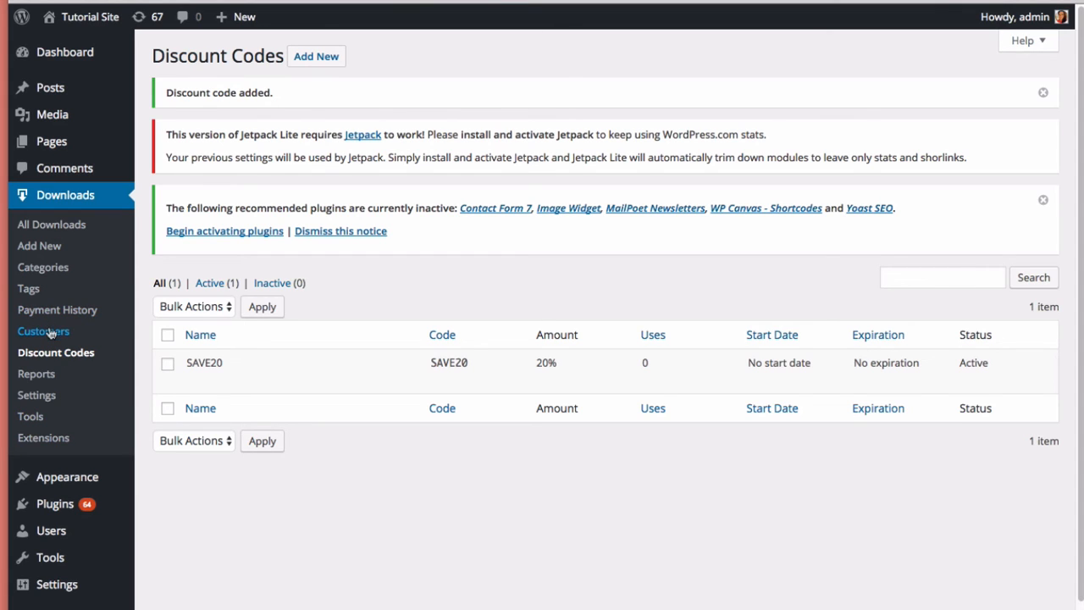
click(44, 330)
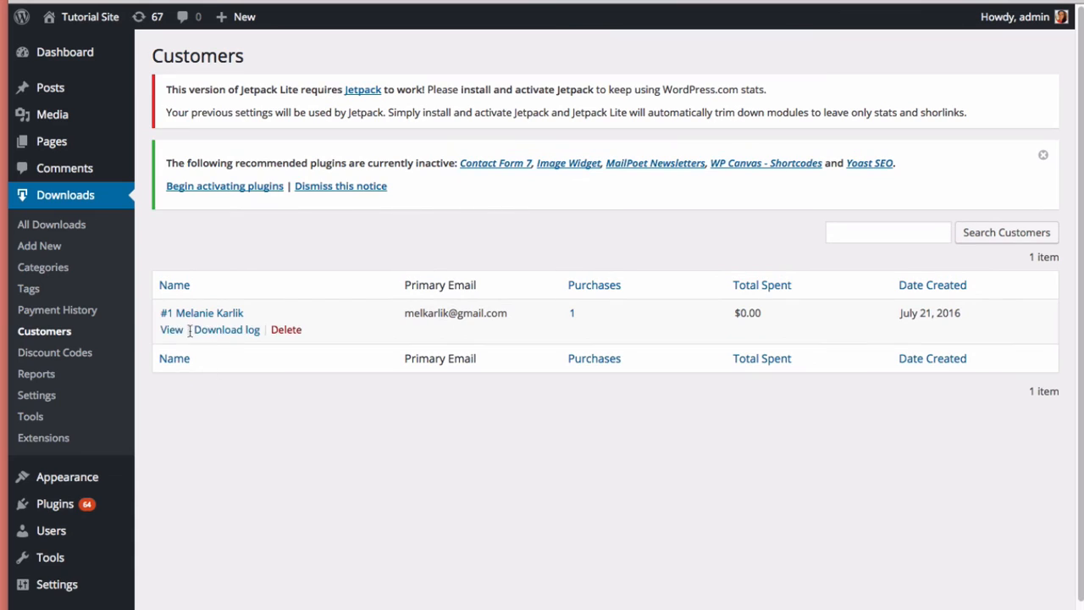
mouse_move(640, 311)
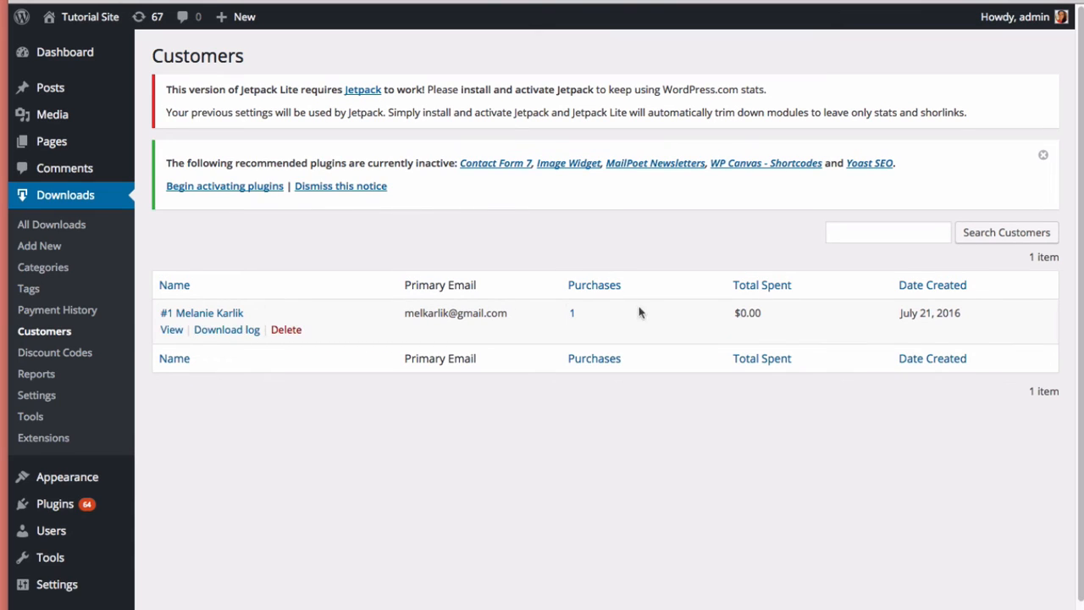
mouse_move(437, 406)
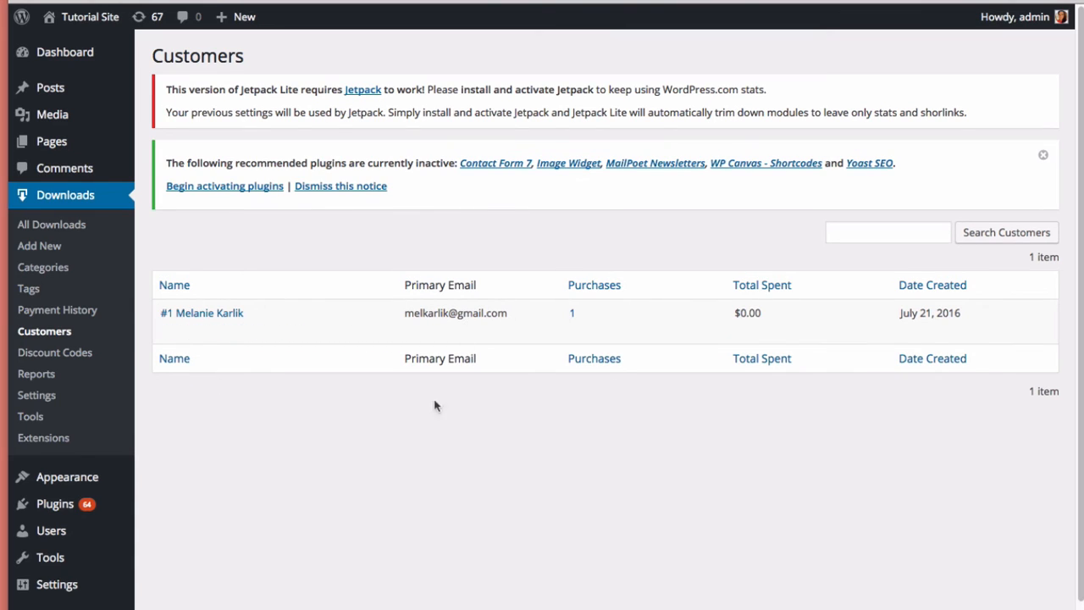
scroll(down, 3)
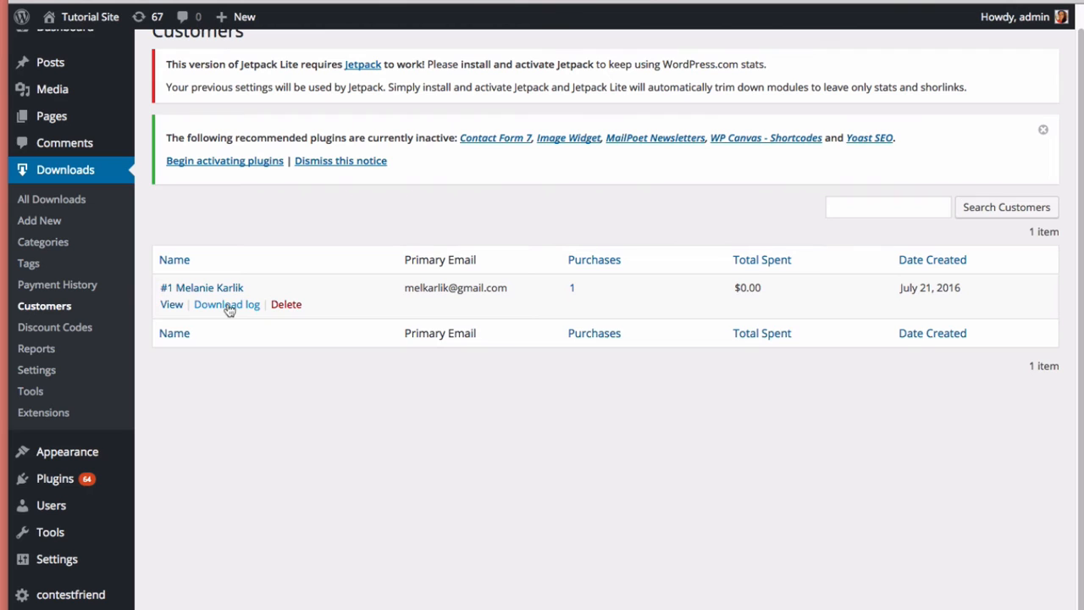
mouse_move(225, 505)
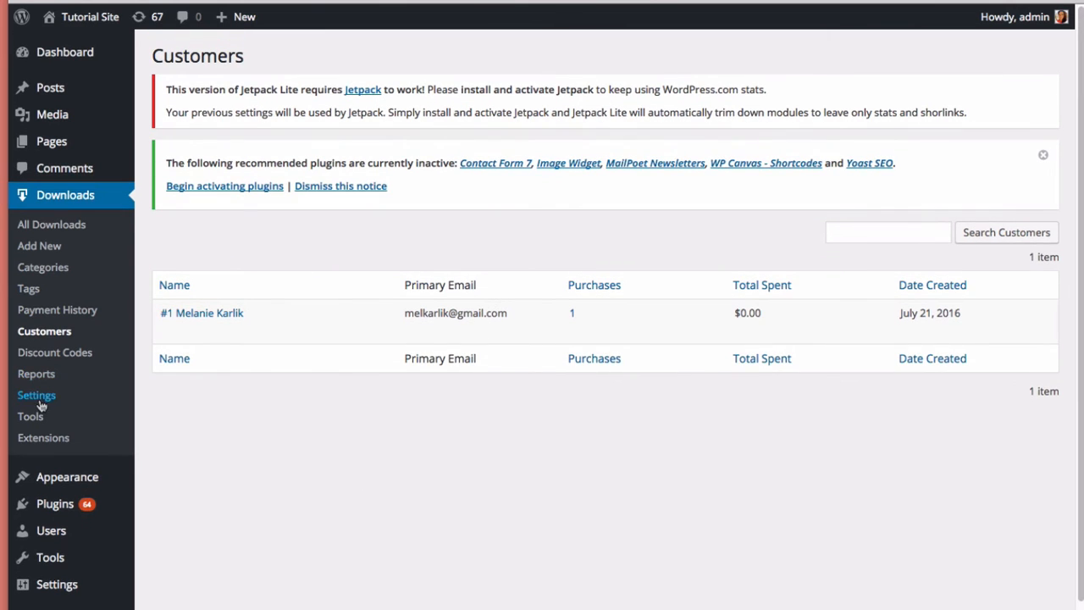
mouse_move(36, 374)
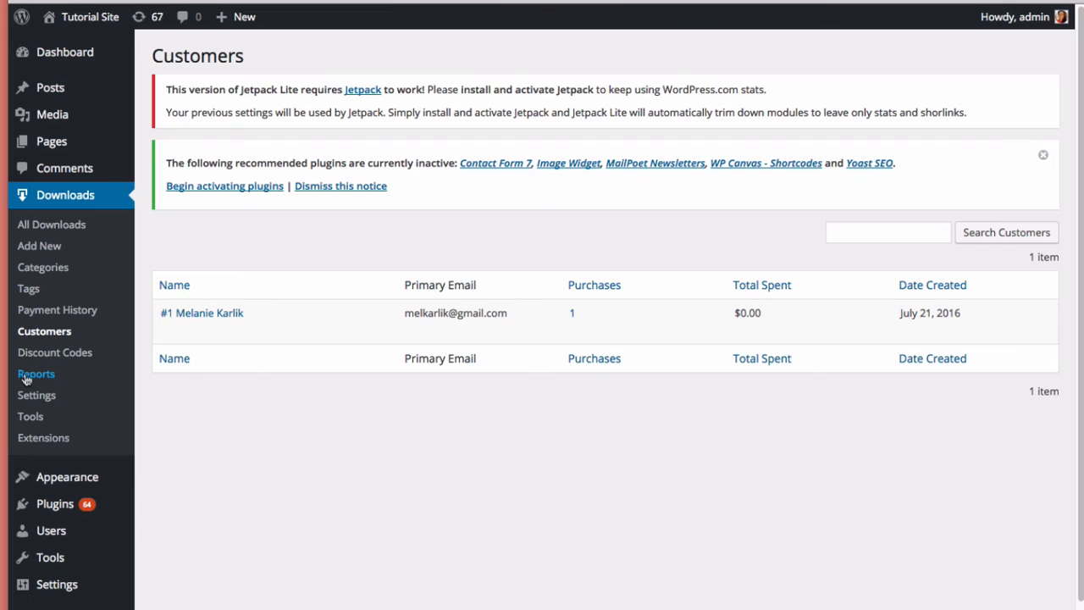
click(36, 374)
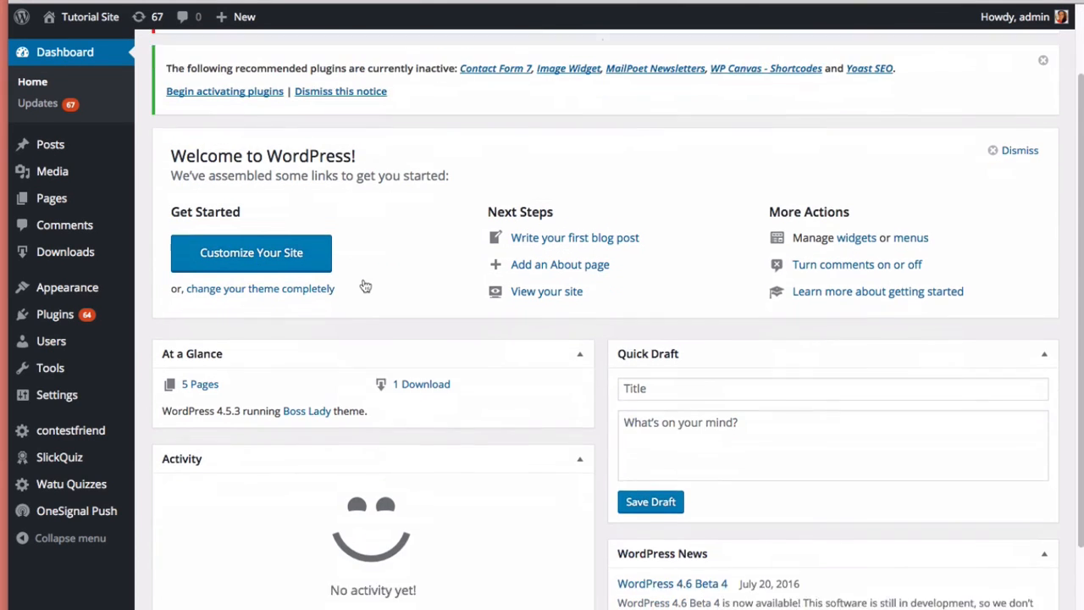
scroll(down, 3)
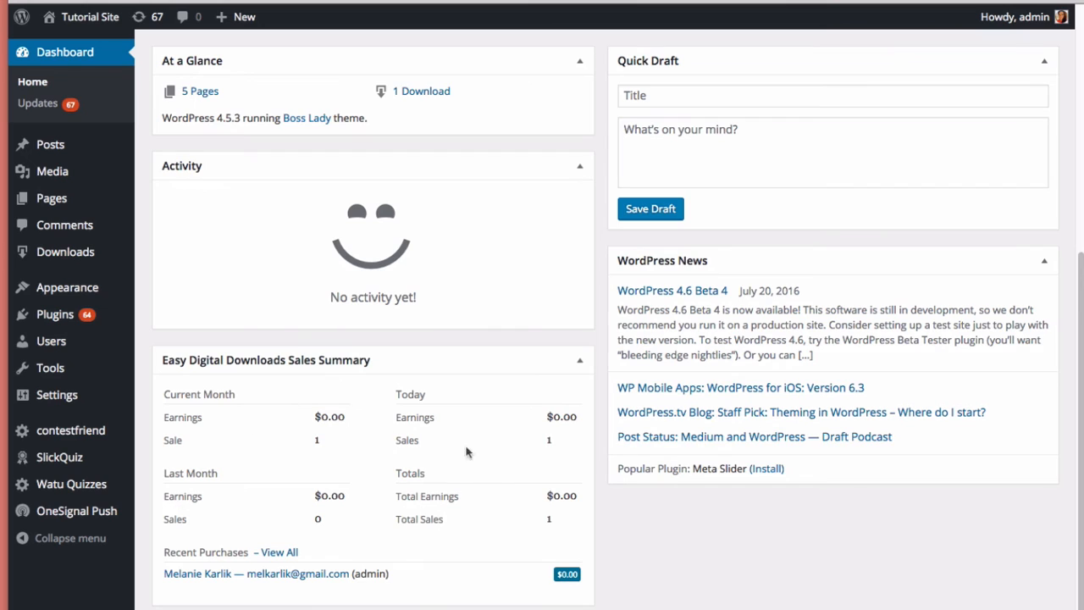
mouse_move(298, 518)
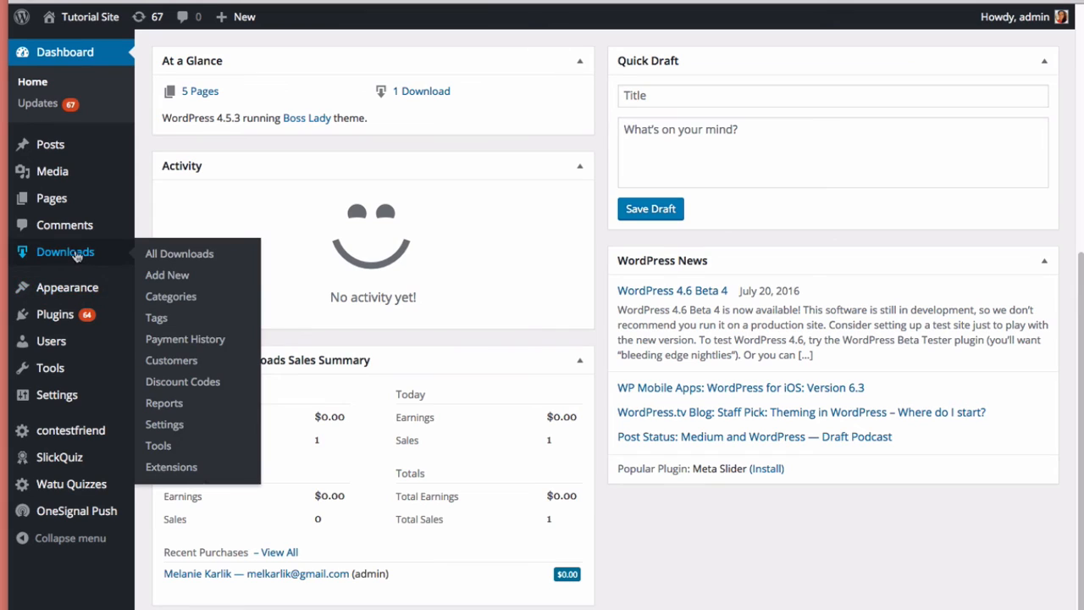
mouse_move(164, 403)
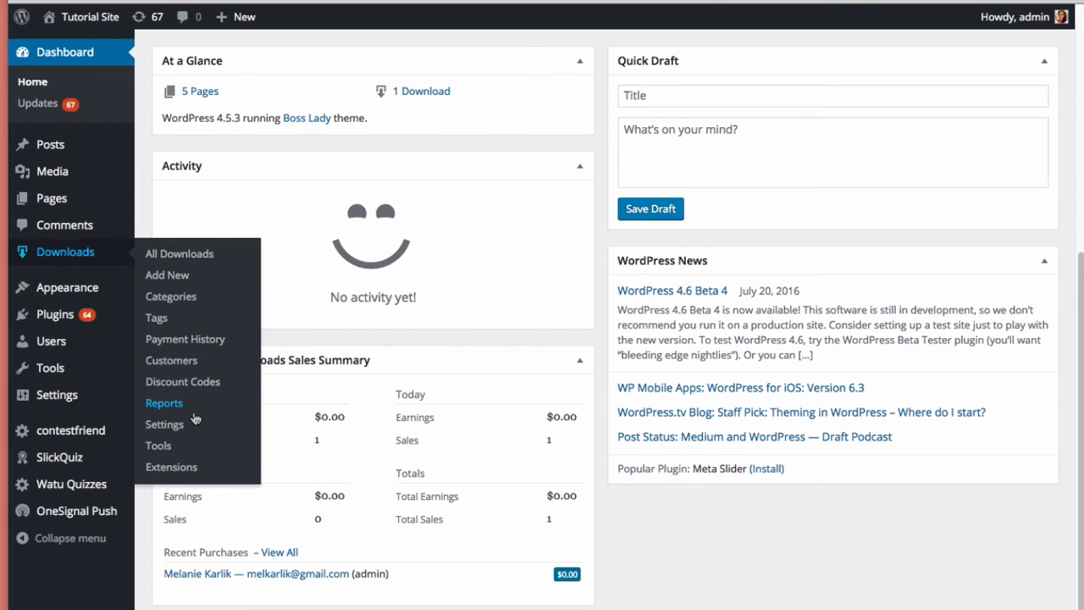
mouse_move(171, 467)
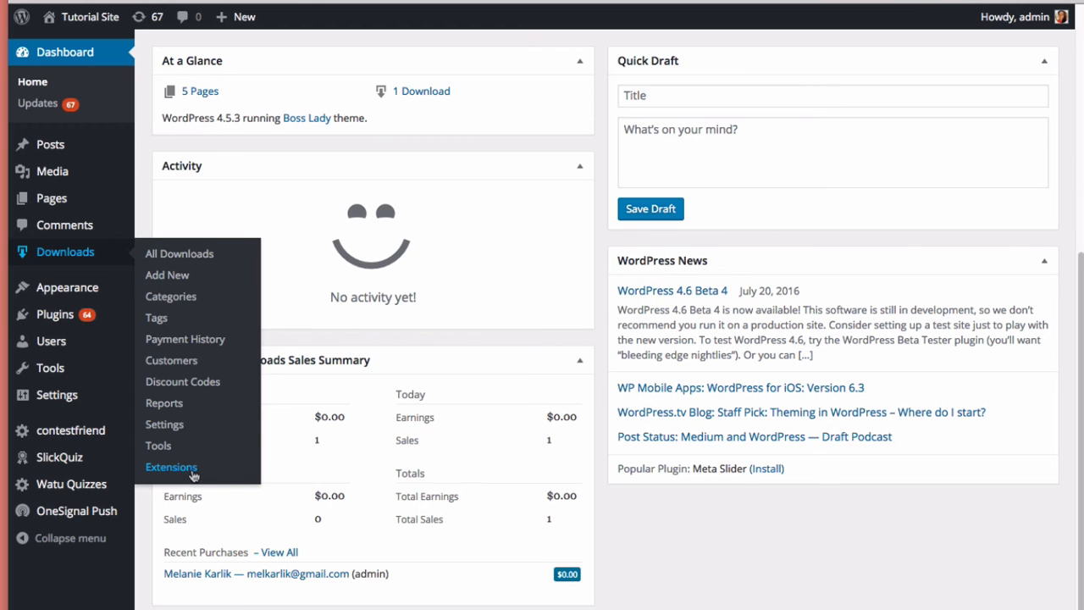
Browse the Easy Digital Downloads Extensions catalogue through the Popular add-ons and back to the top.
click(171, 468)
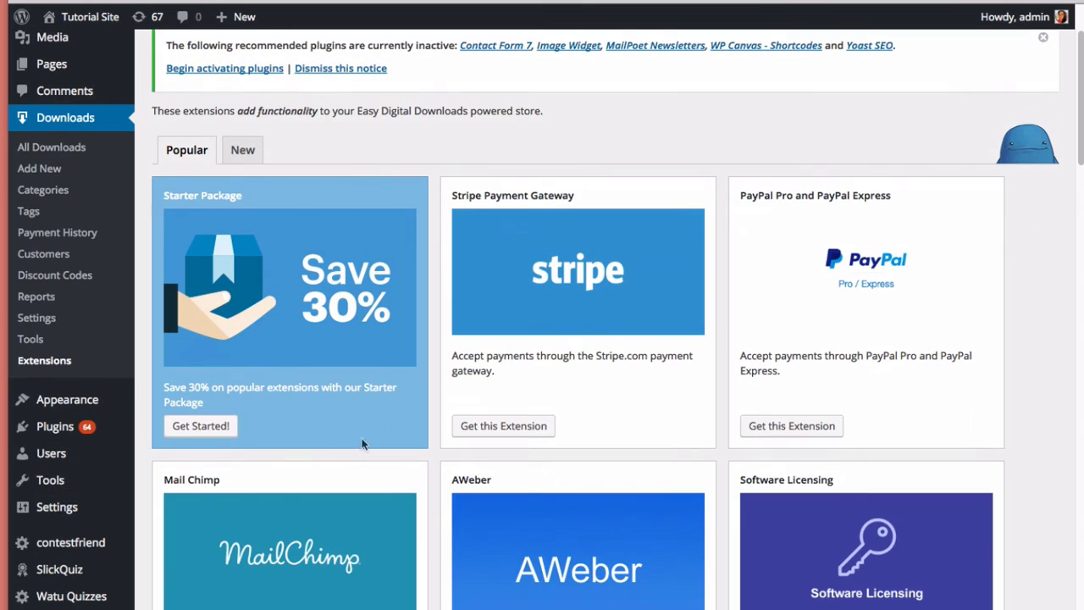
mouse_move(790, 298)
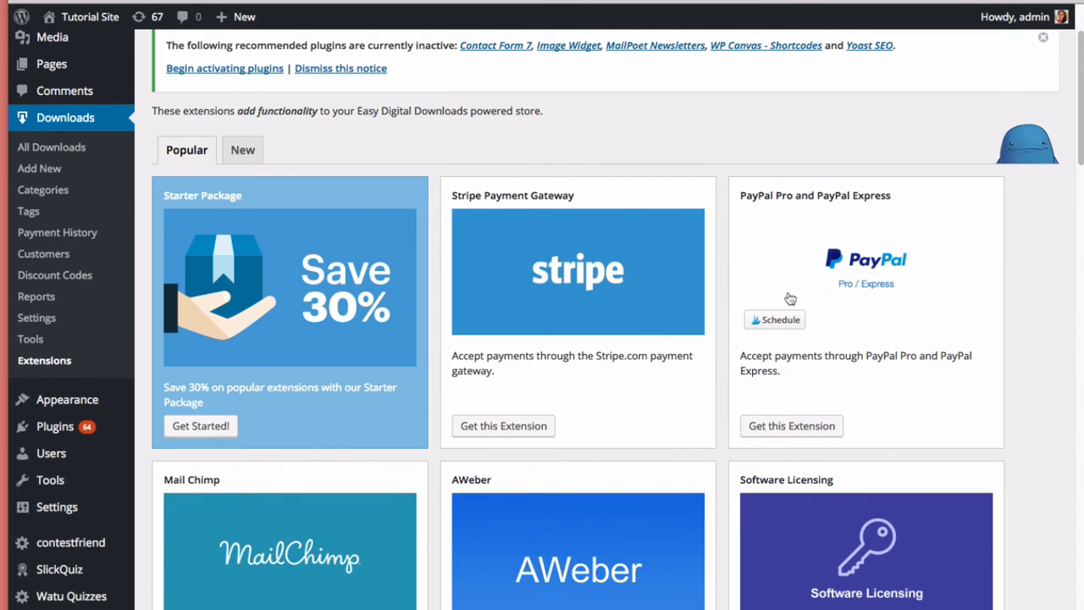
mouse_move(618, 285)
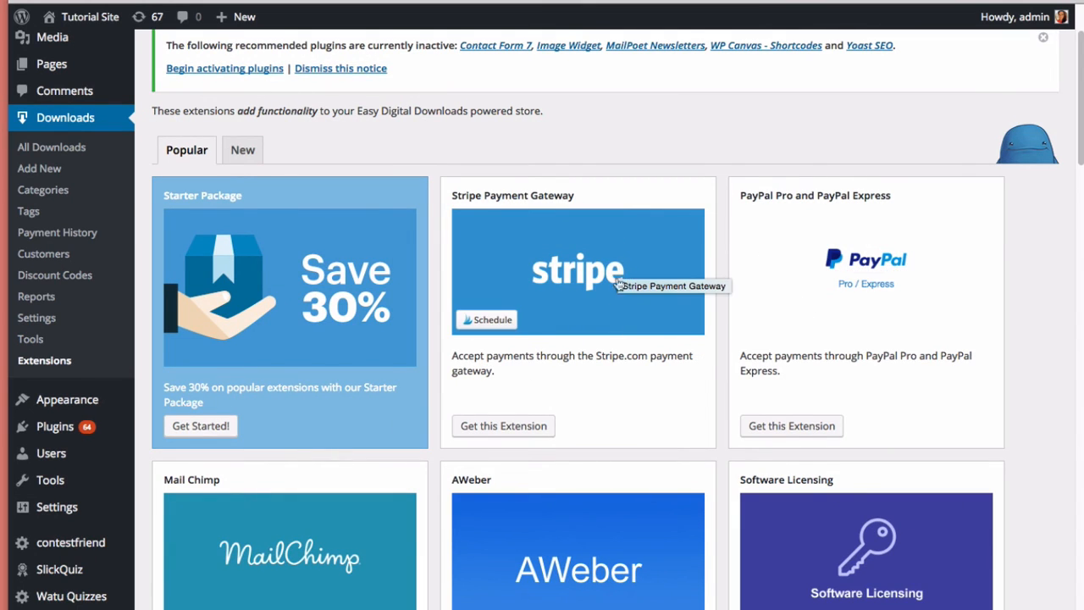
scroll(down, 3)
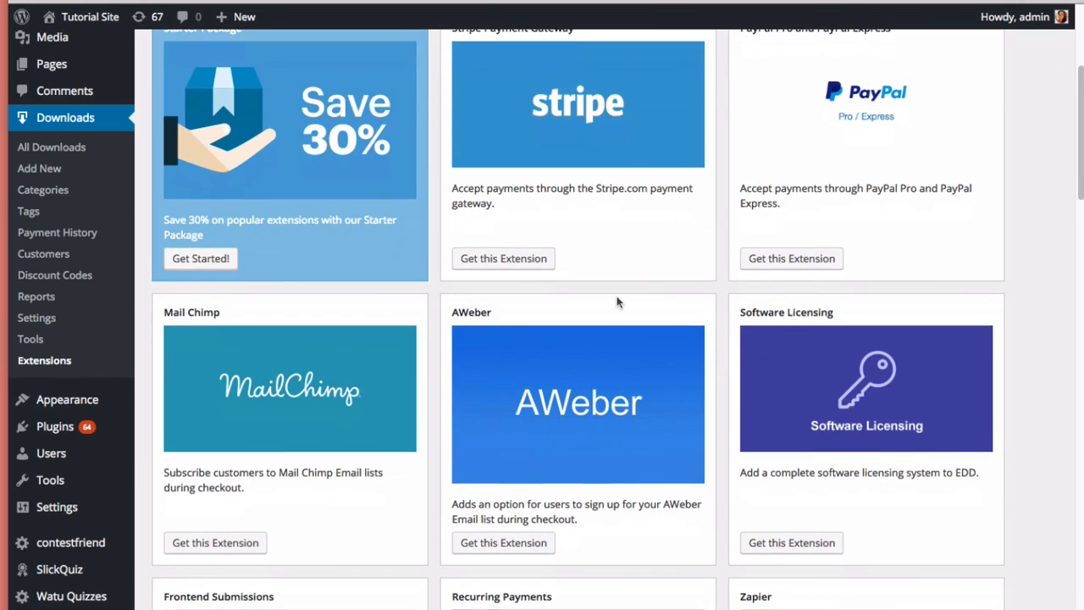
scroll(down, 3)
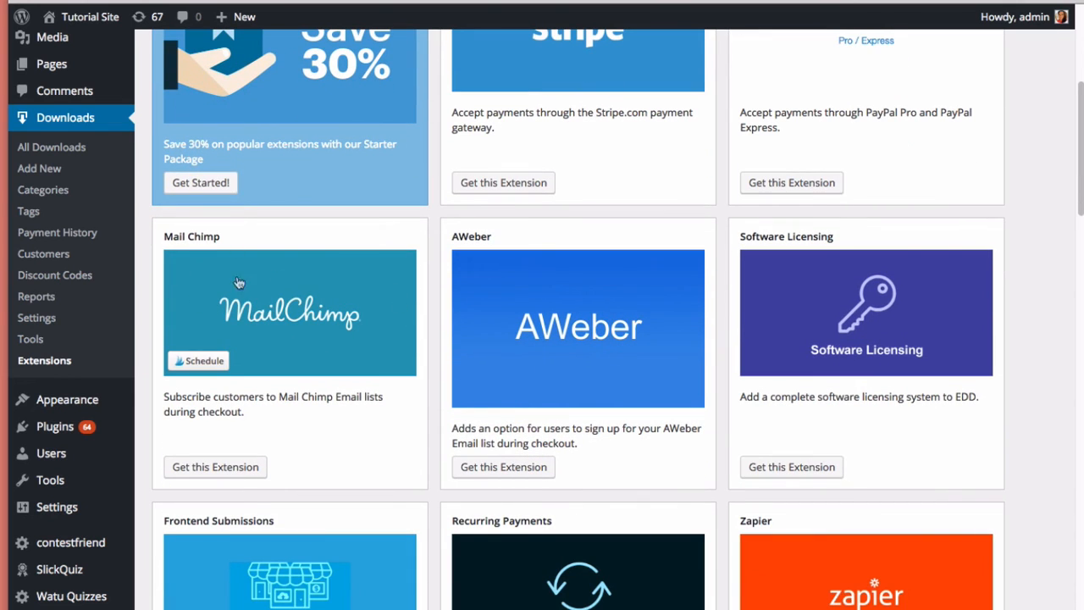
mouse_move(313, 315)
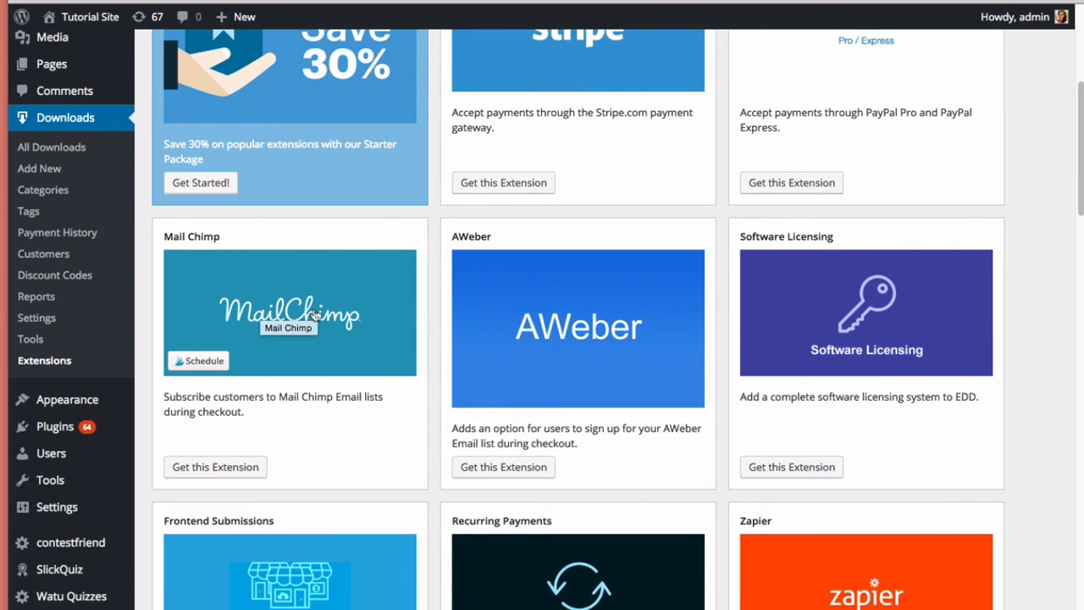
scroll(down, 3)
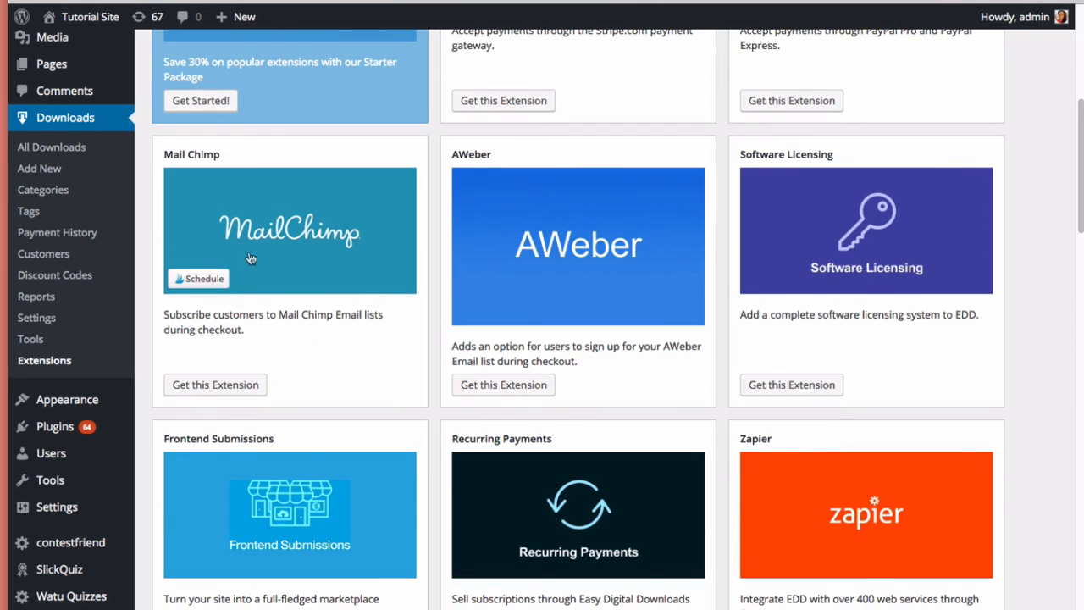
mouse_move(363, 339)
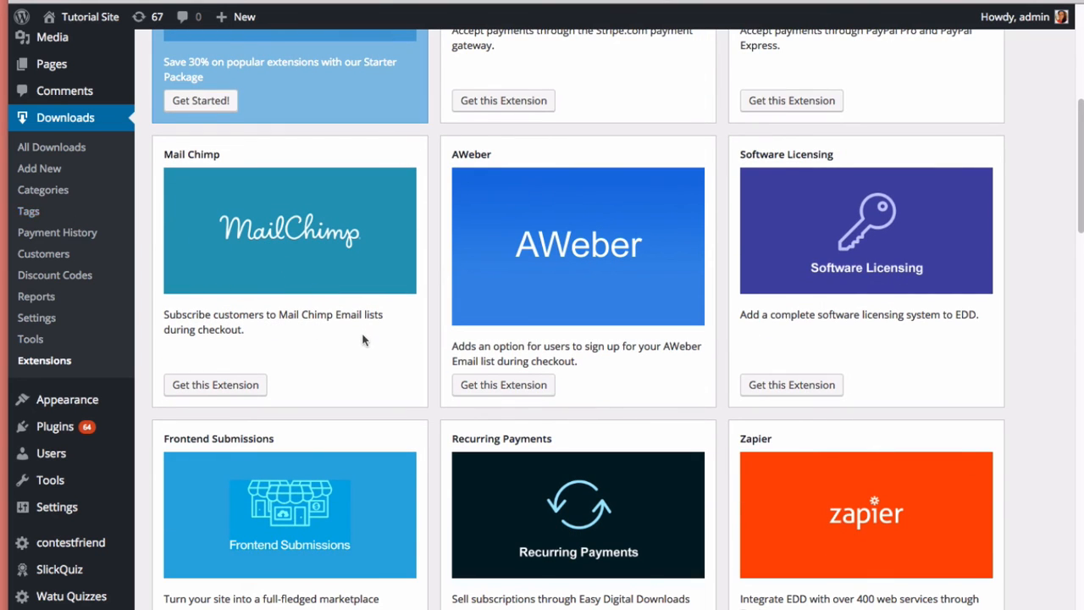
scroll(down, 3)
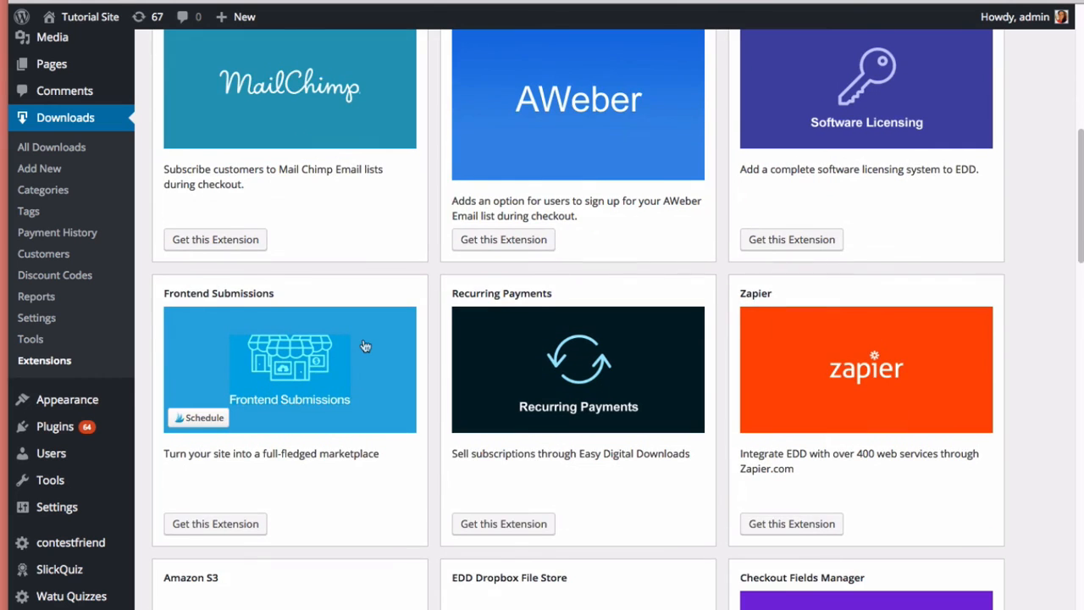
scroll(down, 3)
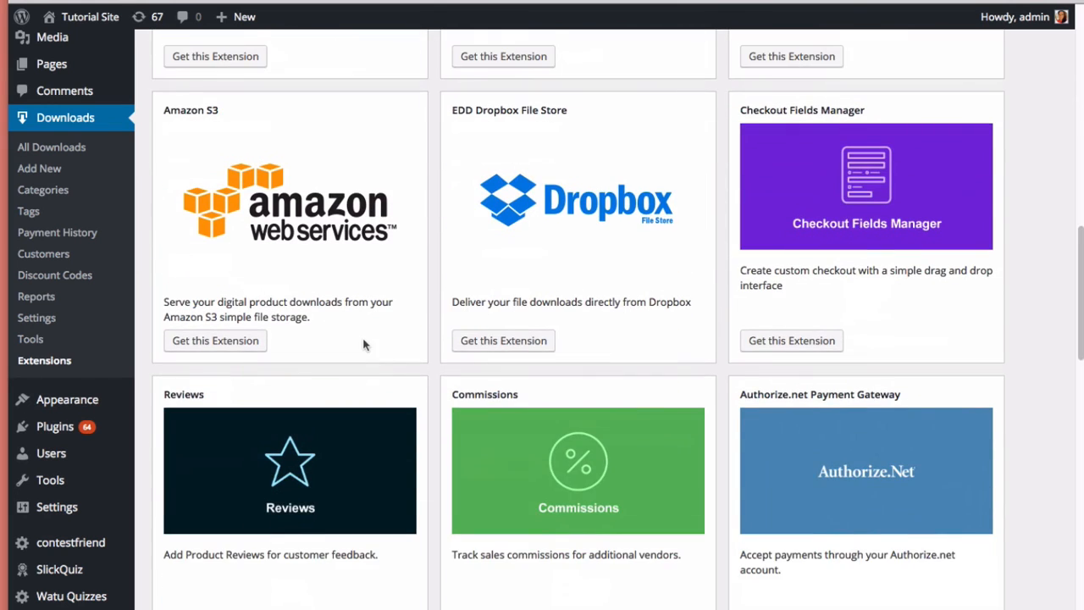
scroll(down, 3)
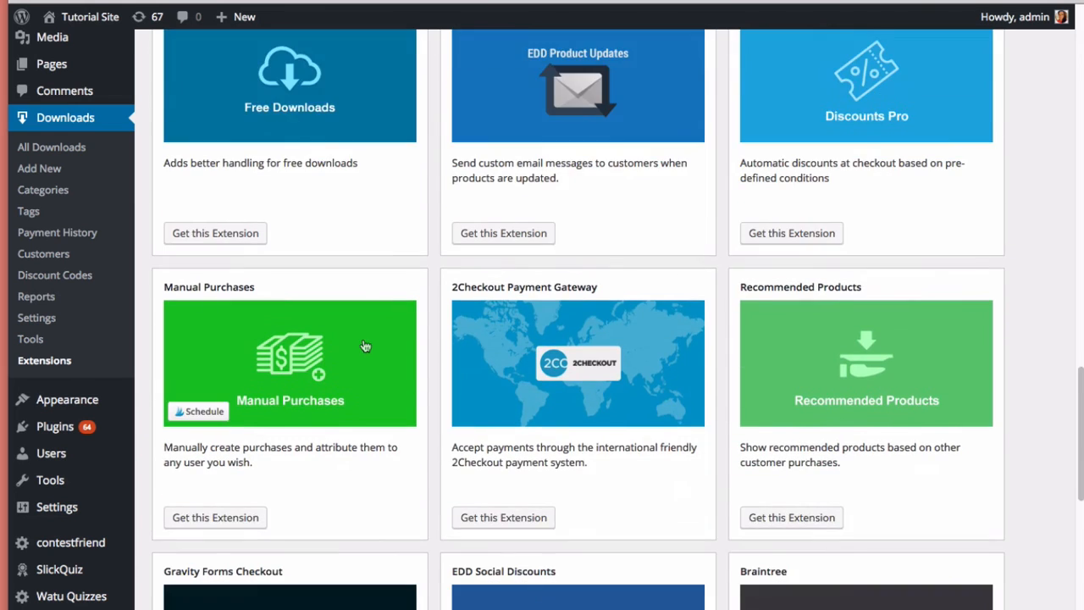
scroll(down, 3)
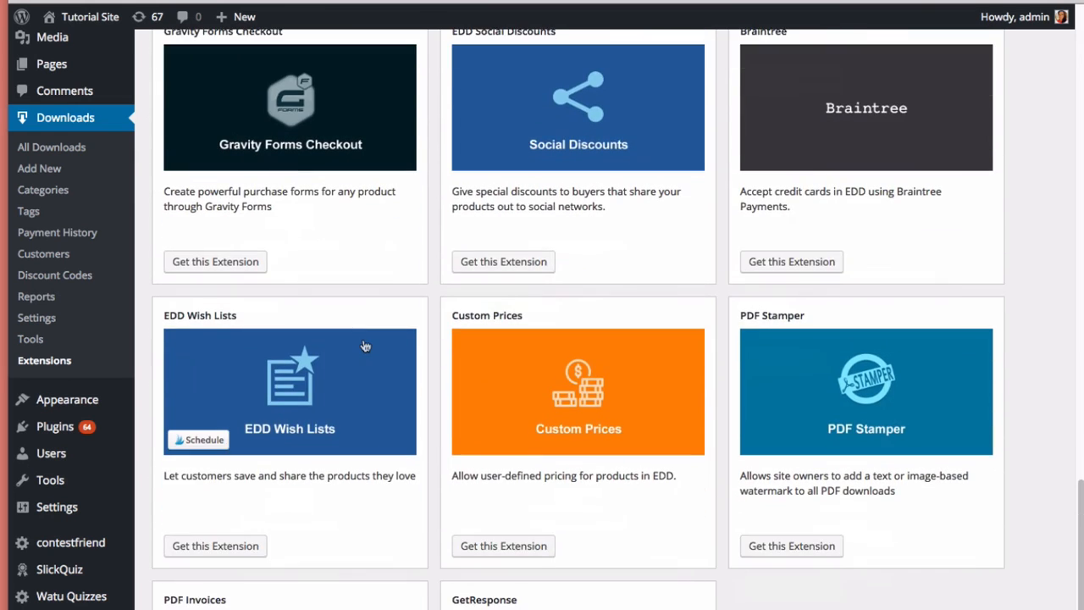
scroll(down, 3)
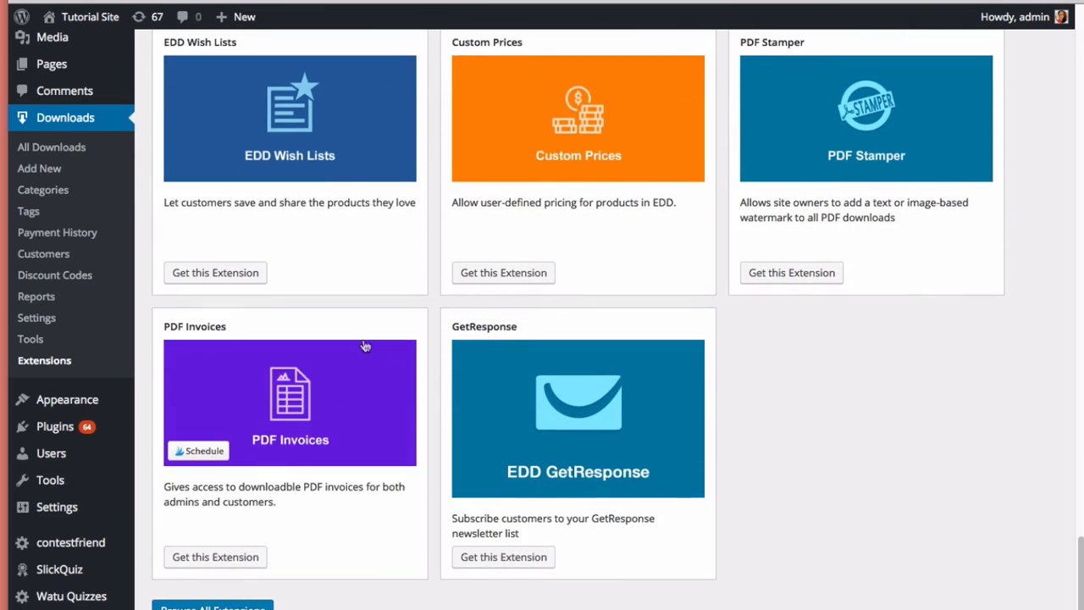
scroll(up, 3)
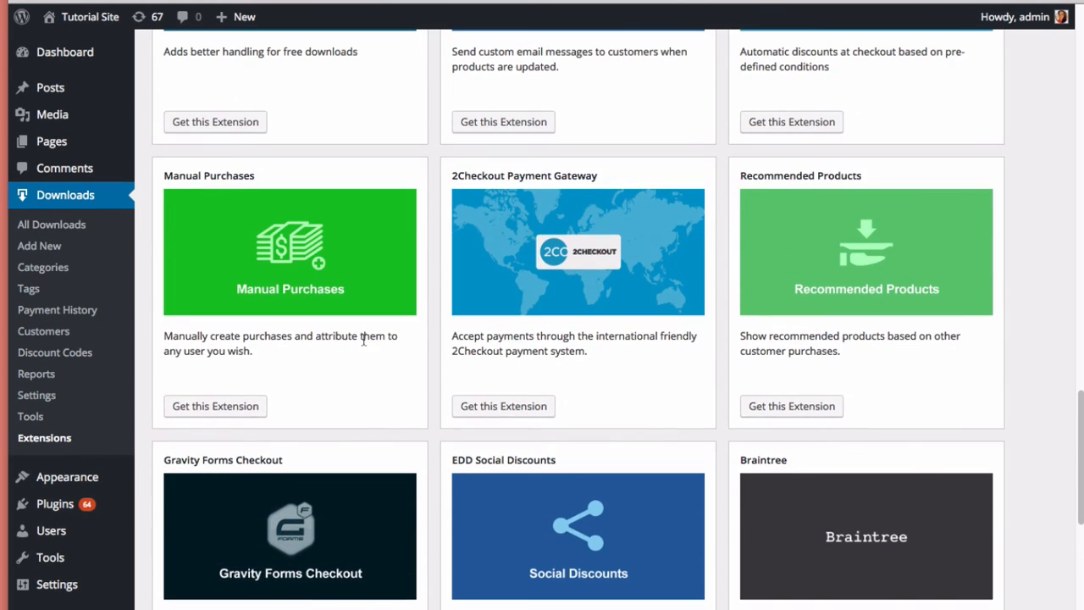
scroll(up, 3)
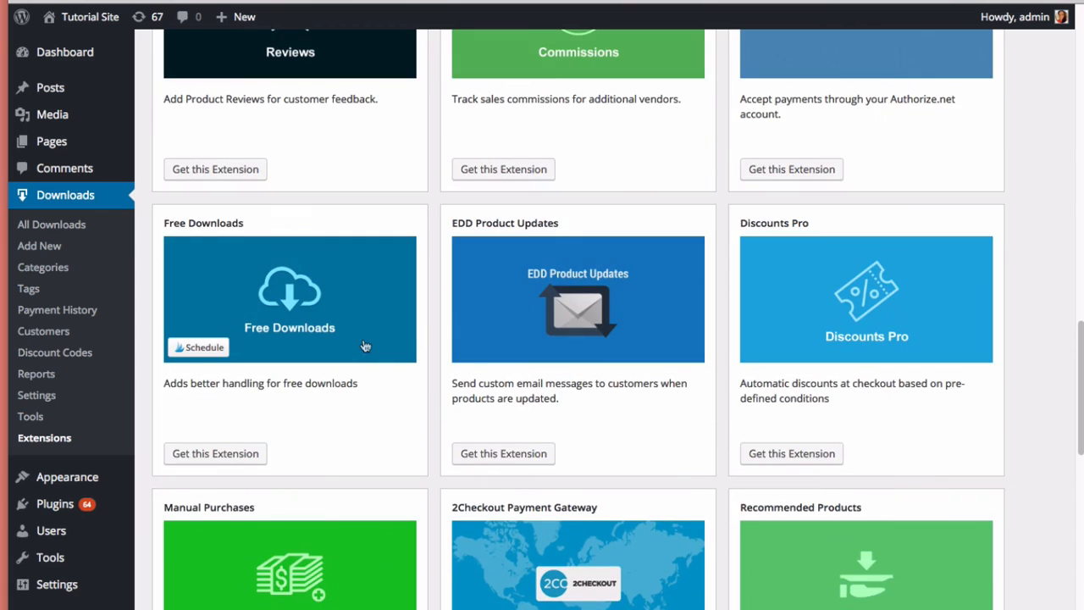
scroll(down, 3)
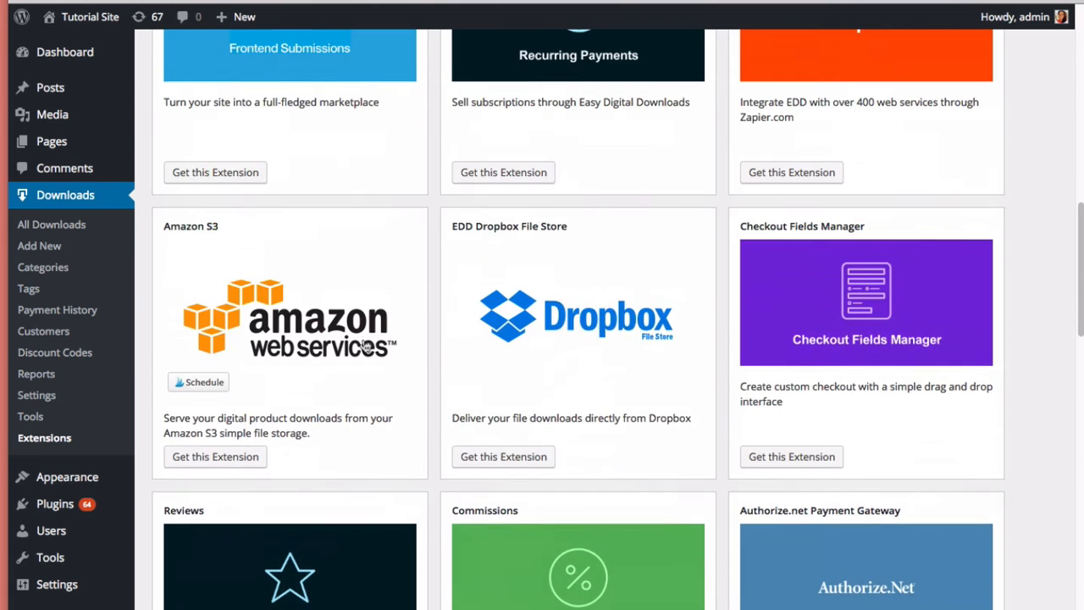
scroll(up, 3)
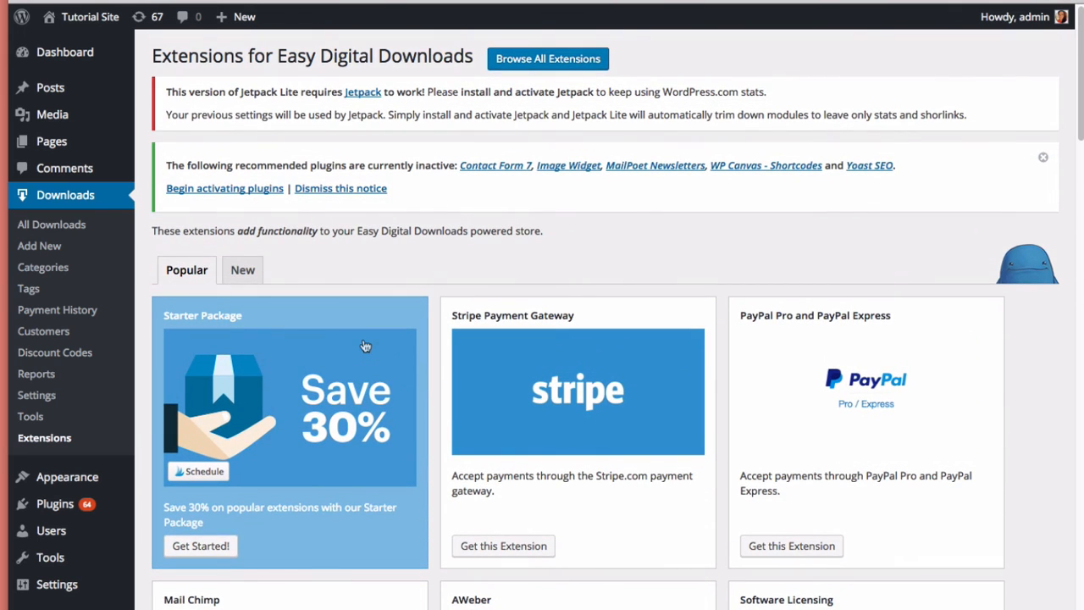
mouse_move(366, 345)
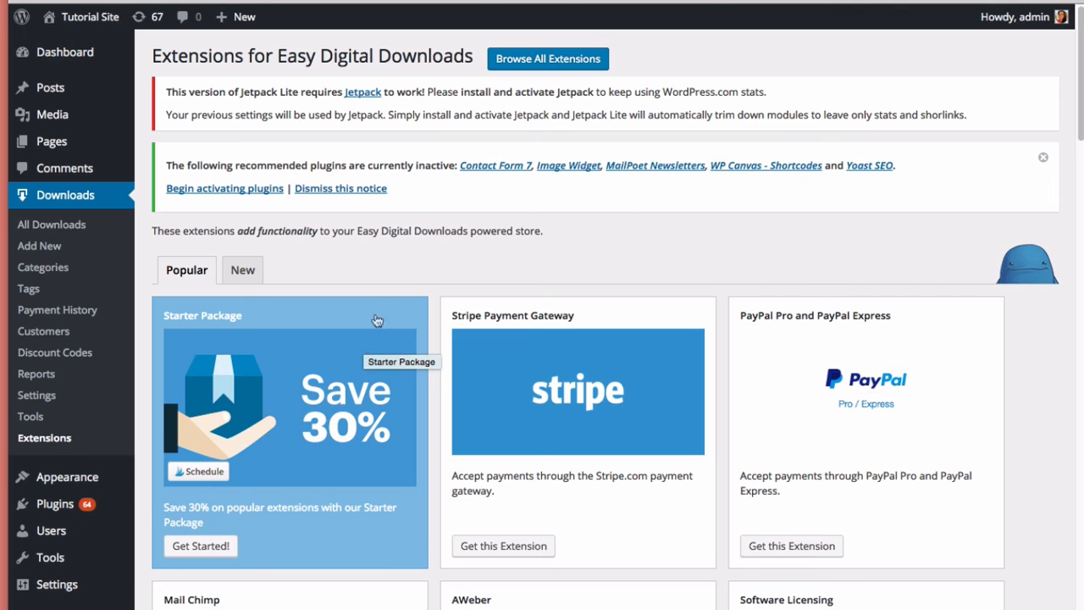
mouse_move(475, 76)
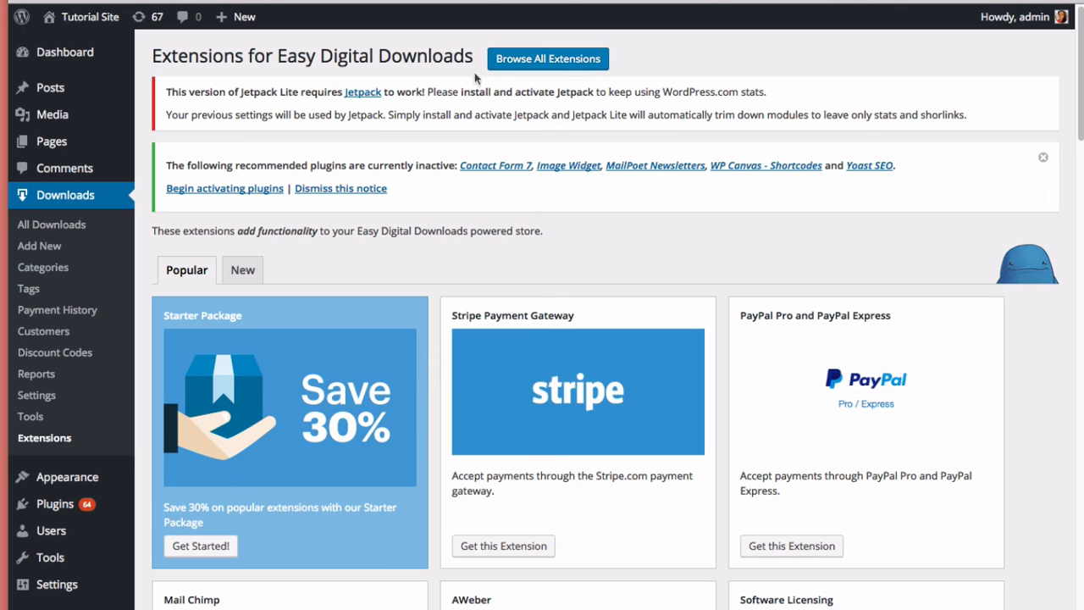